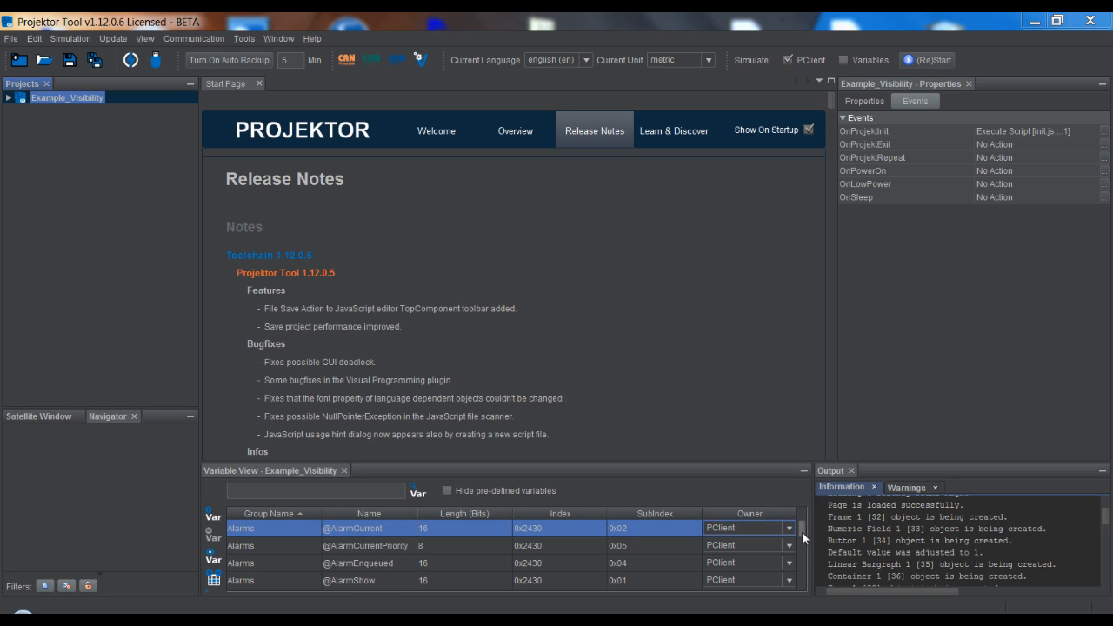
scroll("down", 3)
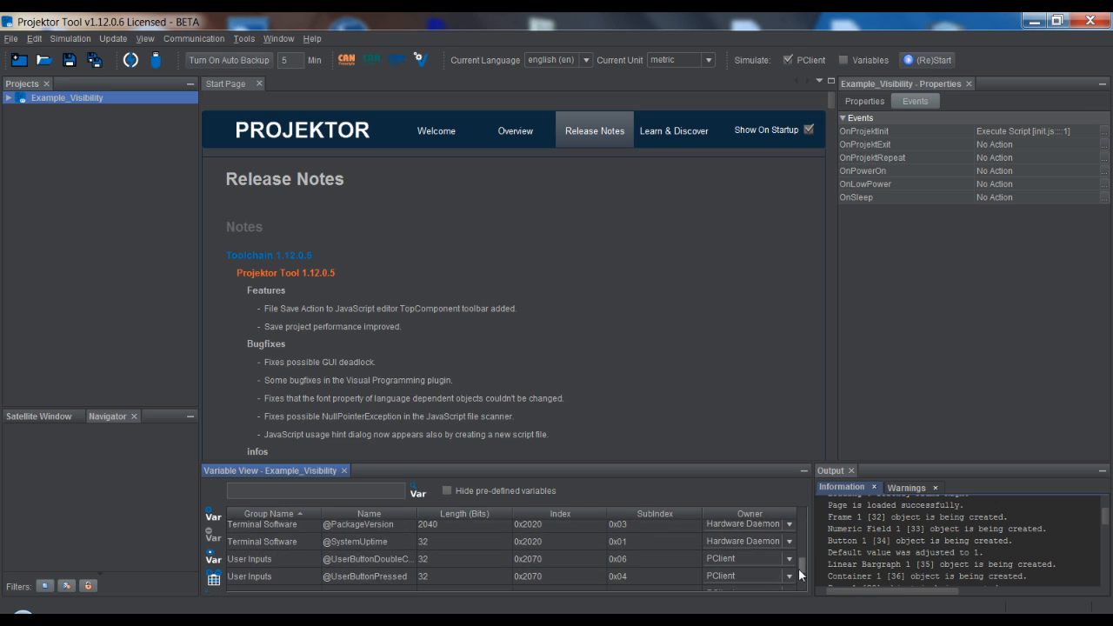
scroll("down", 3)
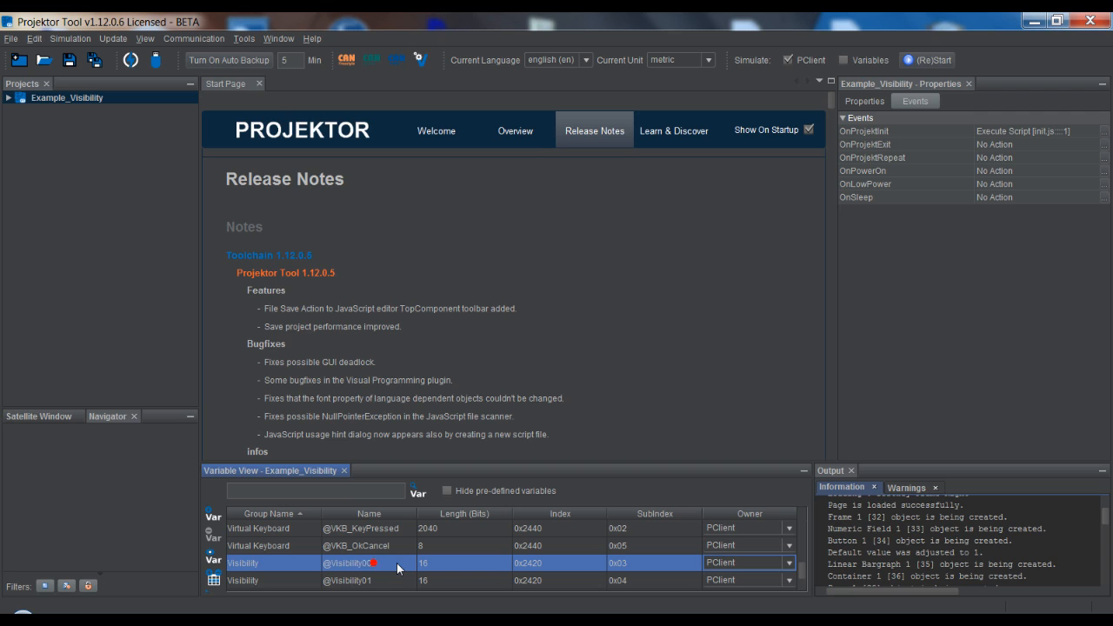
scroll("down", 3)
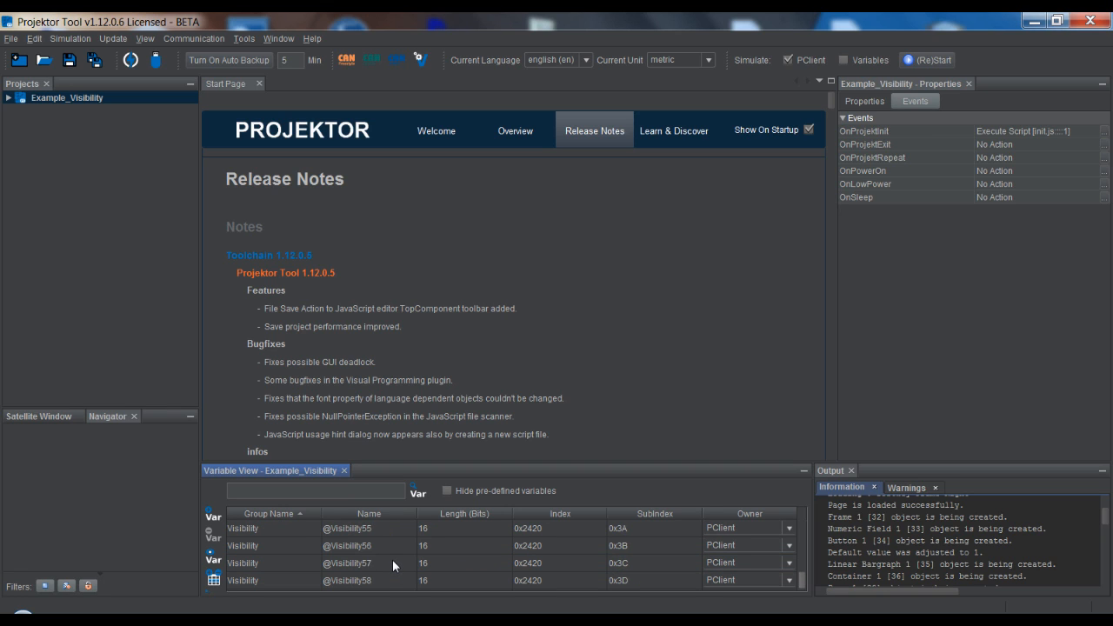
scroll("down", 3)
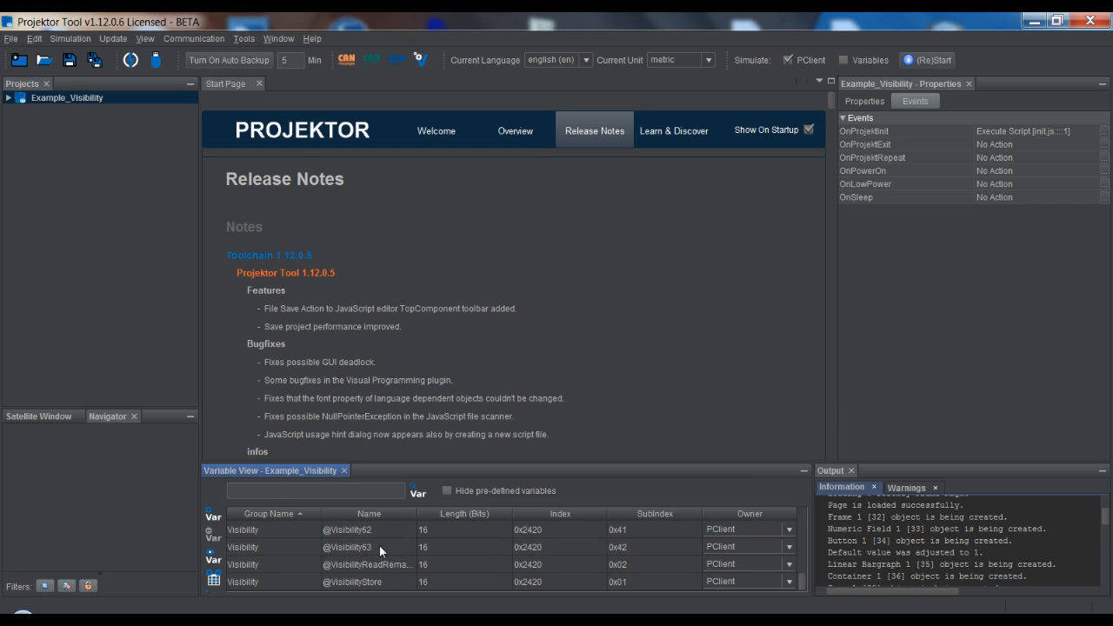
left_click(369, 546)
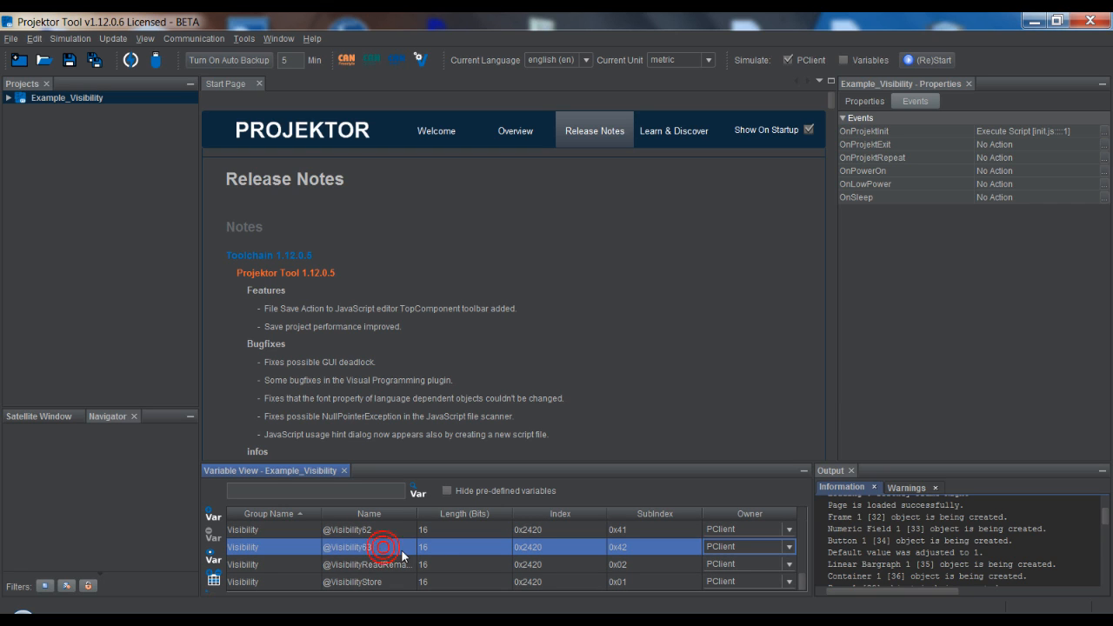
scroll("down", 3)
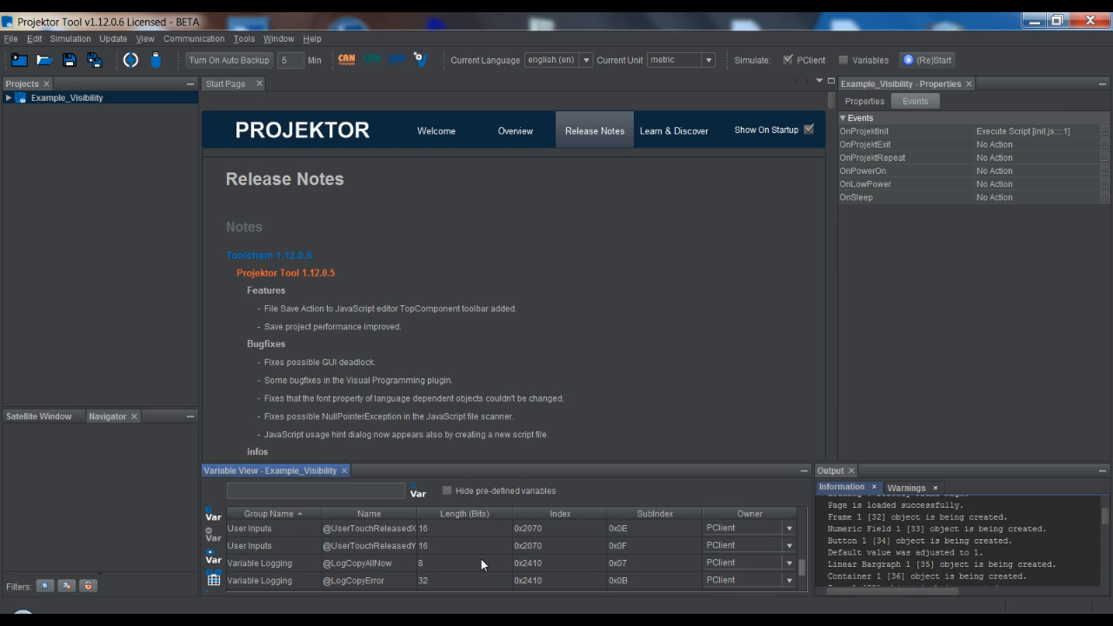
mouse_move(77, 175)
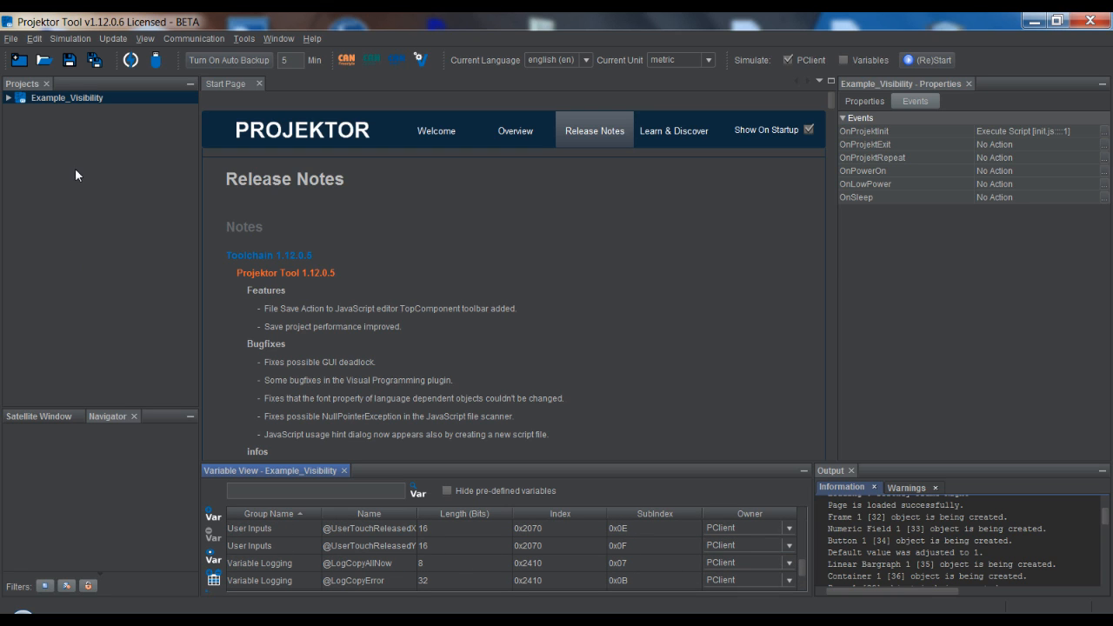
Open the Example_Visibility project properties on the Visibility category and review indexes 0-63
right_click(66, 98)
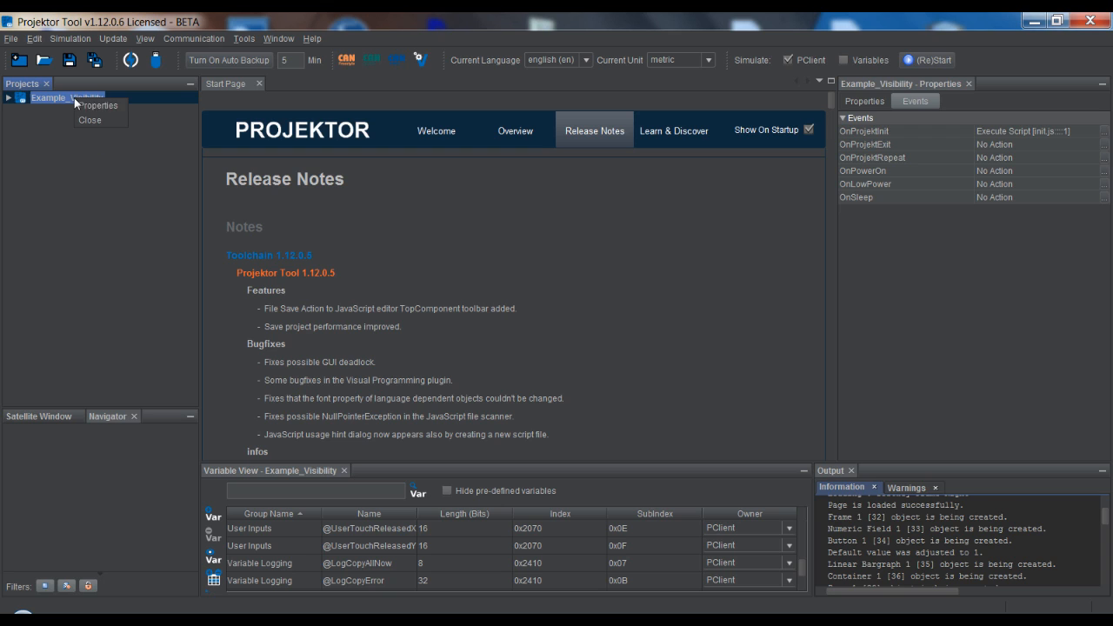
mouse_move(54, 103)
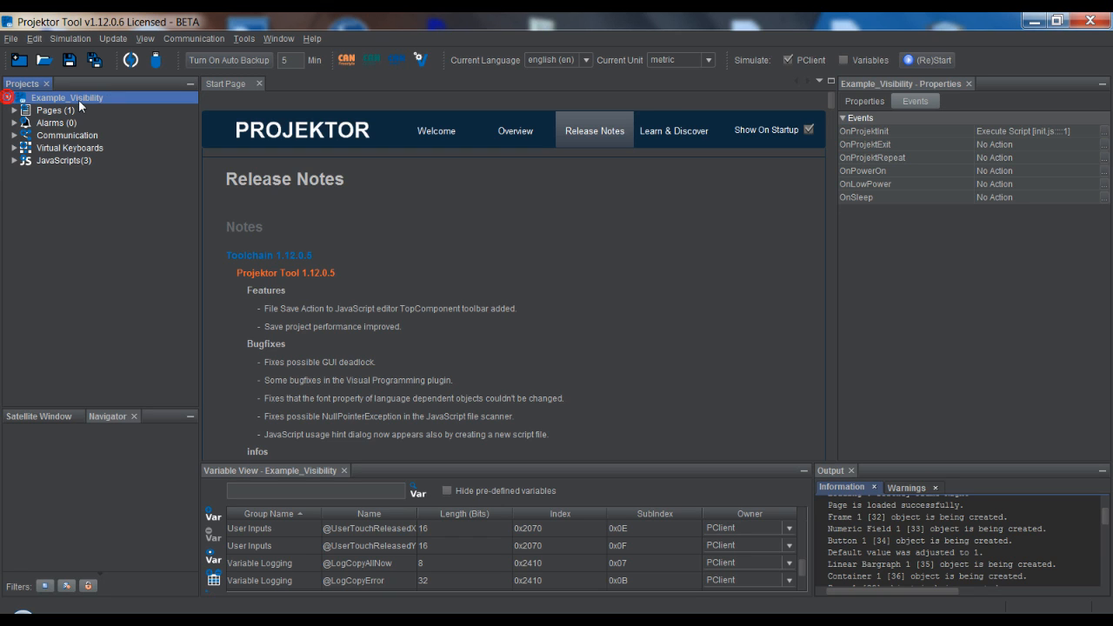
right_click(49, 110)
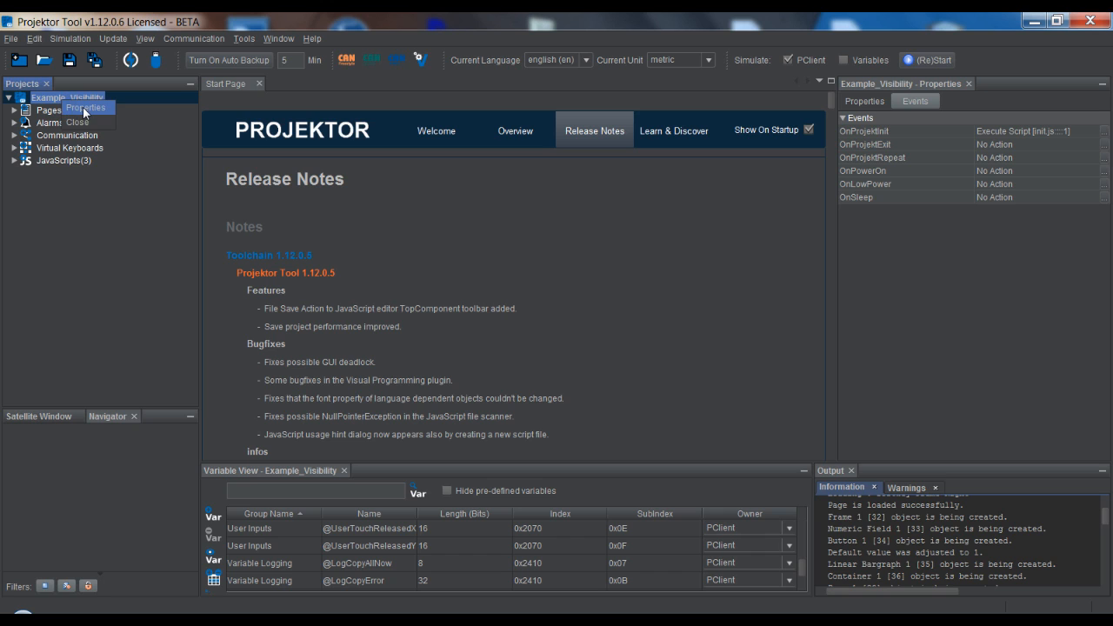
left_click(85, 107)
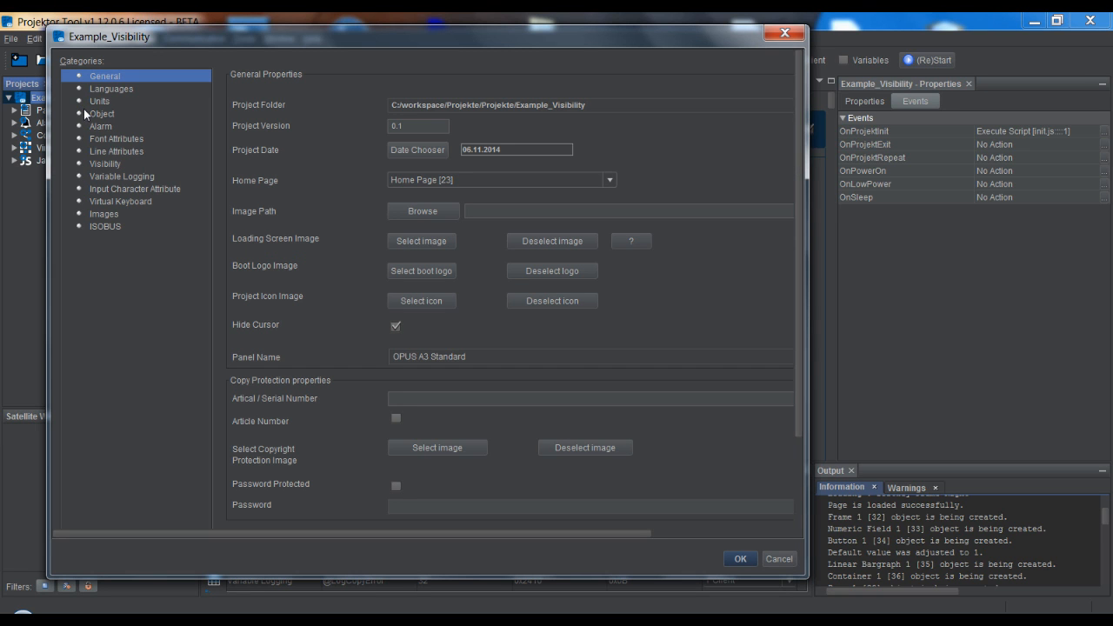
left_click(104, 163)
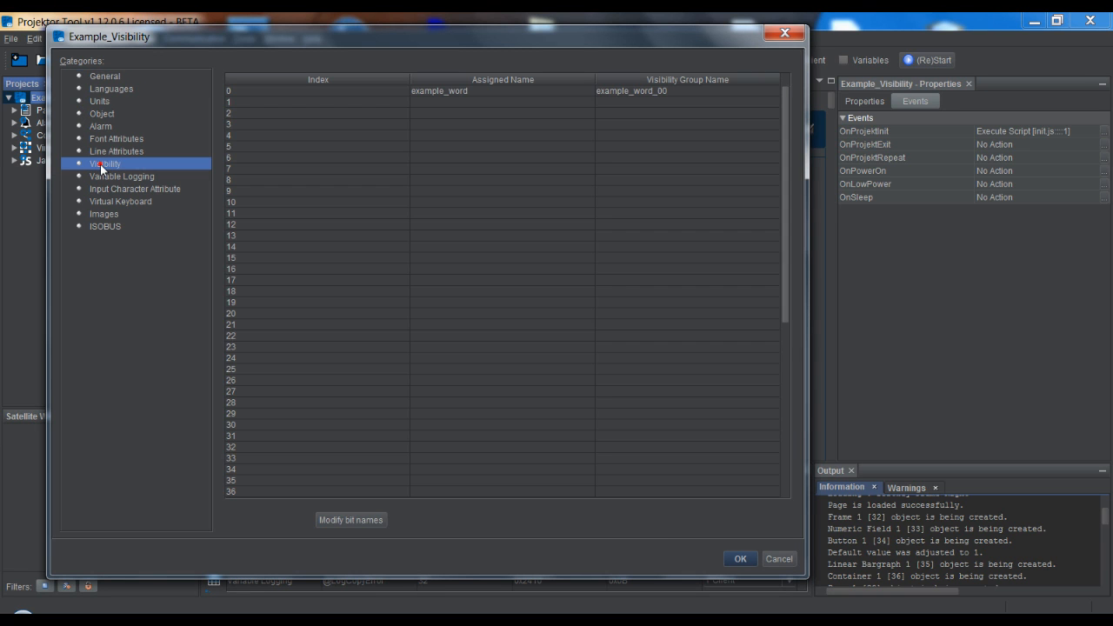
scroll("down", 3)
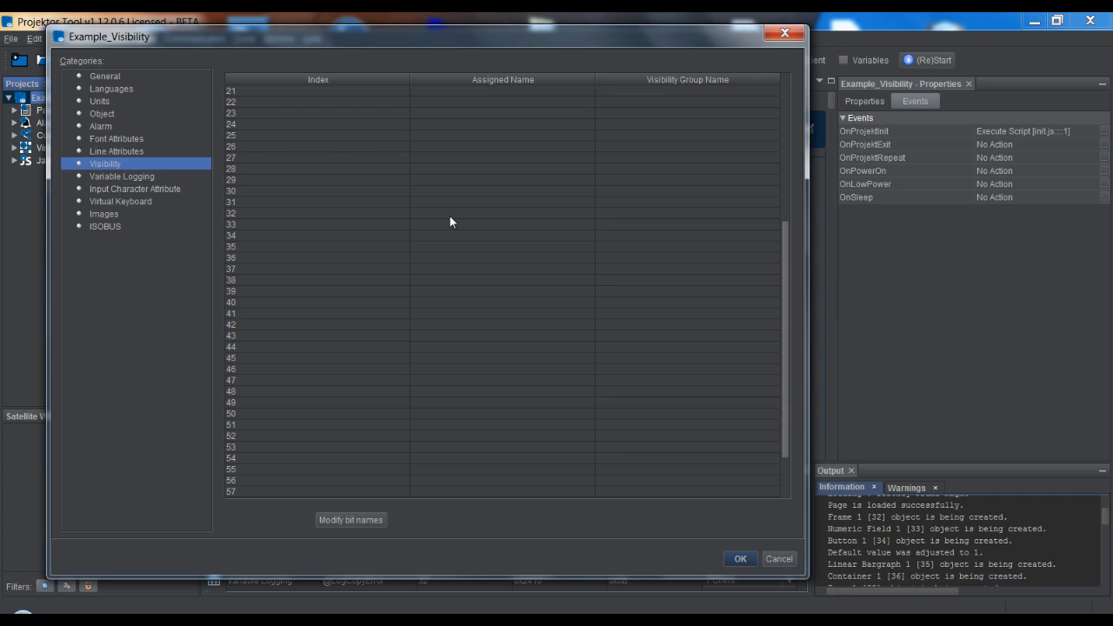
scroll("up", 3)
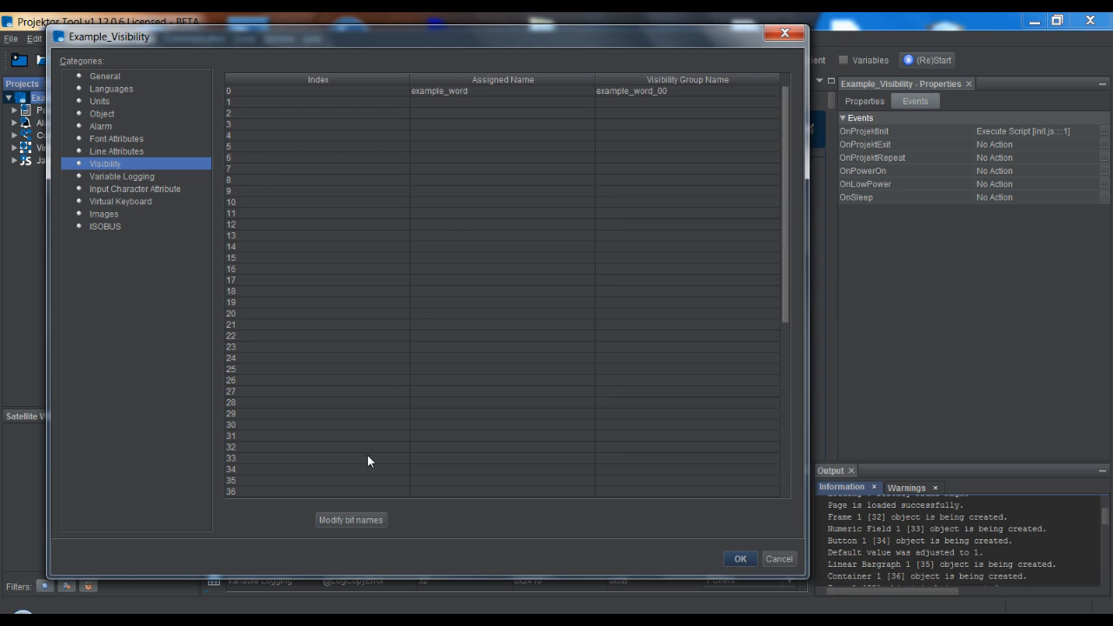
scroll("down", 3)
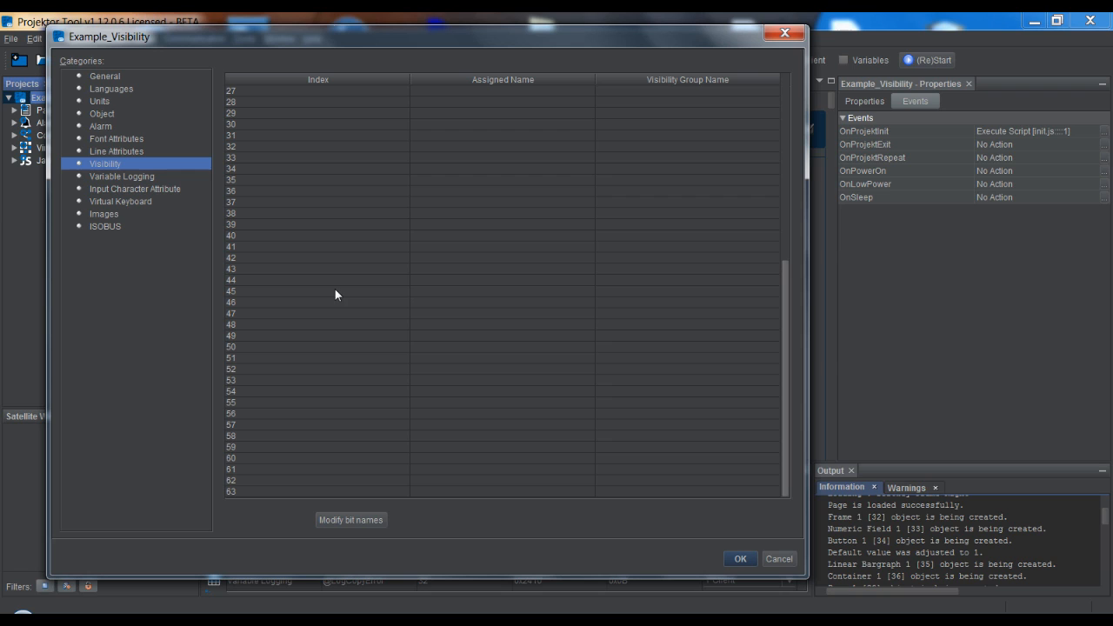
mouse_move(482, 306)
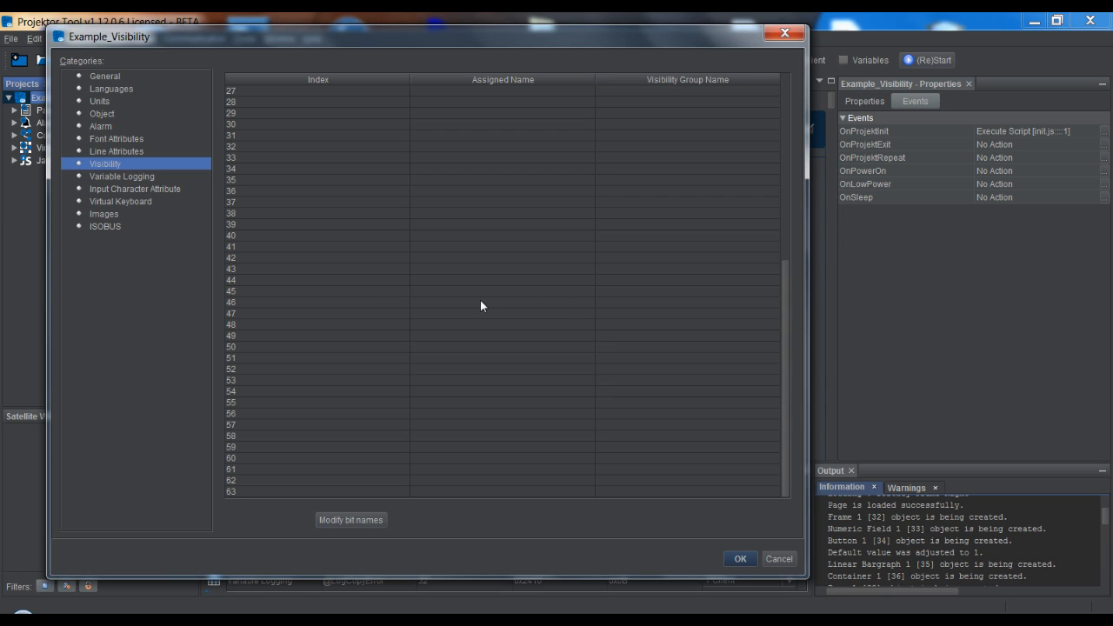
scroll("up", 3)
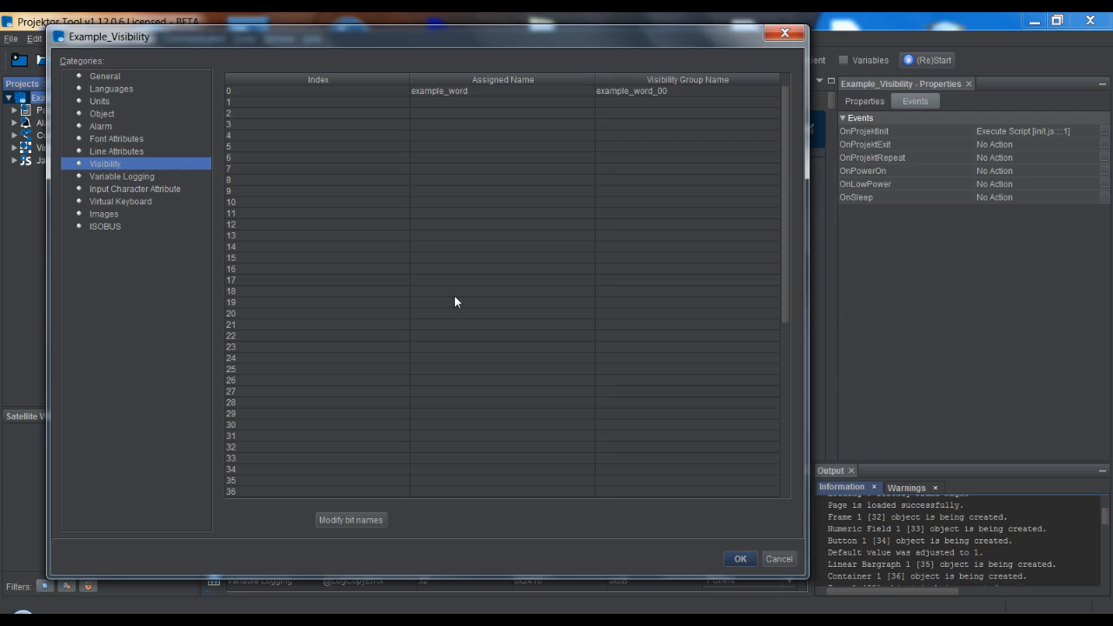
Name visibility index 1 'test', generating the visibility group test_01
left_click(446, 102)
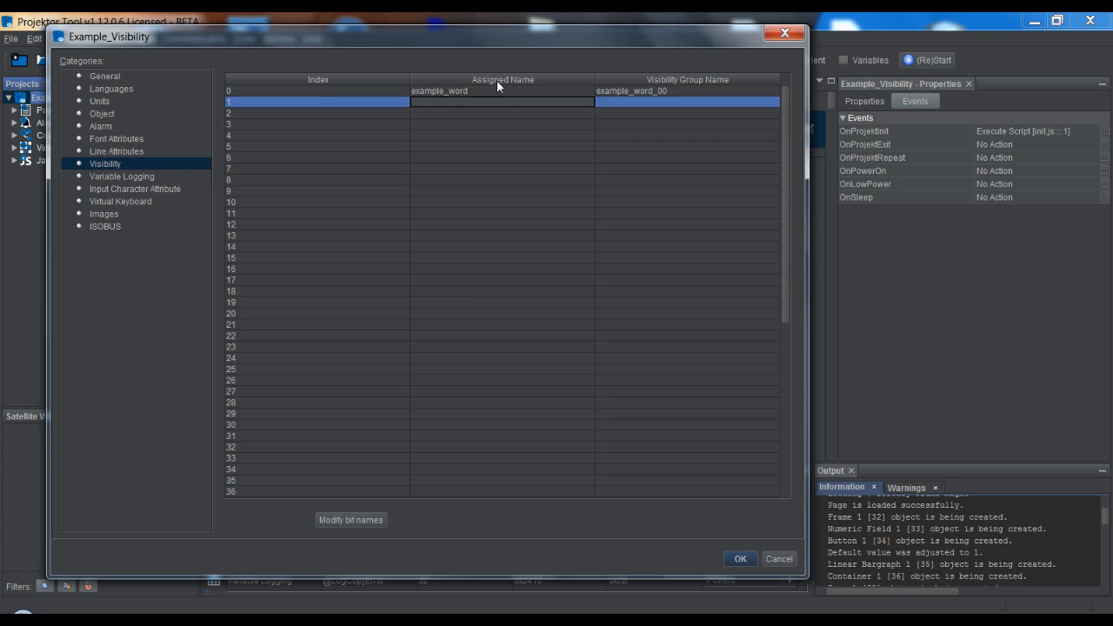
mouse_move(470, 112)
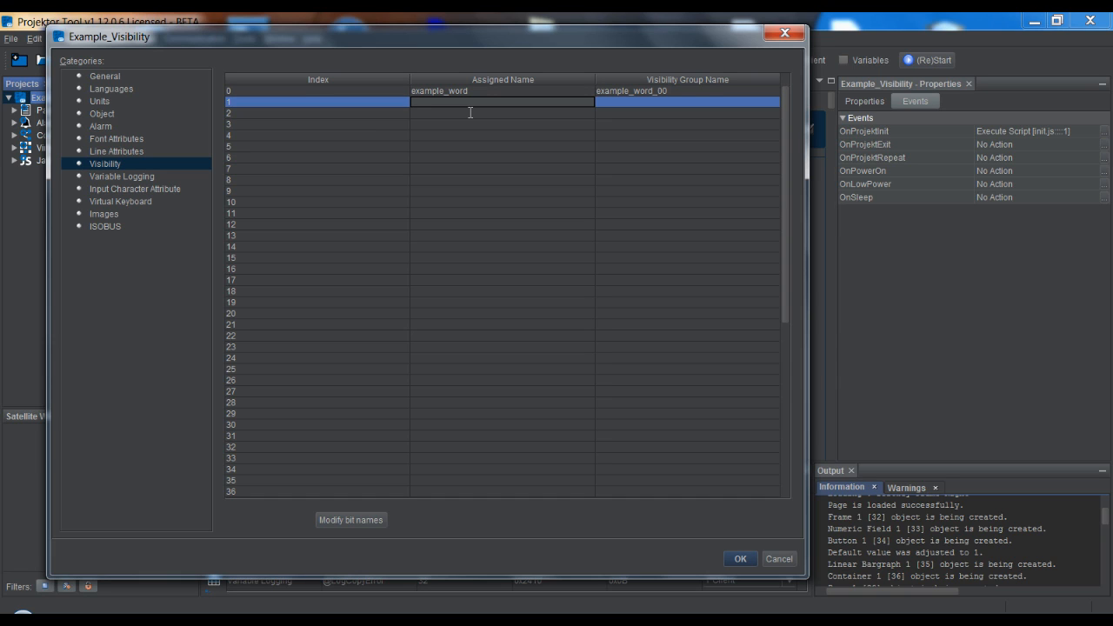
type("test")
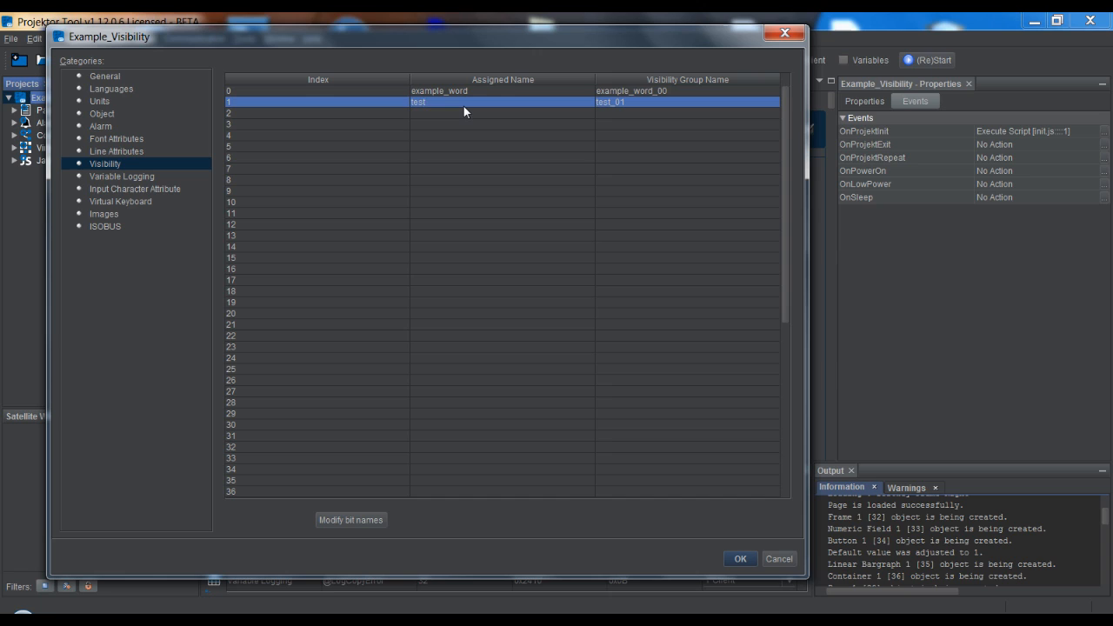
mouse_move(465, 110)
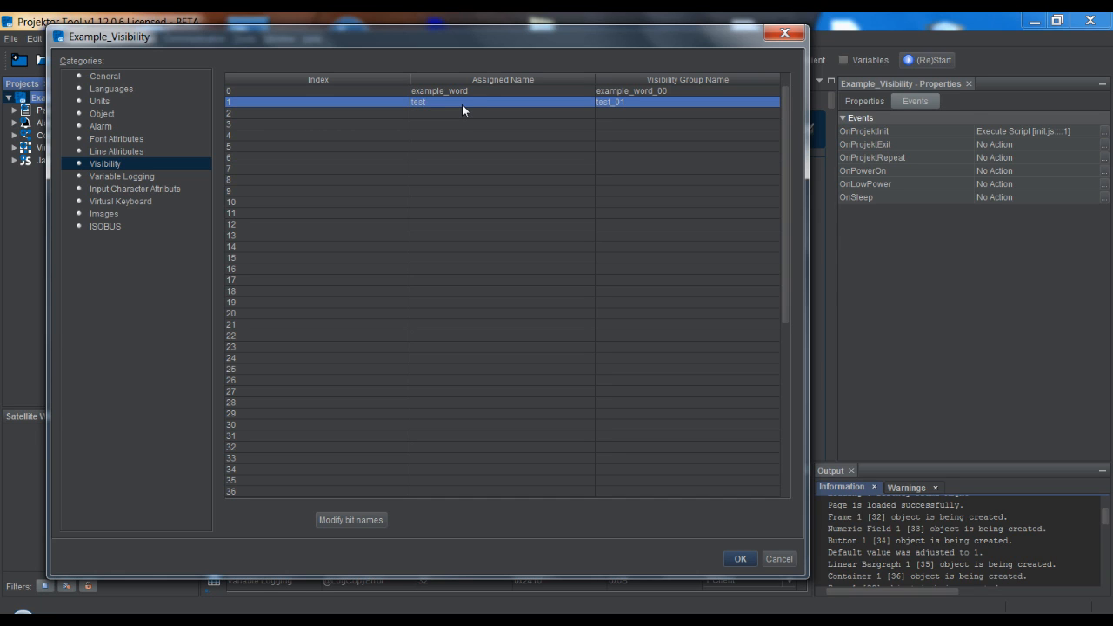
mouse_move(452, 107)
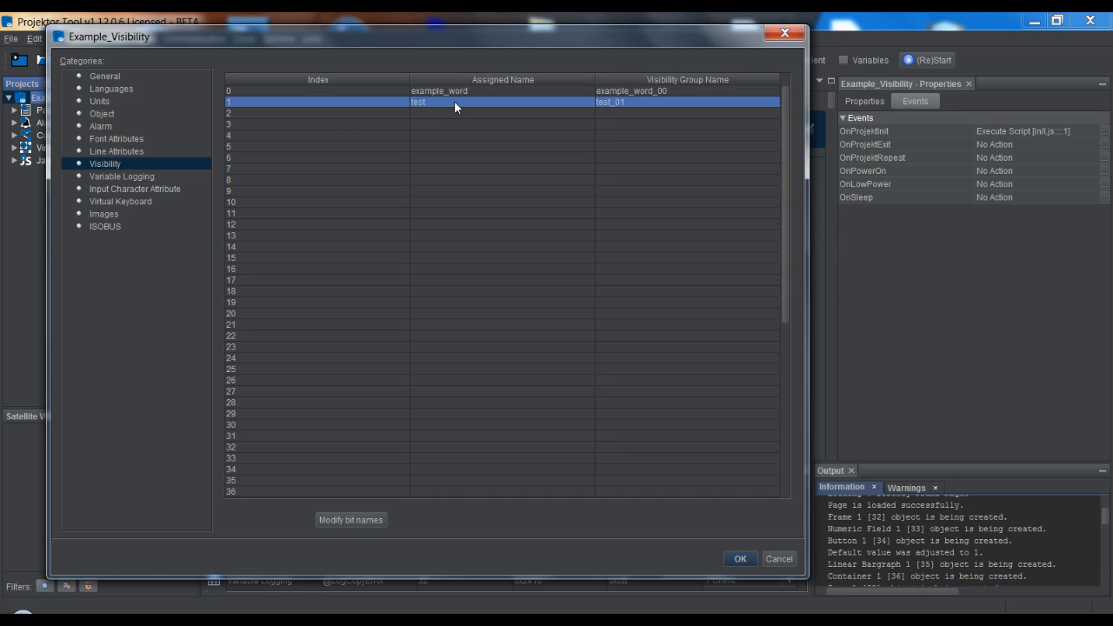
mouse_move(337, 532)
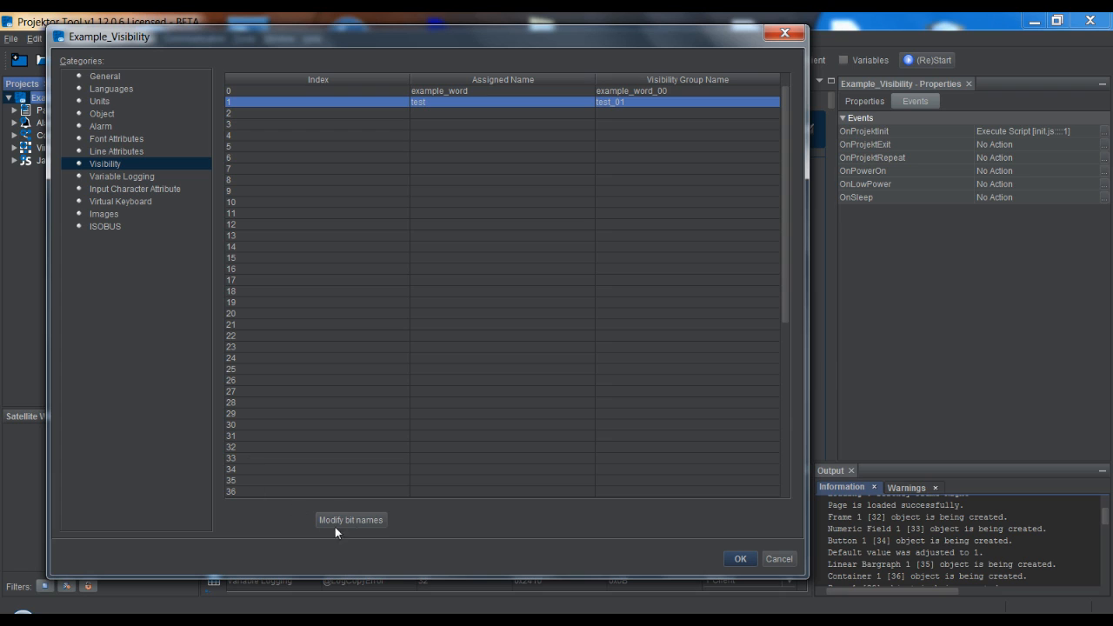
mouse_move(346, 526)
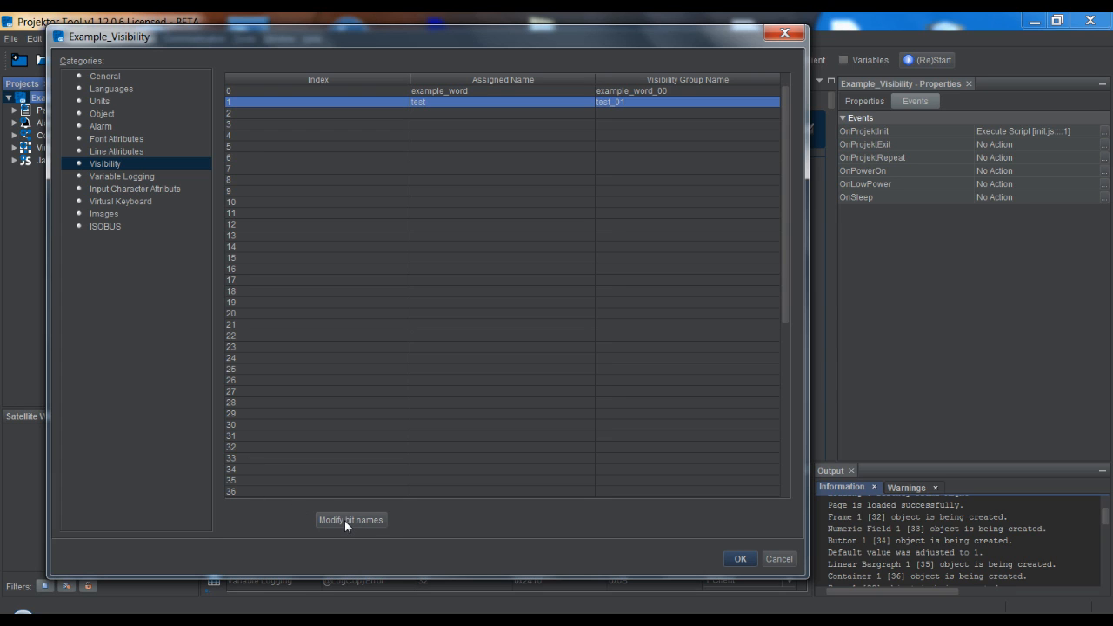
mouse_move(451, 107)
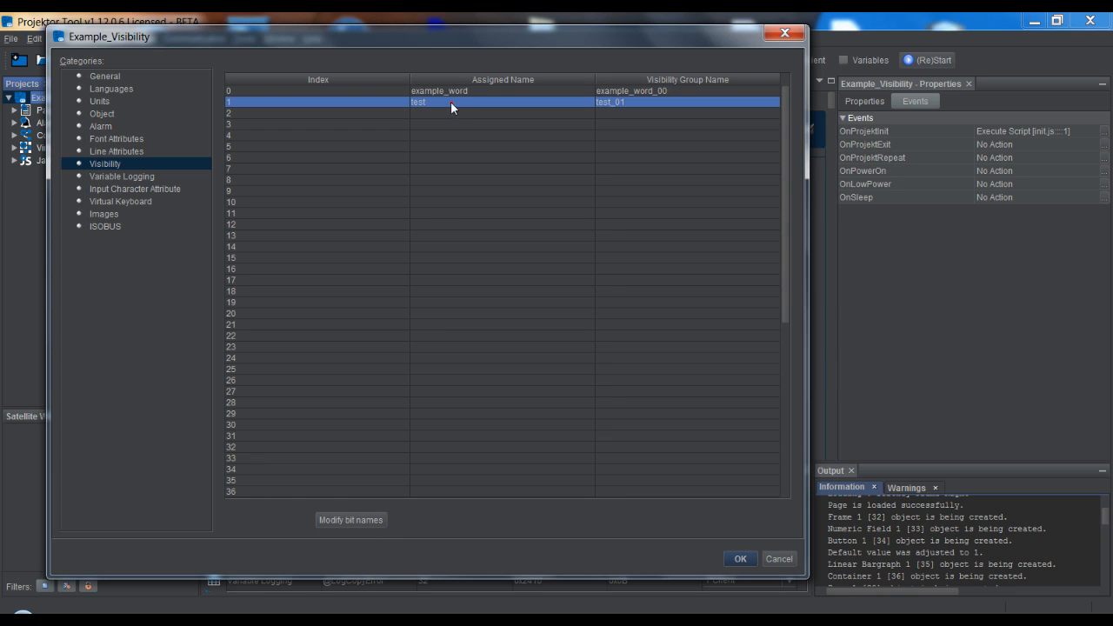
Review the bit names of group test_01 (bits 0-3 named 1 through 4) and accept them
left_click(351, 519)
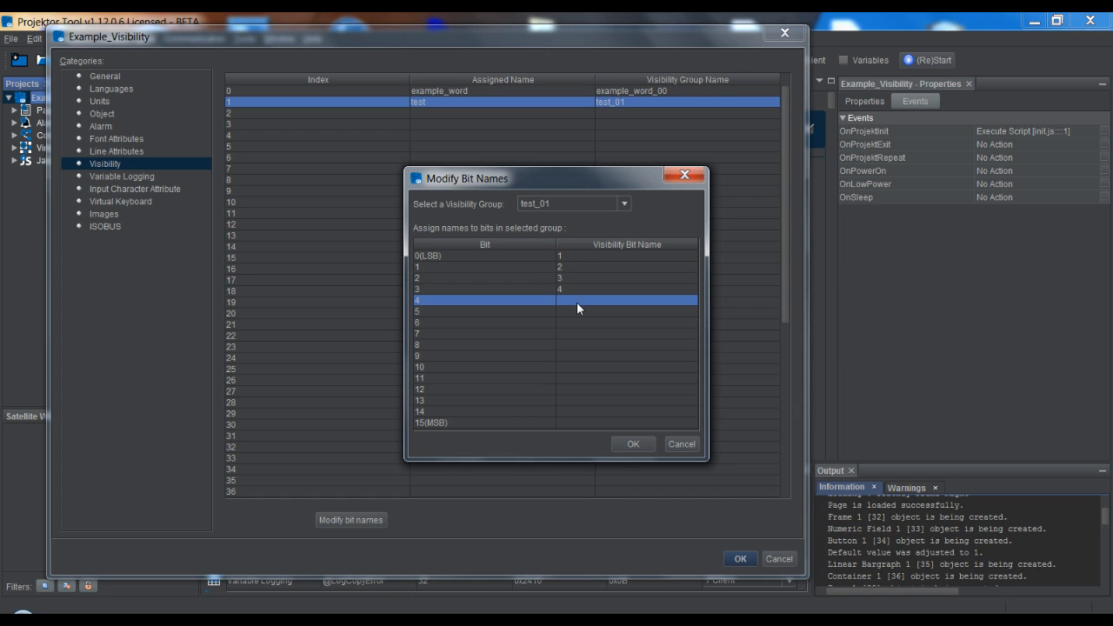
left_click(680, 443)
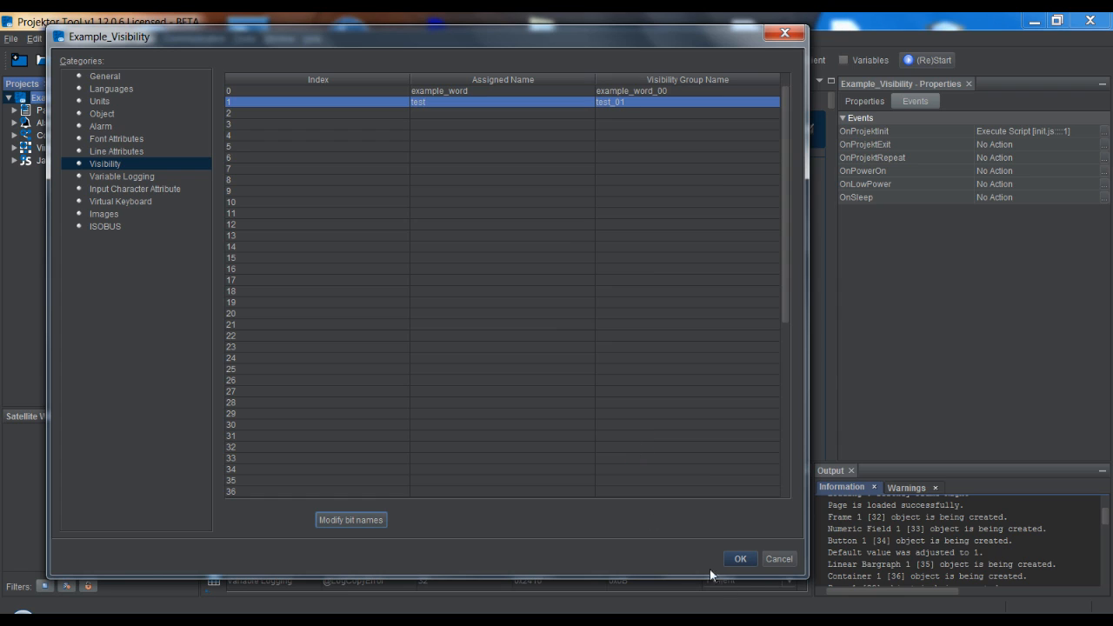
mouse_move(373, 122)
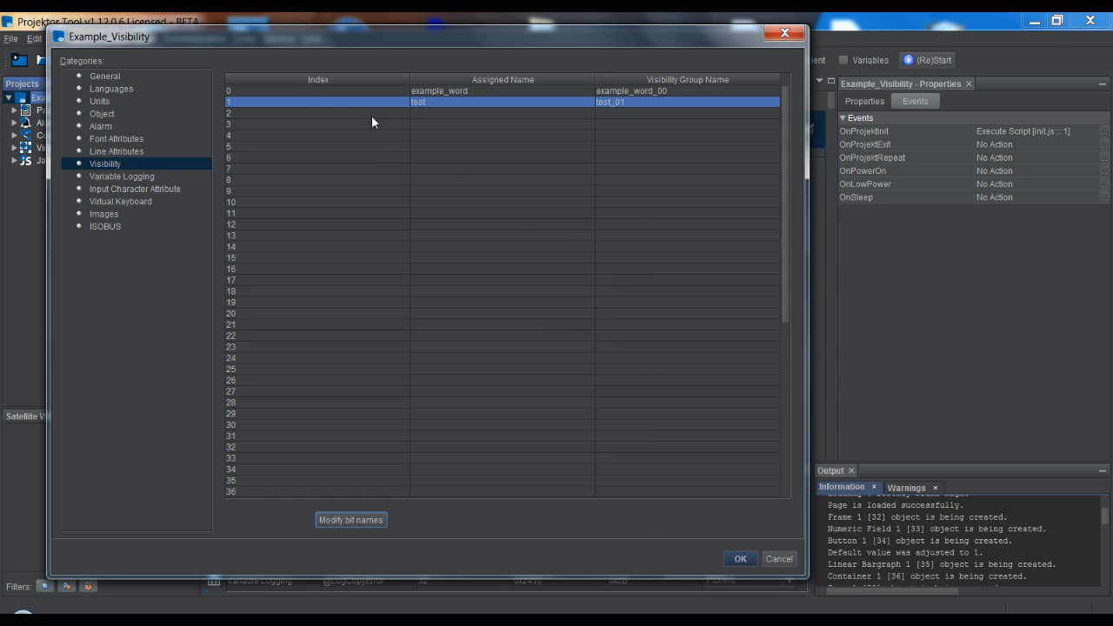
mouse_move(252, 110)
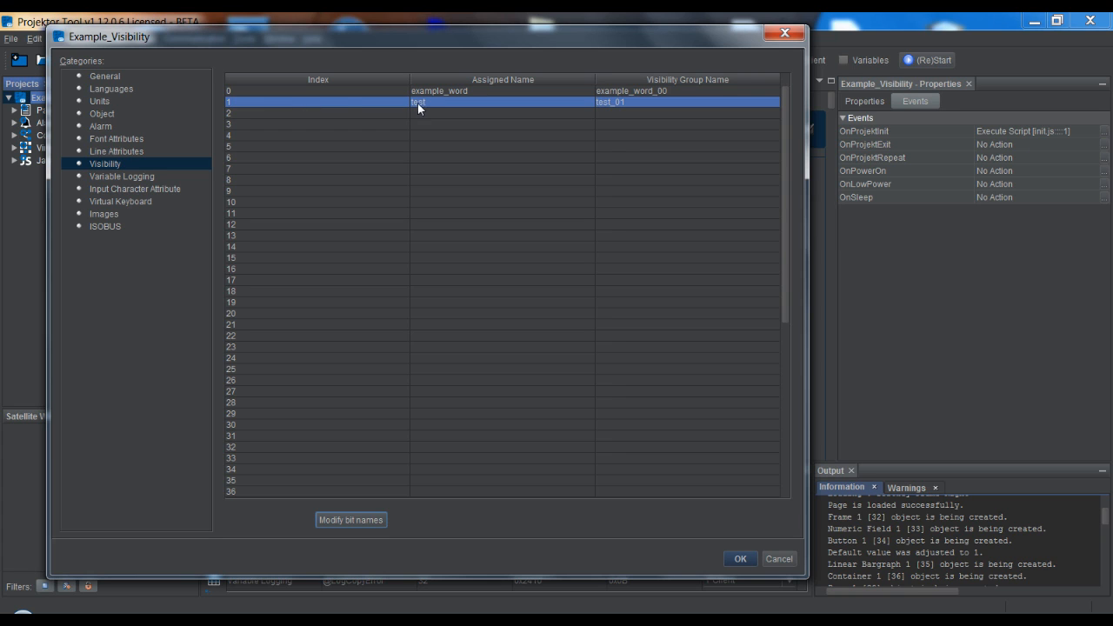
left_click(351, 519)
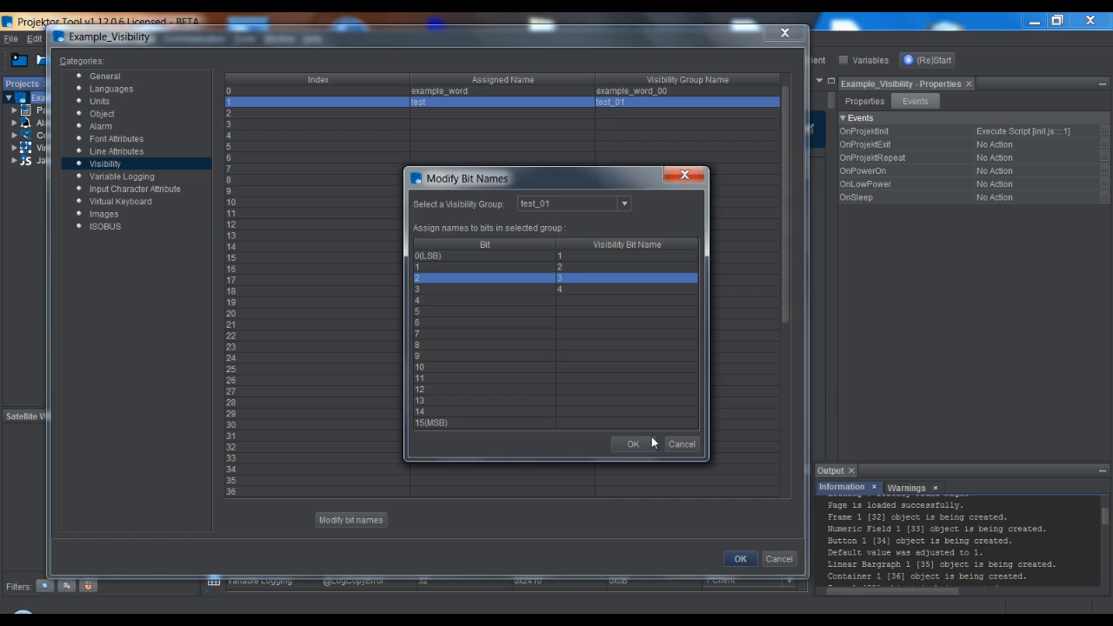
left_click(633, 443)
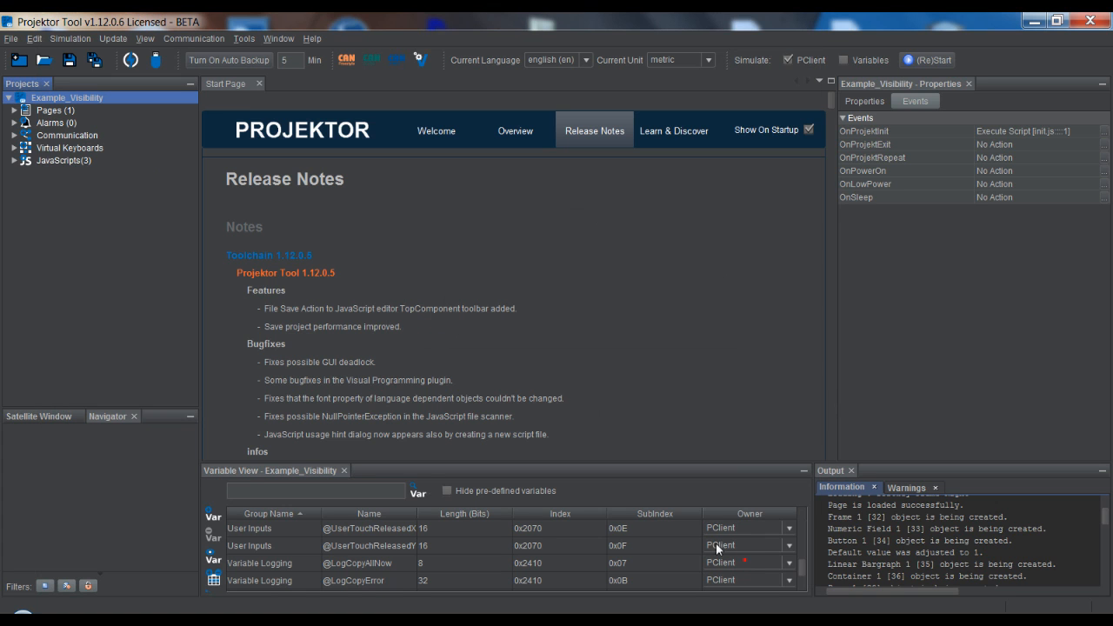
Open Page 1 and add a button to Frame 1 beside the string and numeric fields
left_click(14, 109)
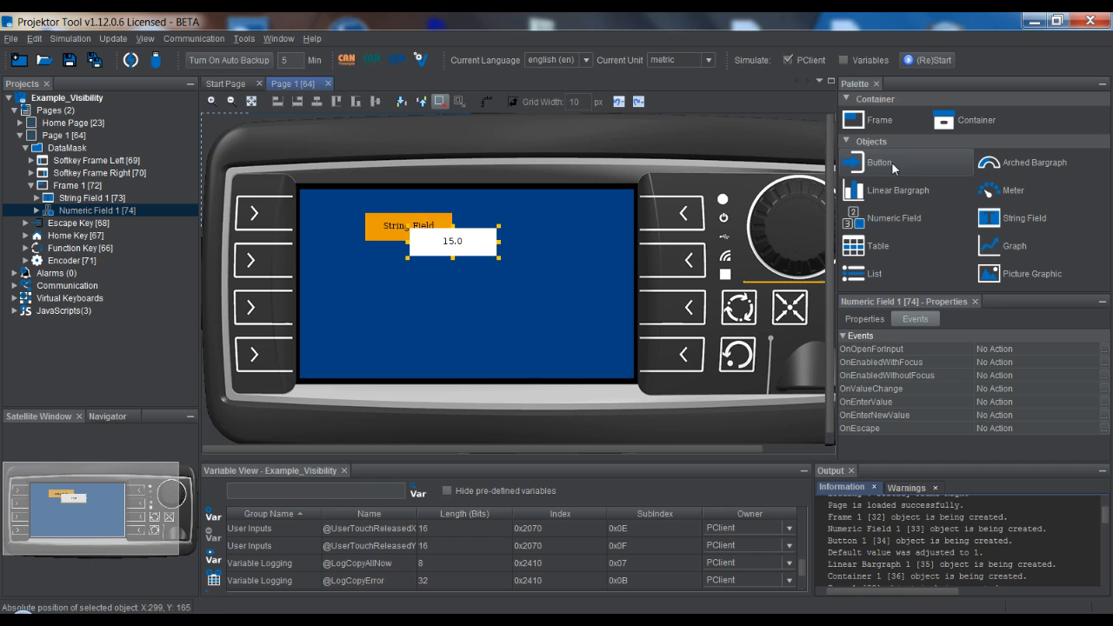
left_click(878, 163)
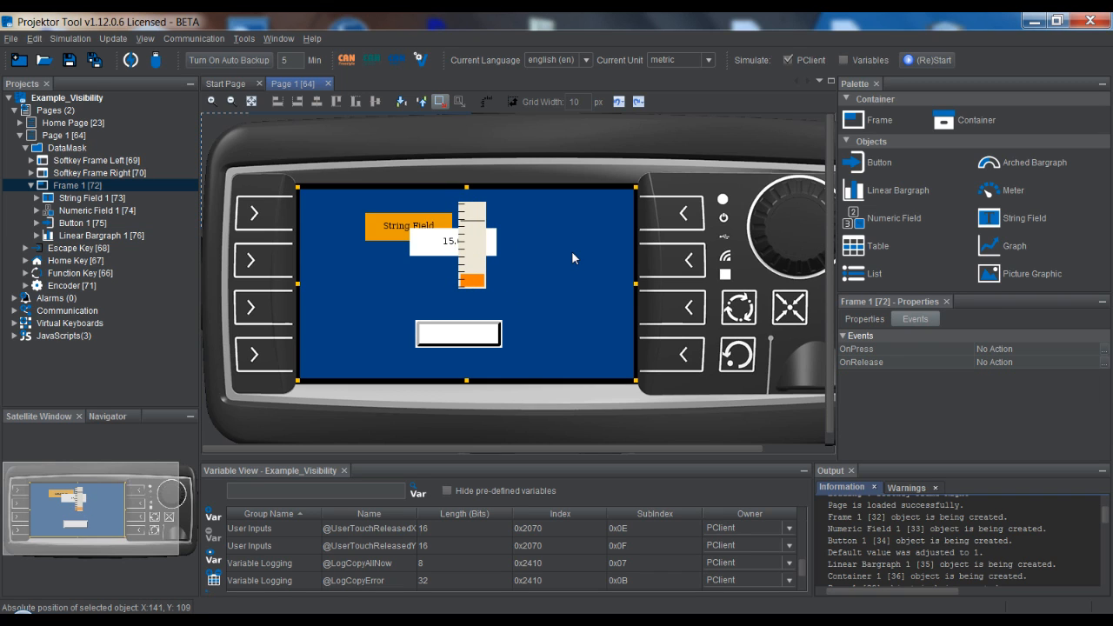
mouse_move(569, 261)
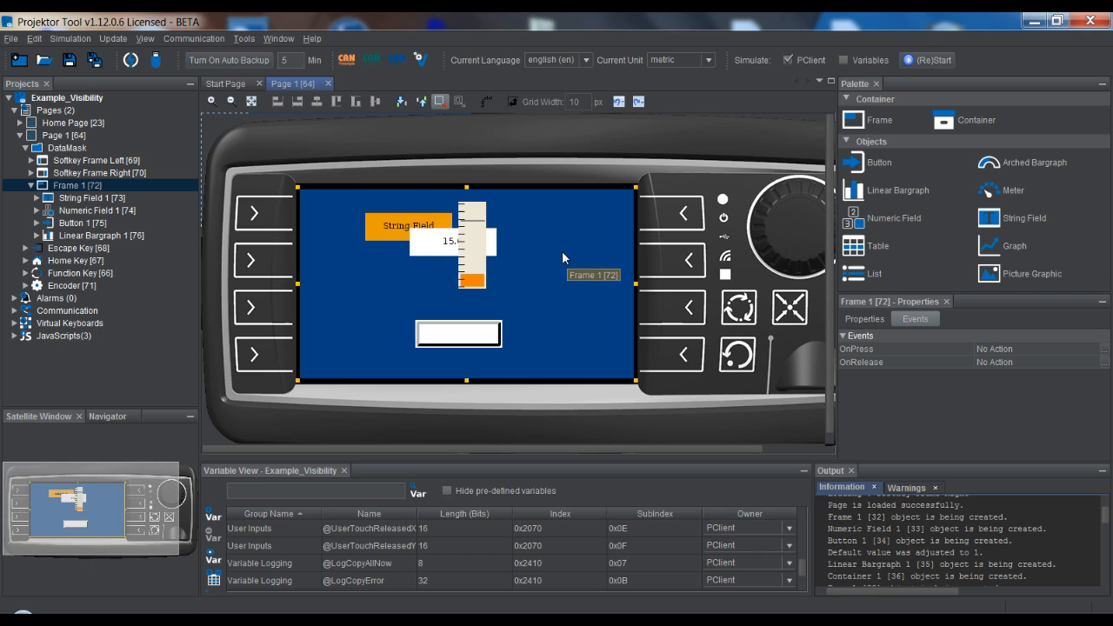
Enable the Visibility option in String Field 1's properties
left_click(409, 225)
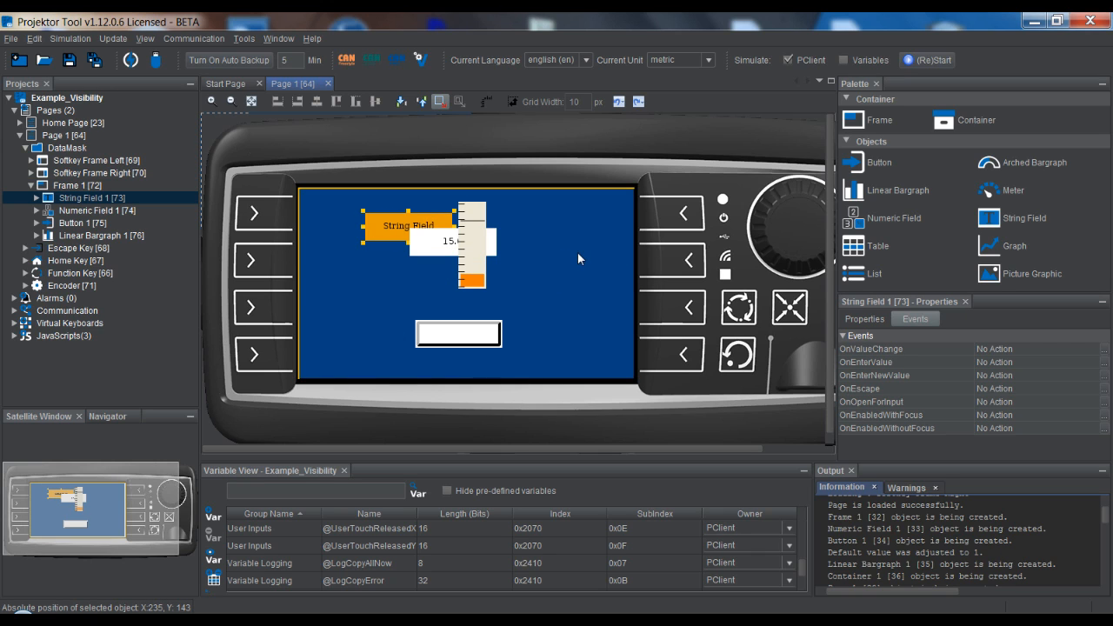
left_click(863, 318)
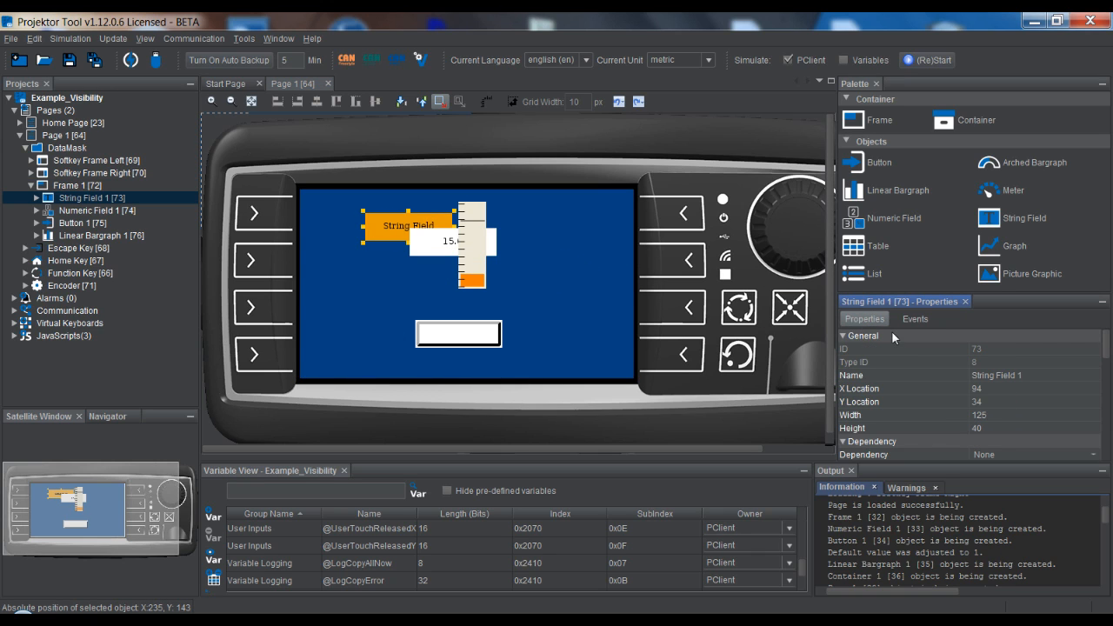
scroll("down", 3)
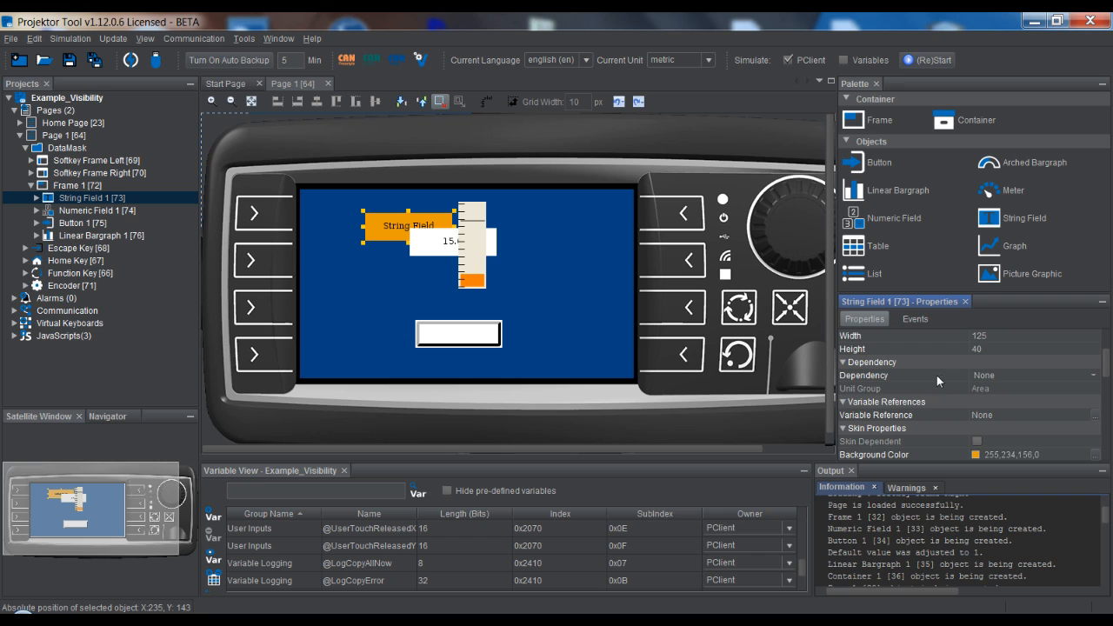
scroll("down", 3)
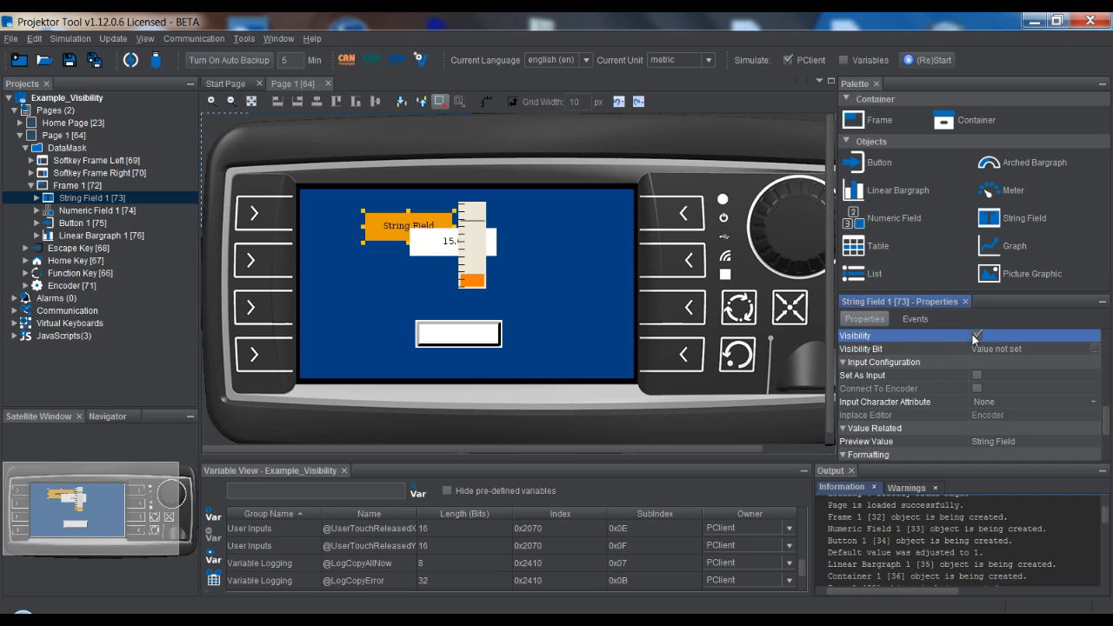
left_click(977, 336)
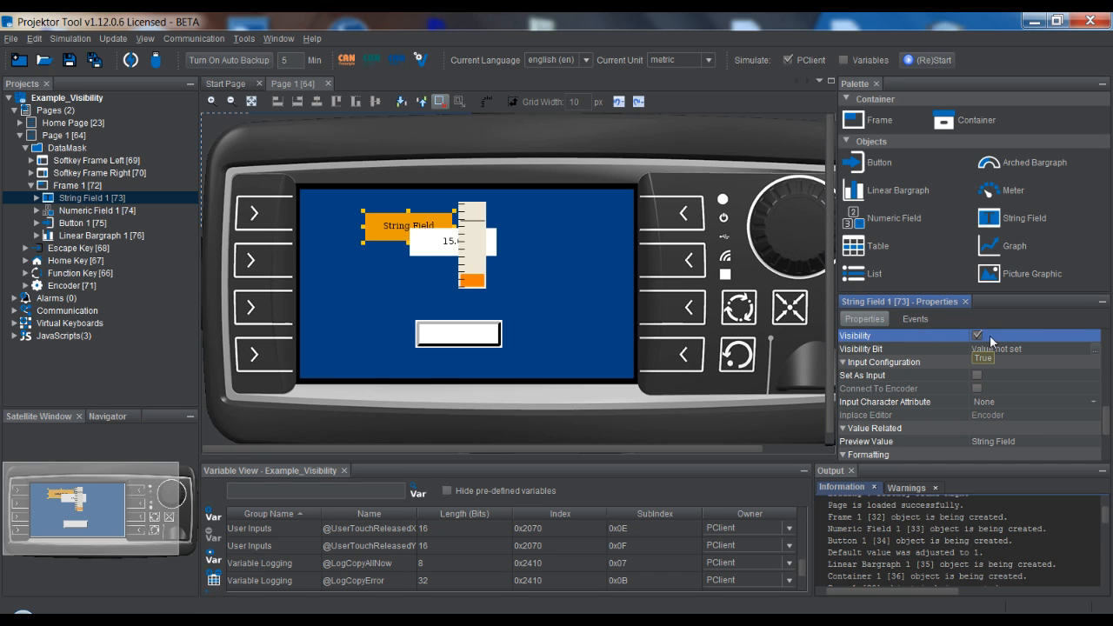
mouse_move(918, 354)
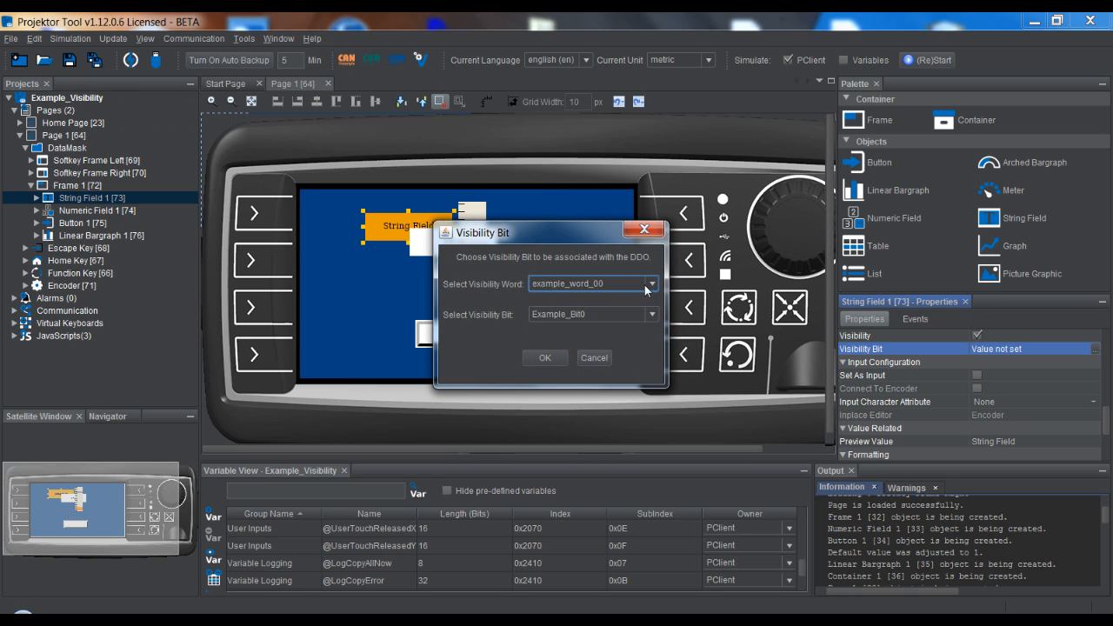
Assign String Field 1's visibility to word test_01, bit 1
left_click(652, 283)
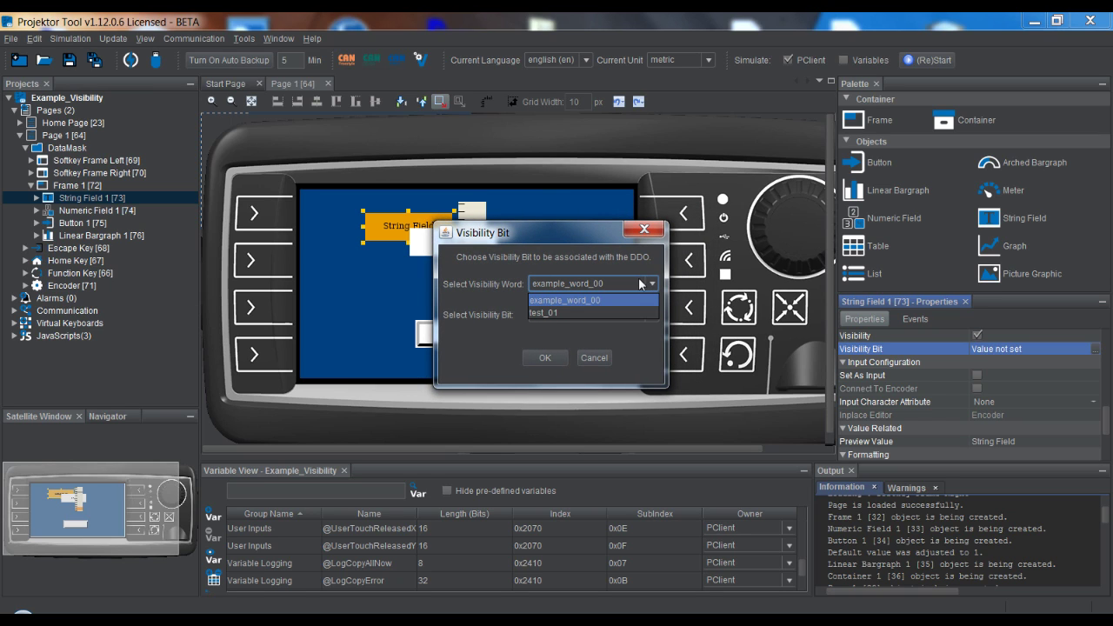
mouse_move(592, 312)
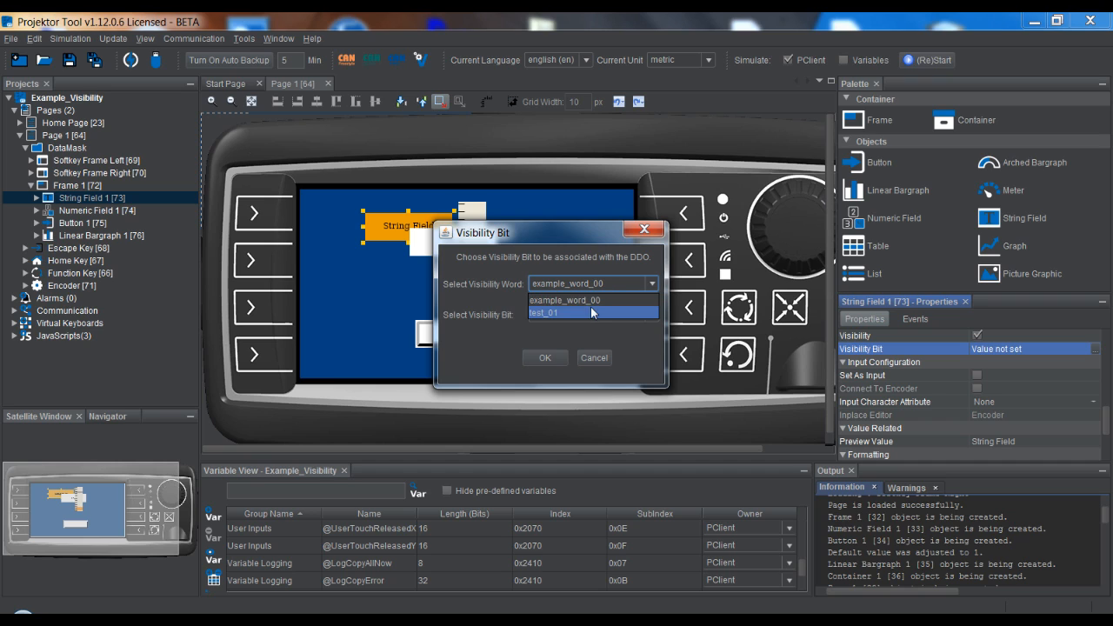
mouse_move(590, 317)
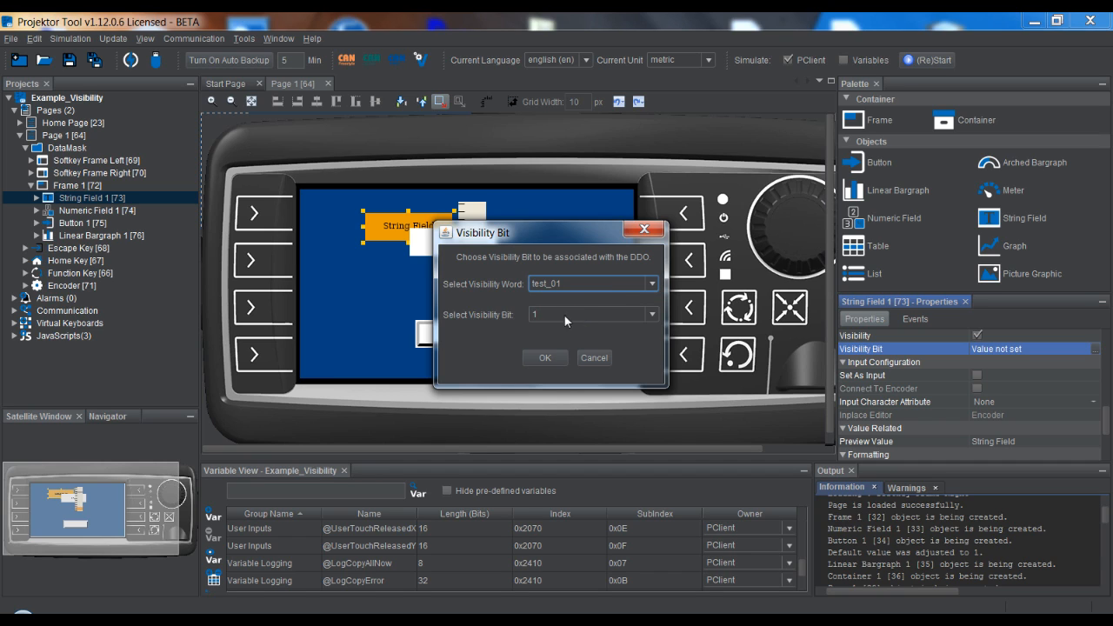
mouse_move(512, 319)
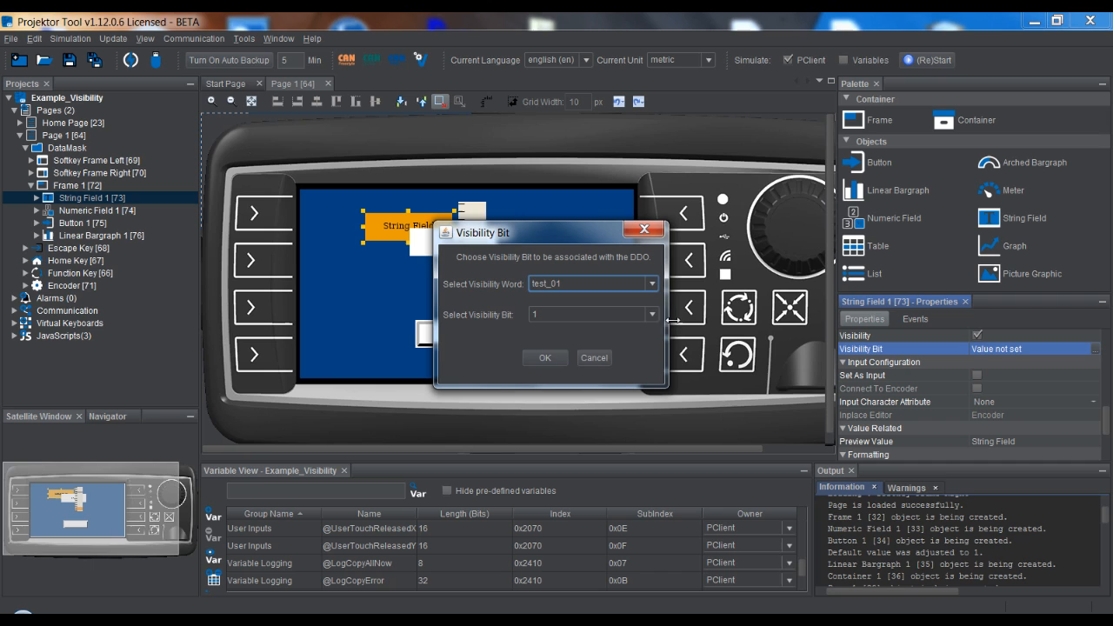
left_click(650, 314)
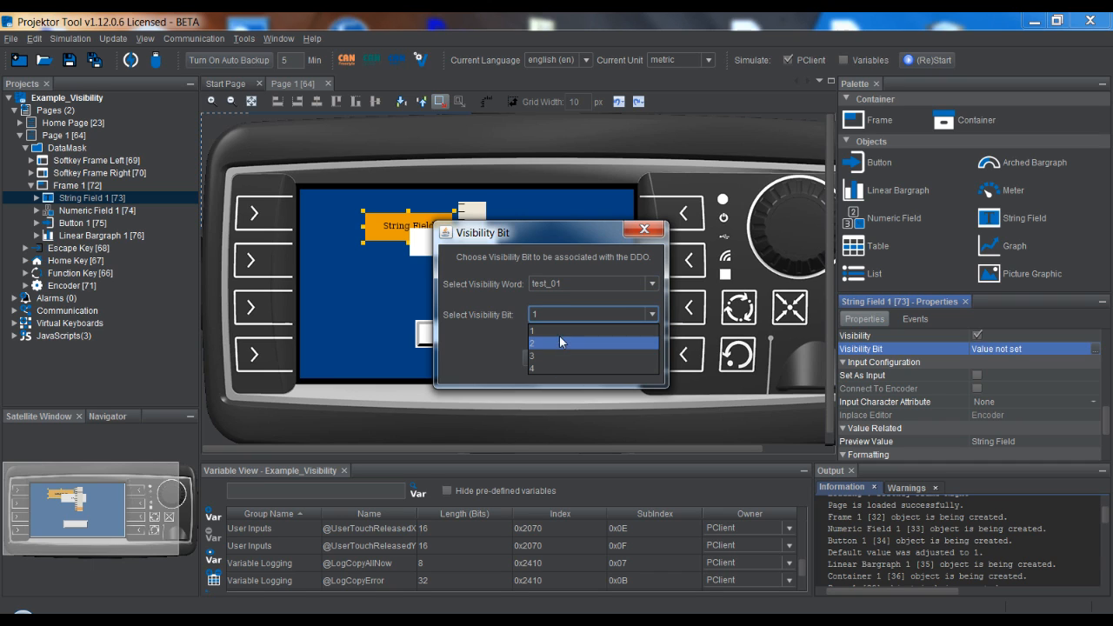
mouse_move(561, 332)
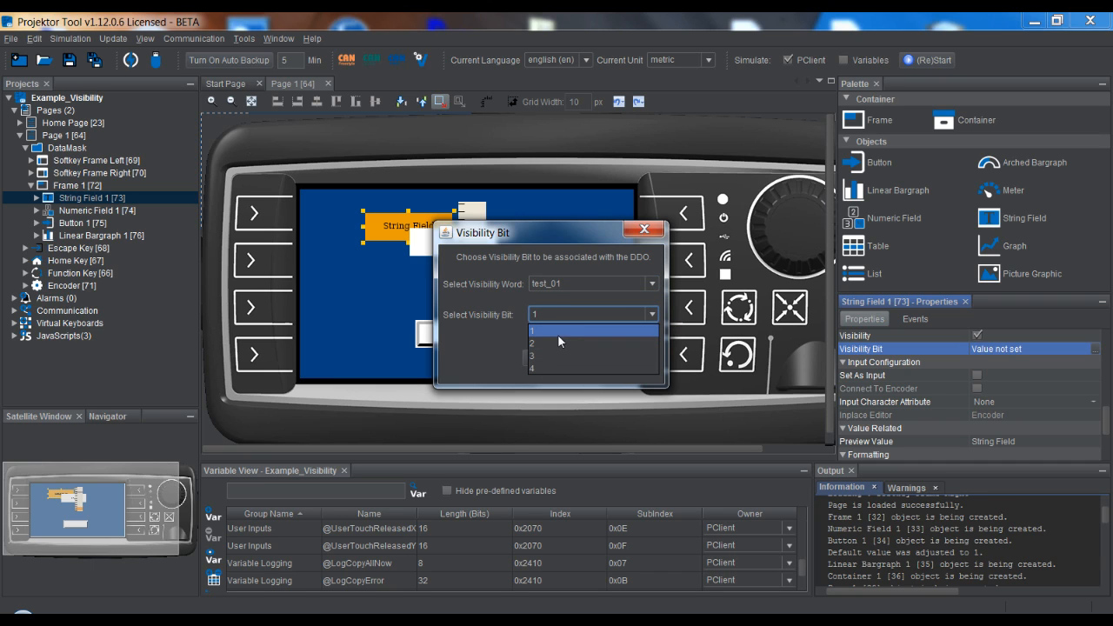
mouse_move(601, 368)
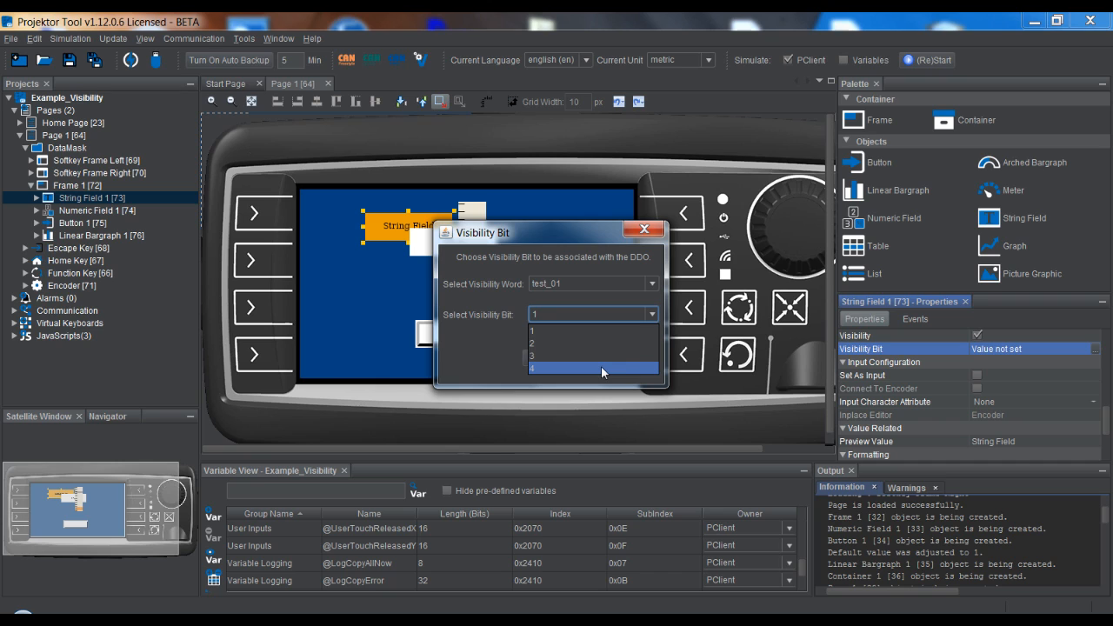
mouse_move(561, 332)
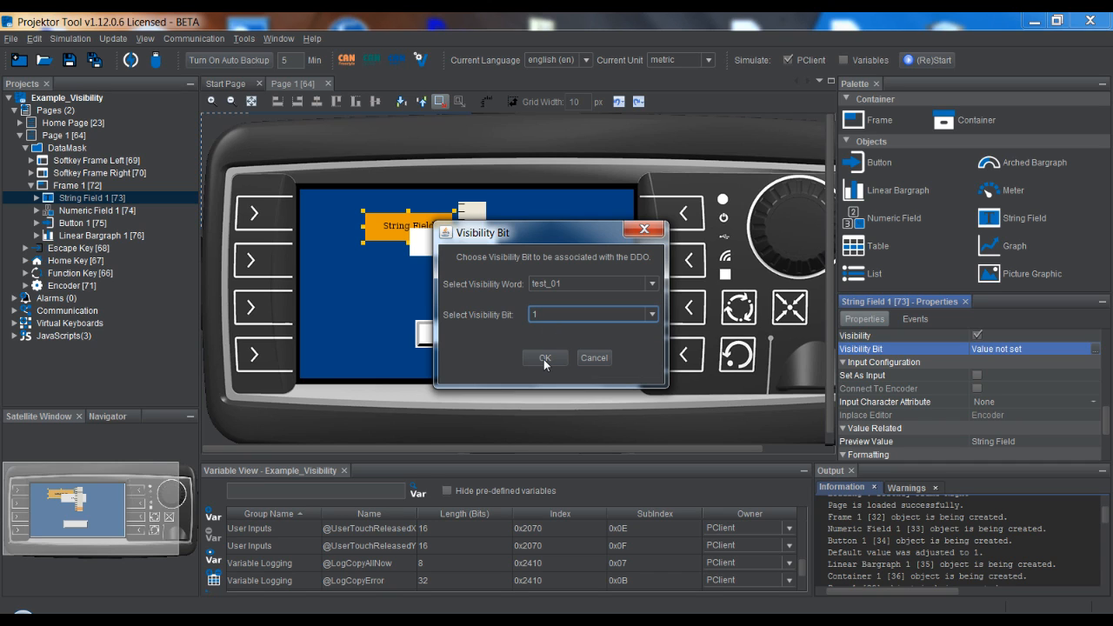
left_click(545, 357)
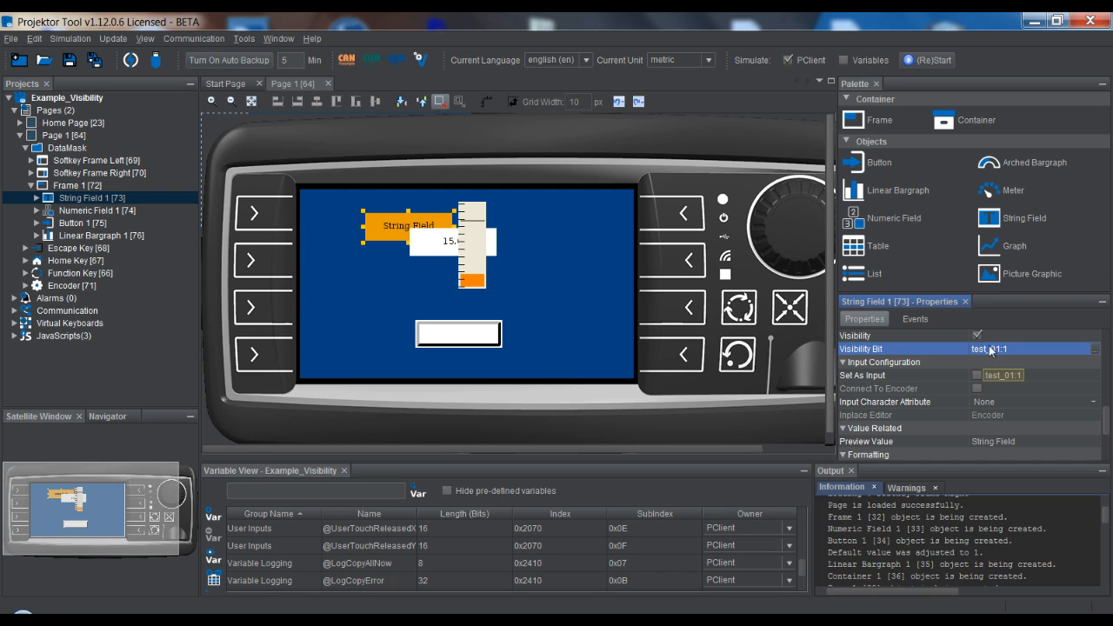
mouse_move(1006, 355)
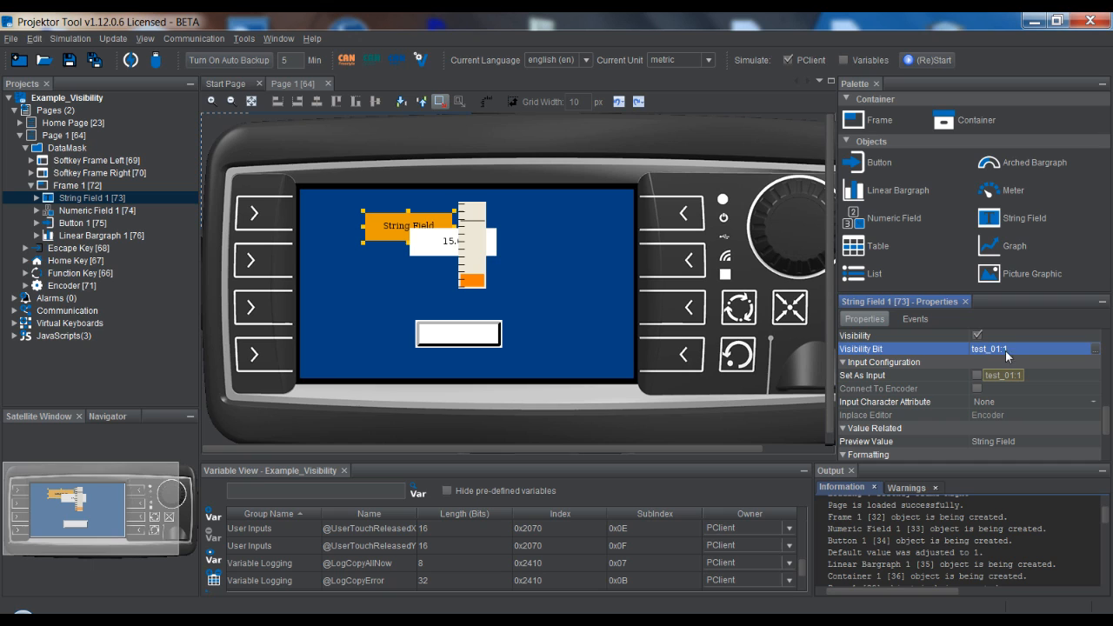
mouse_move(1000, 359)
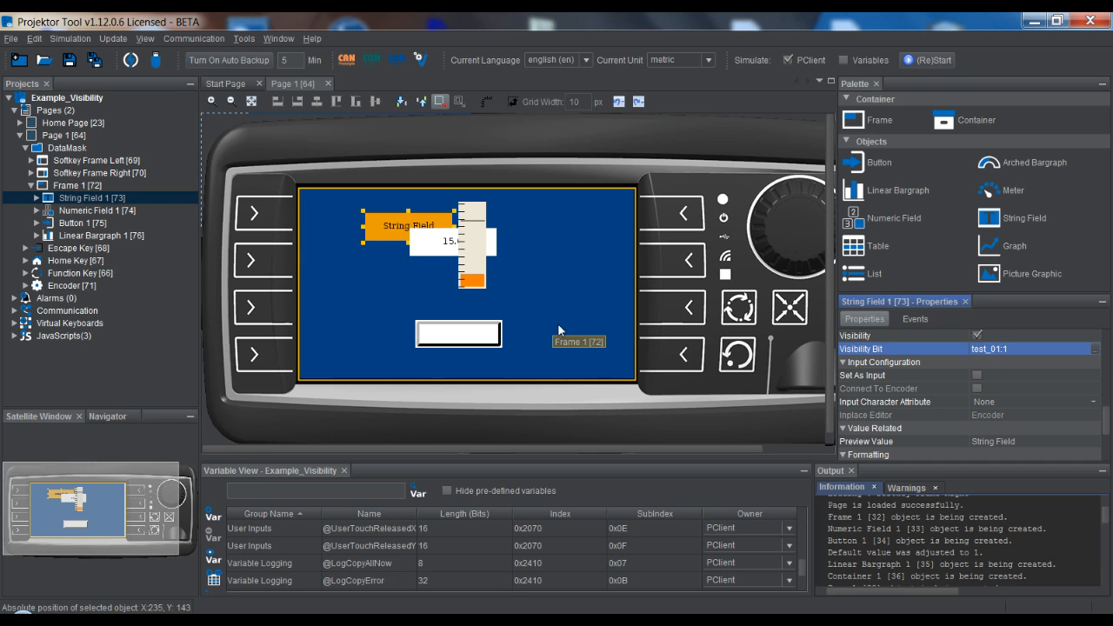
mouse_move(672, 333)
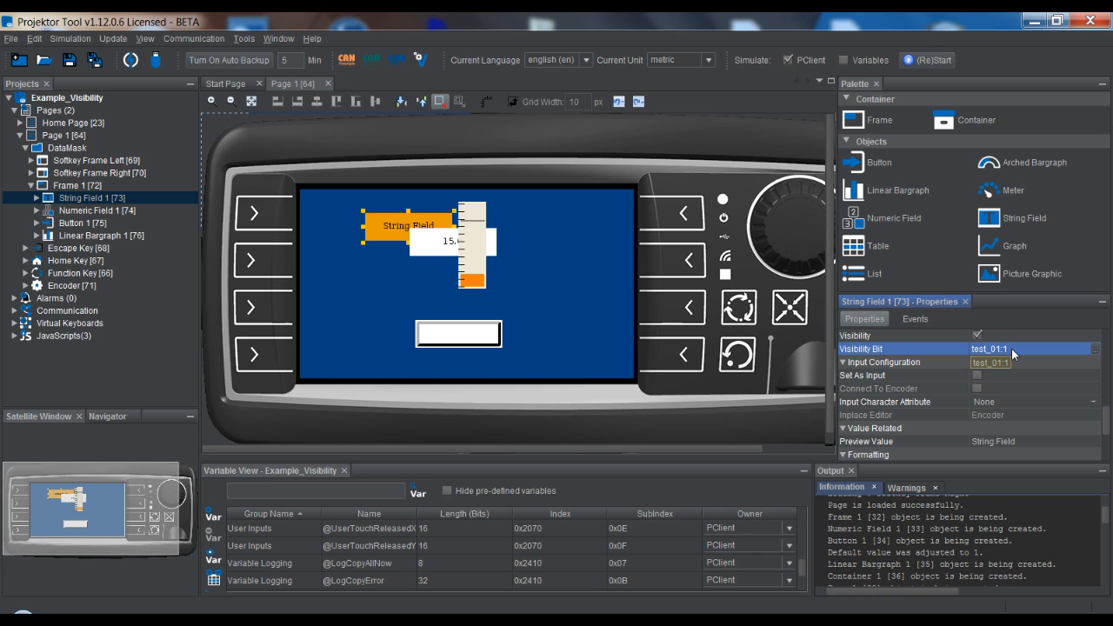
Enable visibility on Numeric Field 1 and tie it to test_01 bit 2
left_click(472, 244)
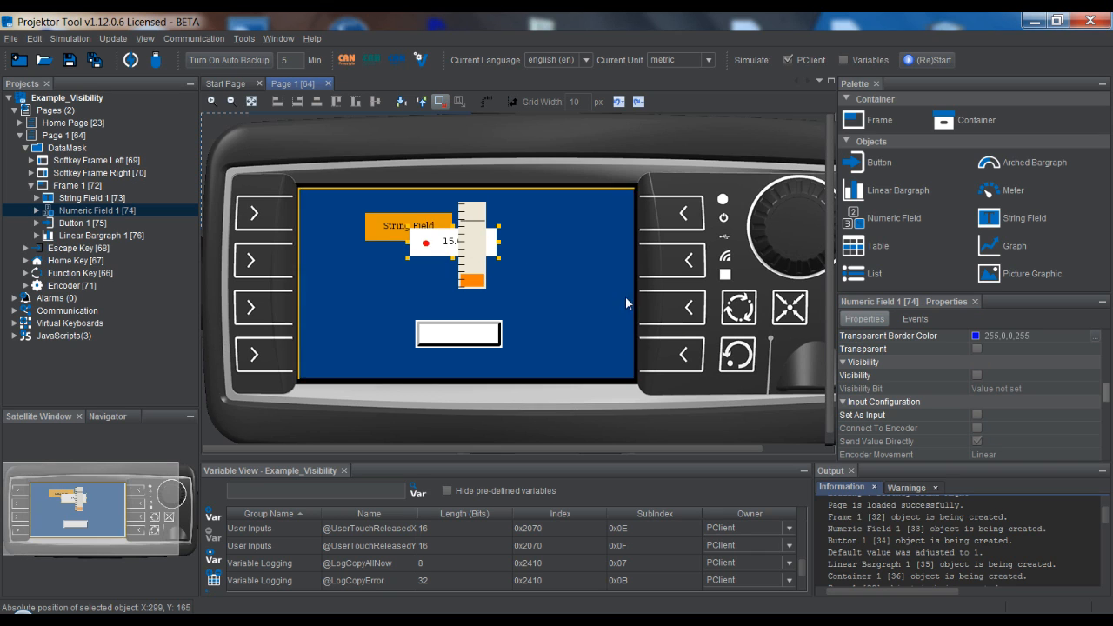
left_click(879, 374)
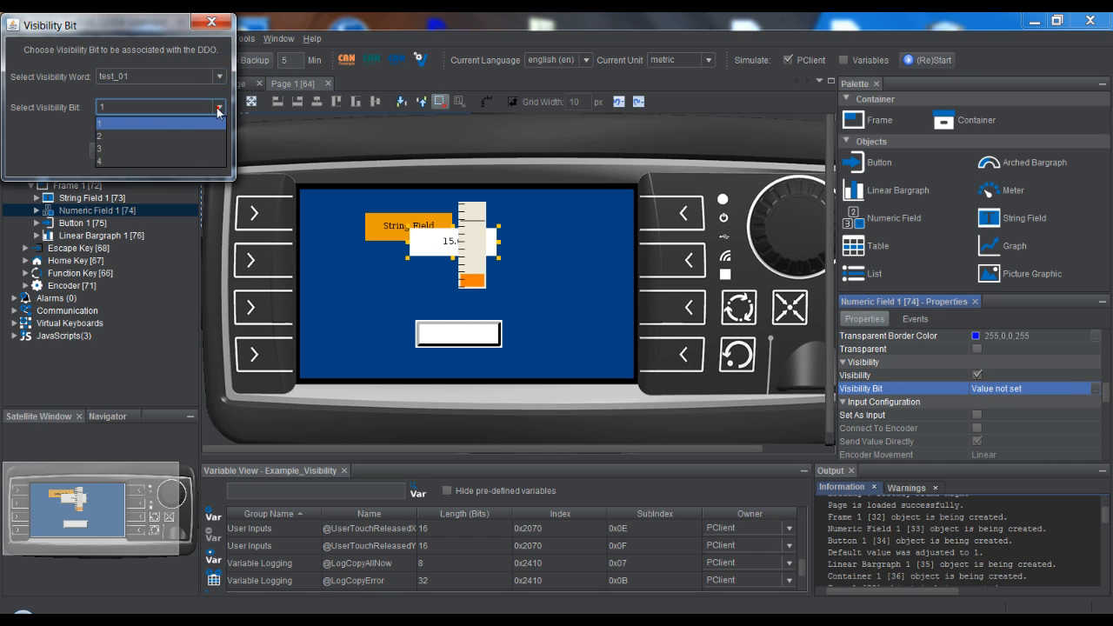
left_click(100, 136)
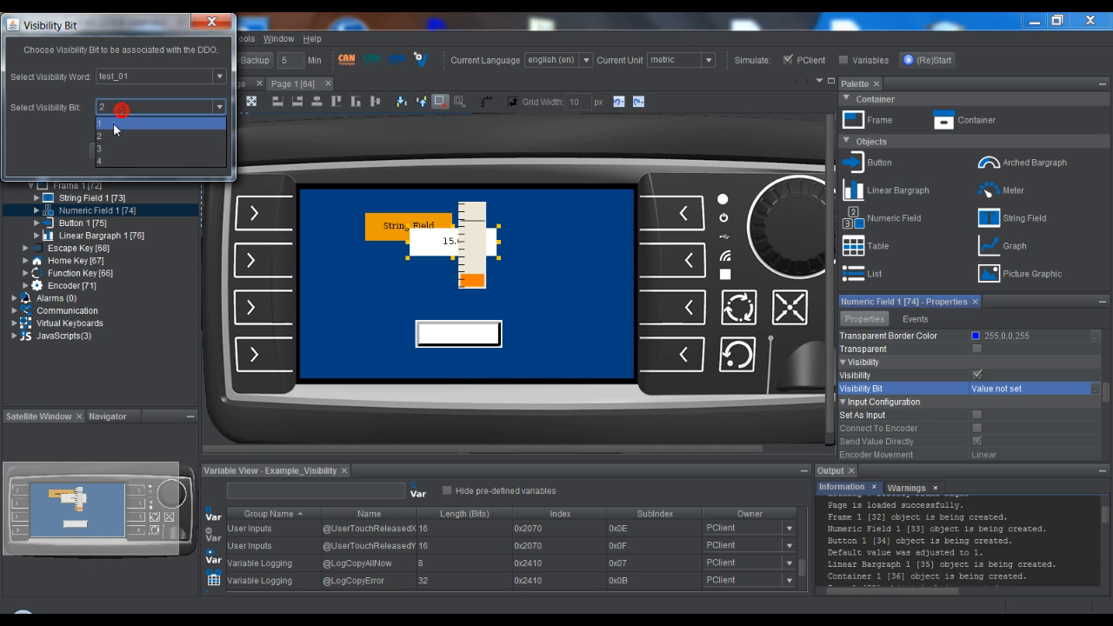
left_click(99, 122)
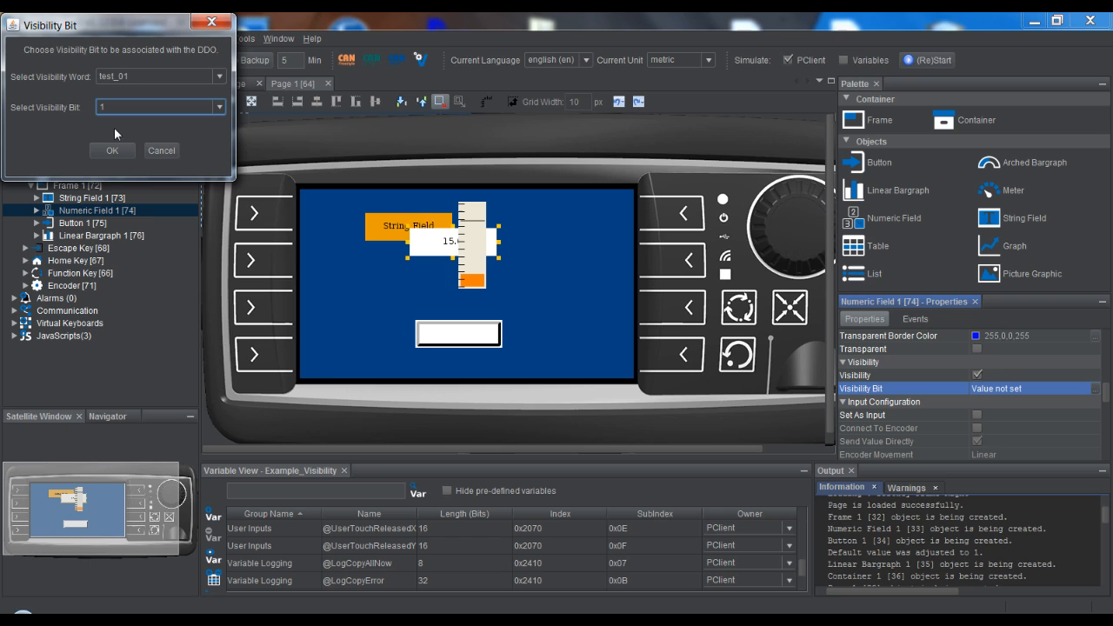
left_click(219, 106)
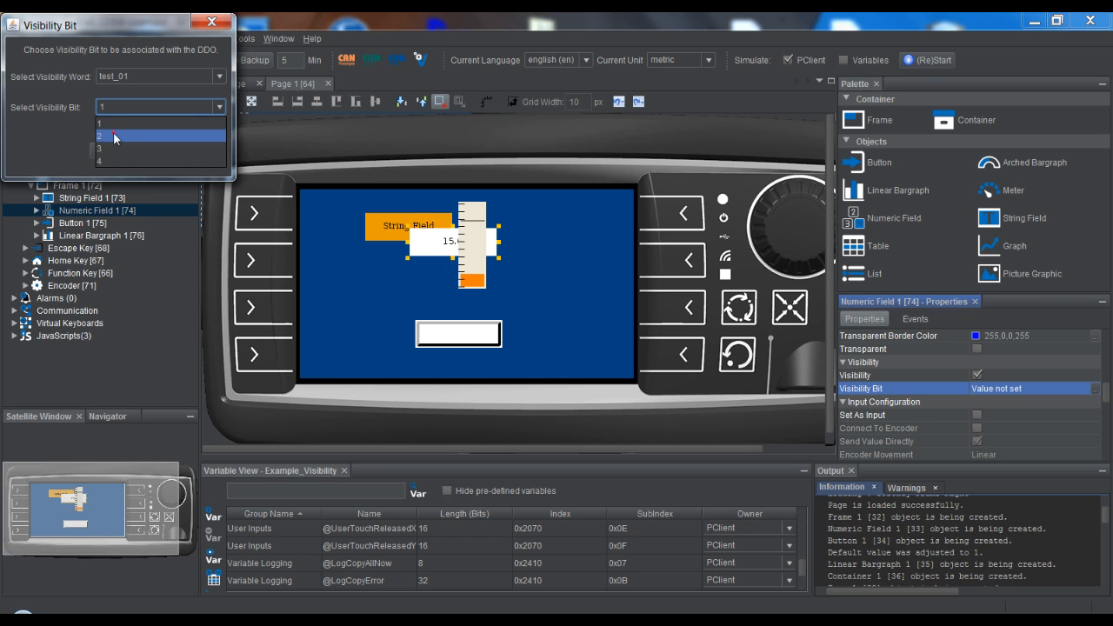
left_click(113, 136)
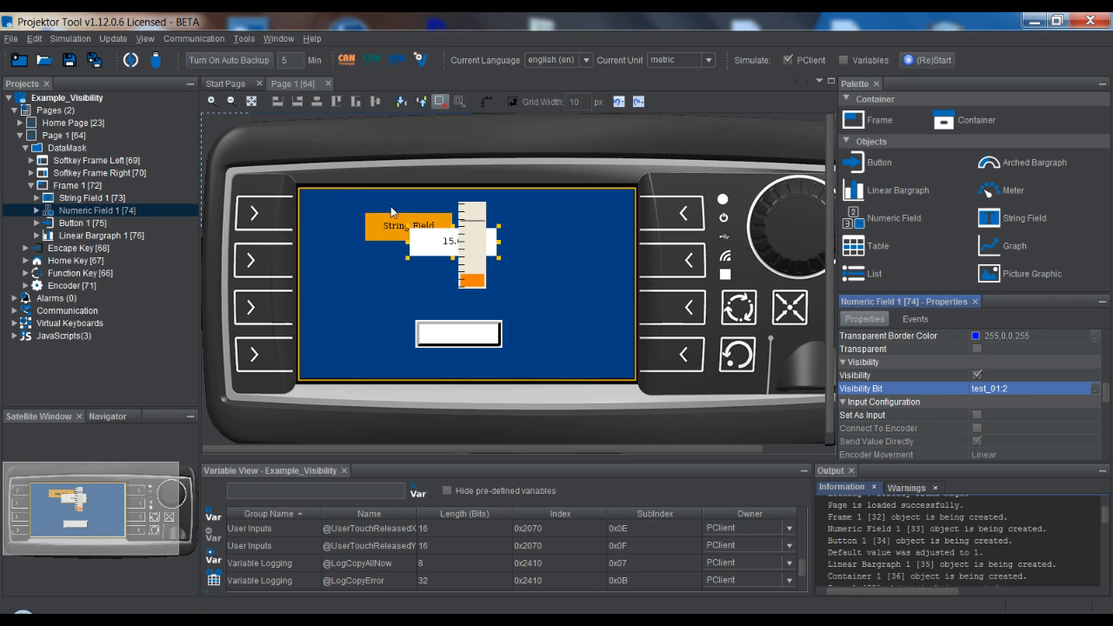
Tie Linear Bargraph 1's visibility to test_01 bit 3
left_click(101, 235)
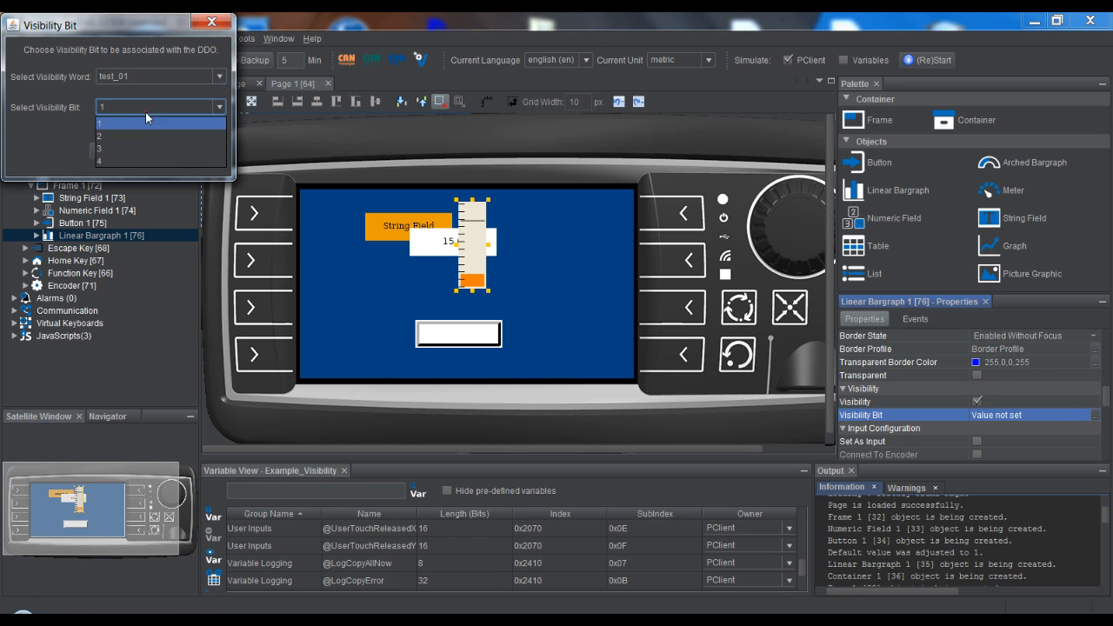
left_click(99, 149)
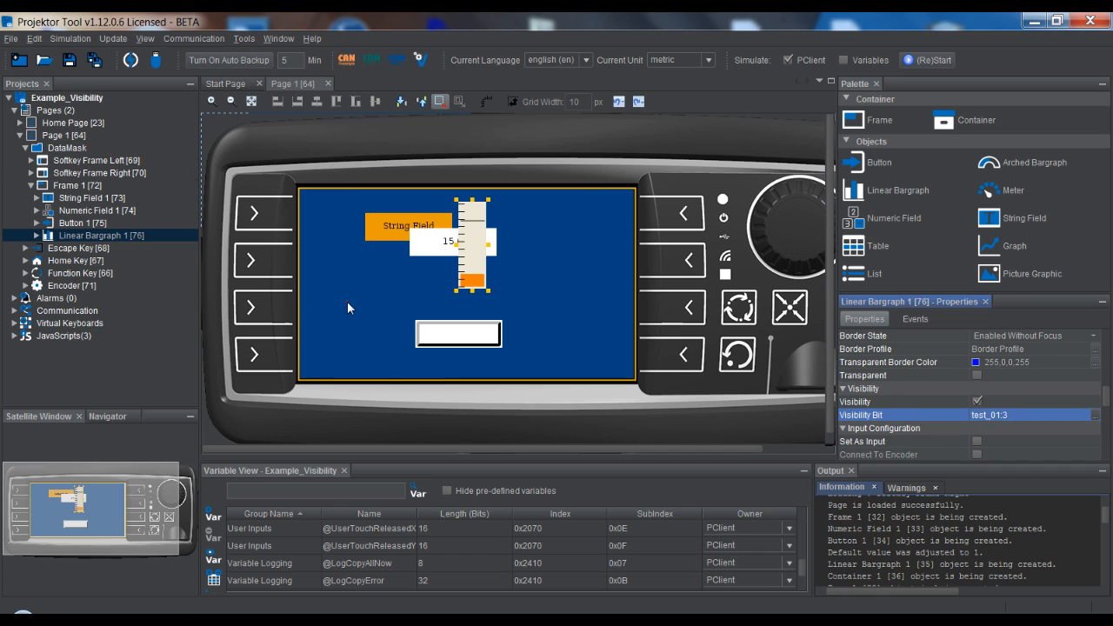
left_click(79, 185)
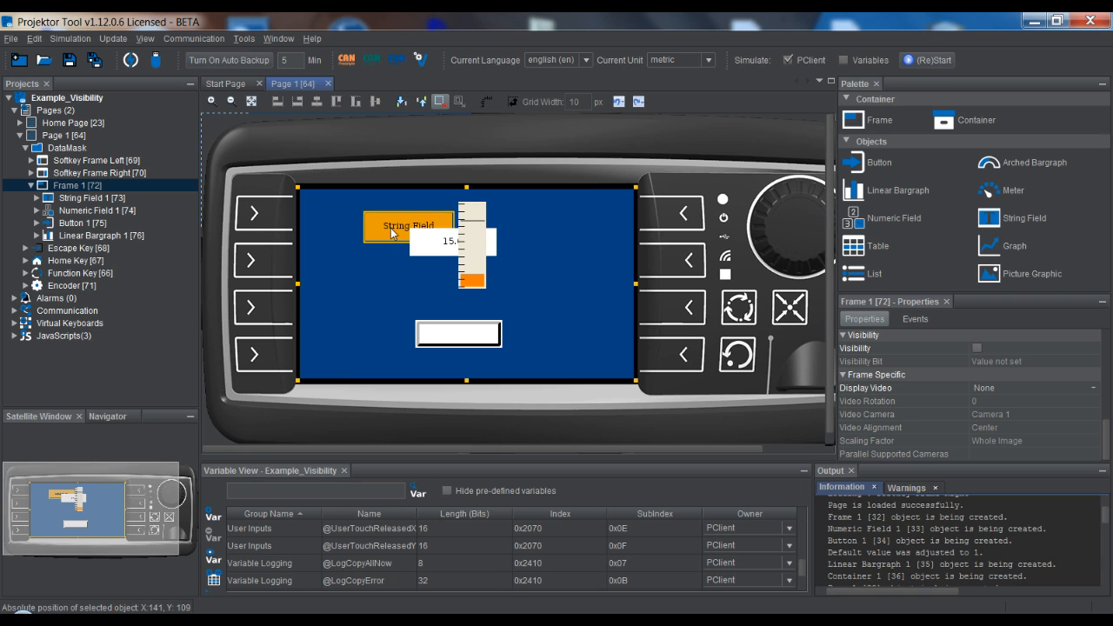
mouse_move(397, 233)
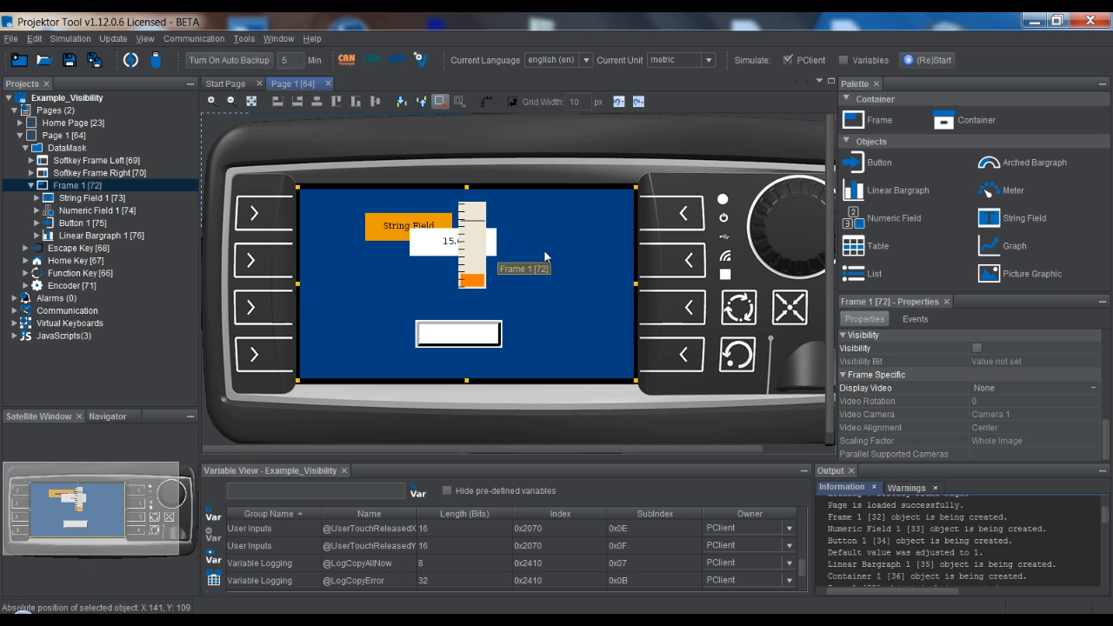
mouse_move(474, 252)
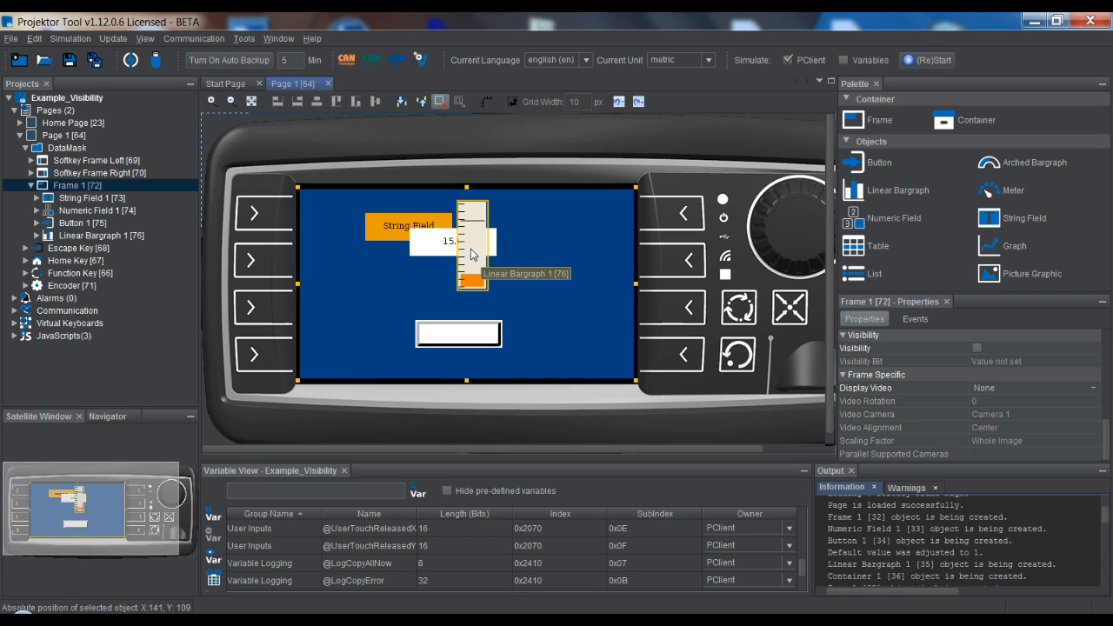
mouse_move(463, 257)
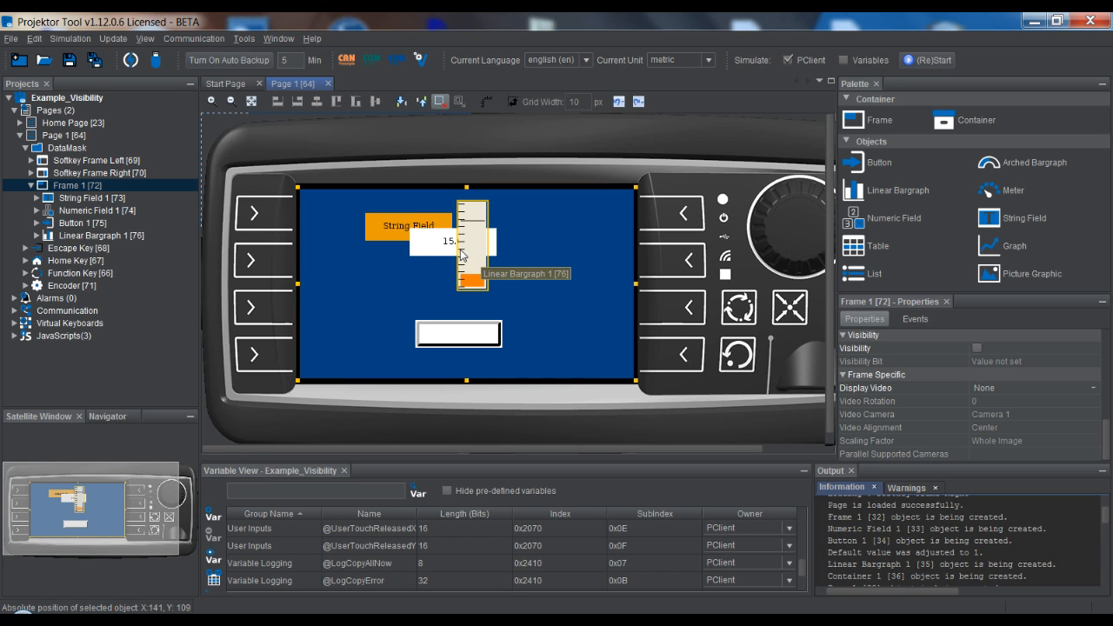
mouse_move(474, 243)
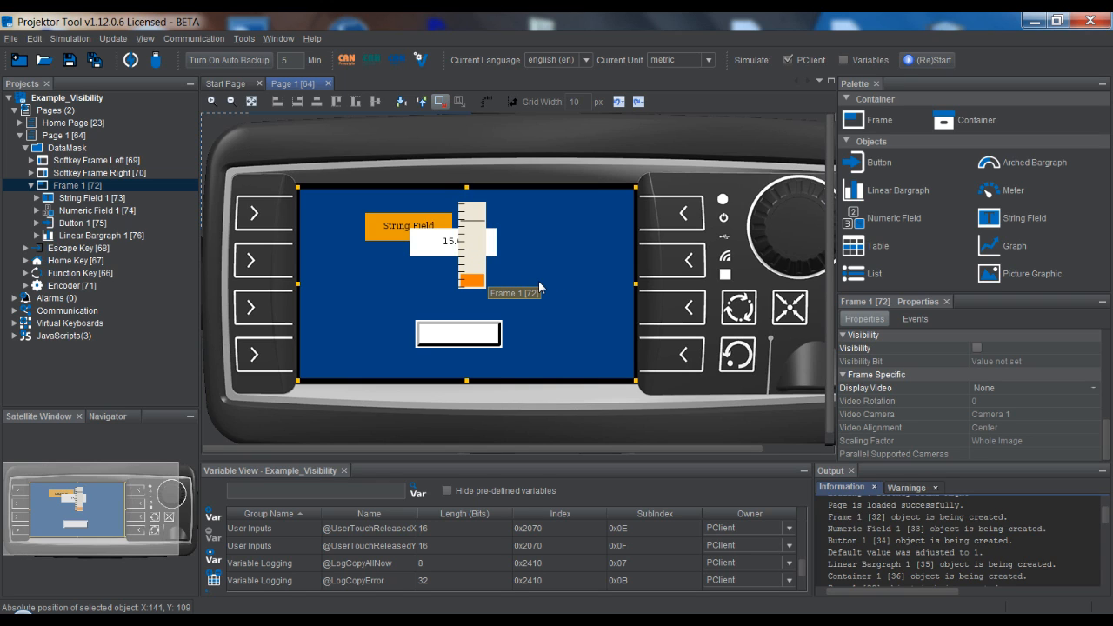
mouse_move(562, 286)
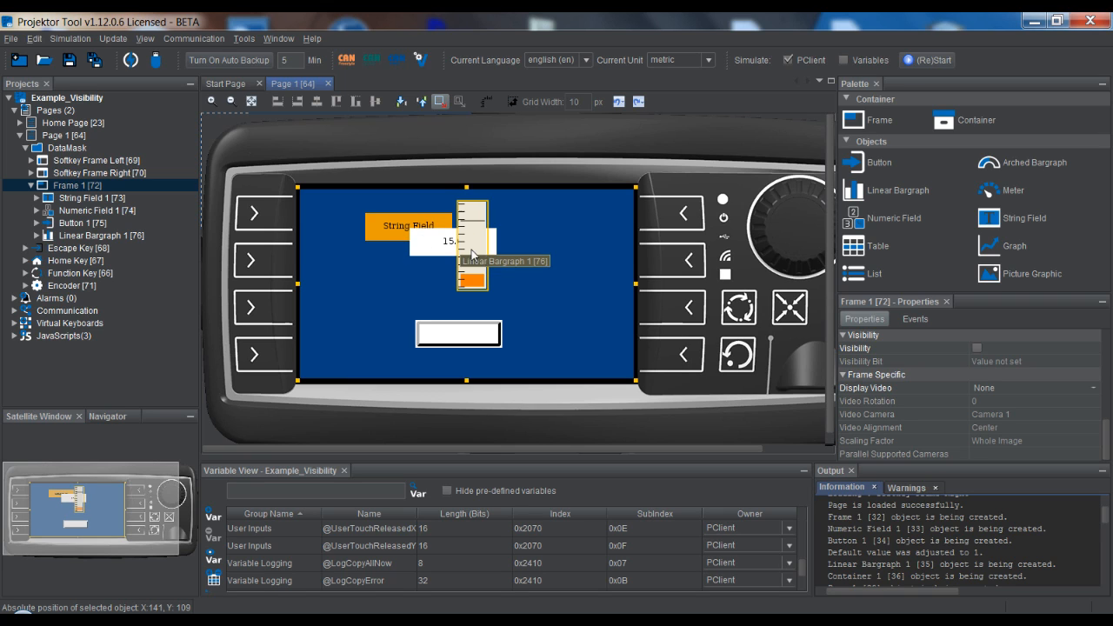
mouse_move(581, 314)
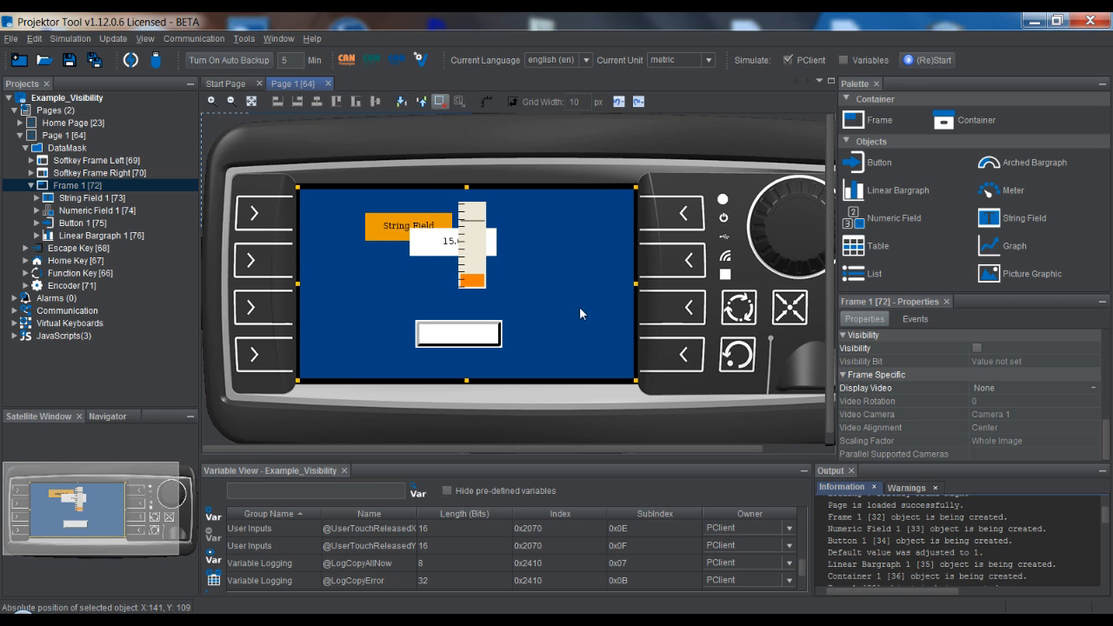
mouse_move(365, 257)
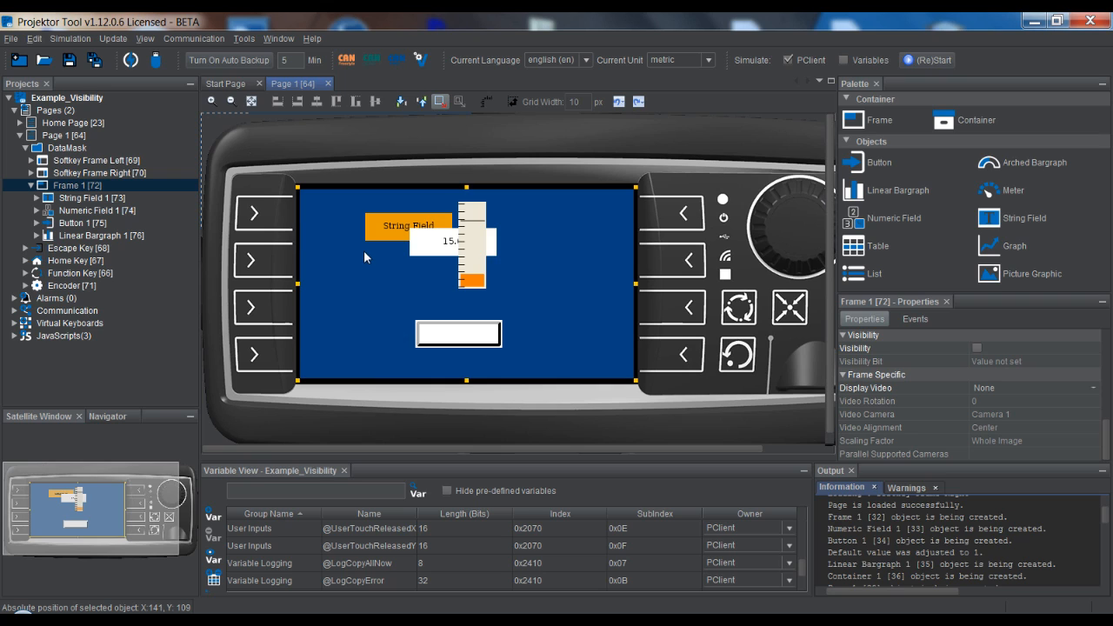
mouse_move(413, 561)
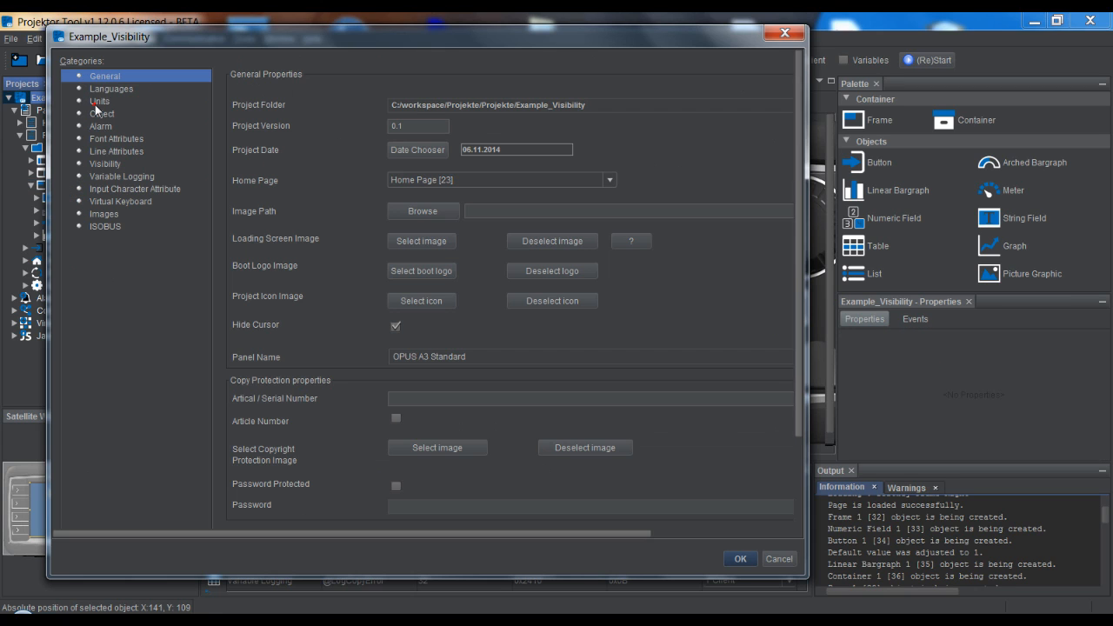
Inspect the test_01 group's bit names (1-4) in the Visibility category and cancel without changes
left_click(105, 163)
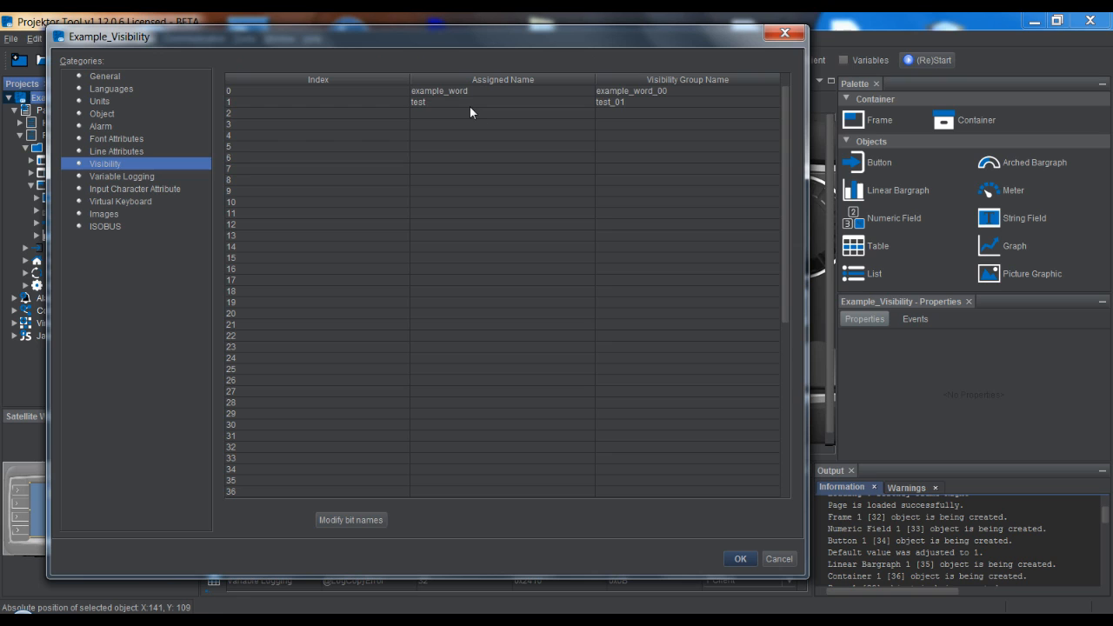
left_click(350, 519)
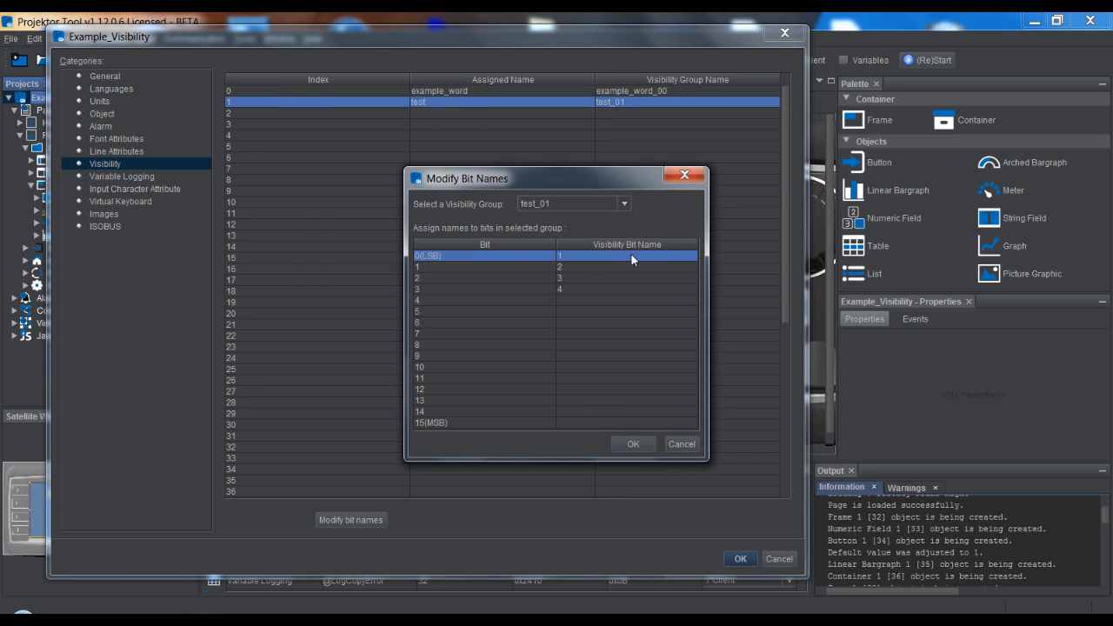
mouse_move(578, 259)
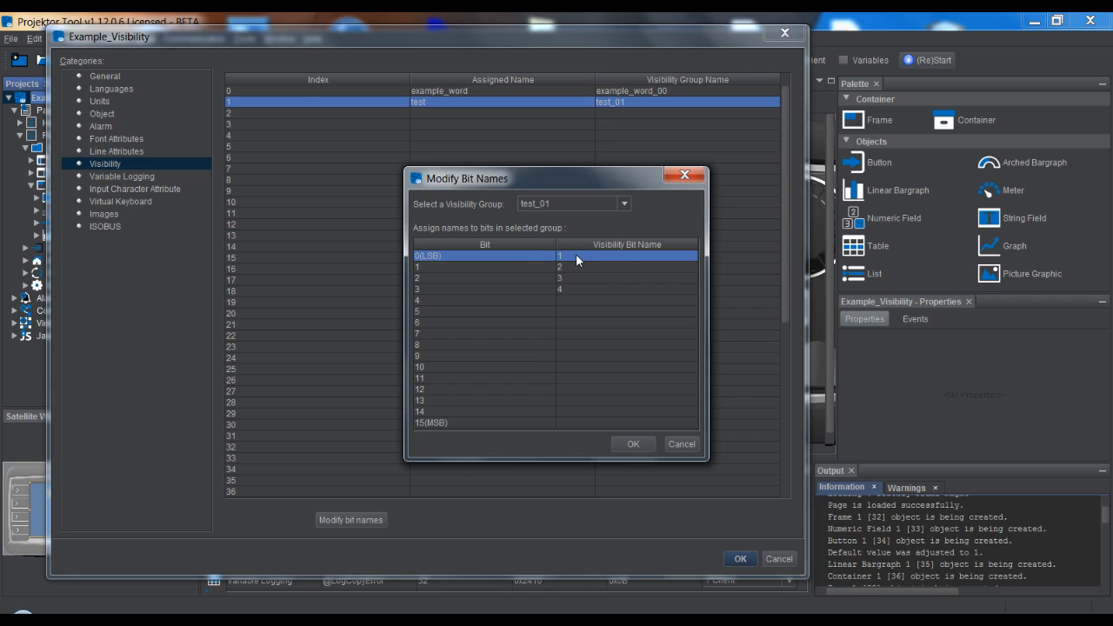
mouse_move(580, 265)
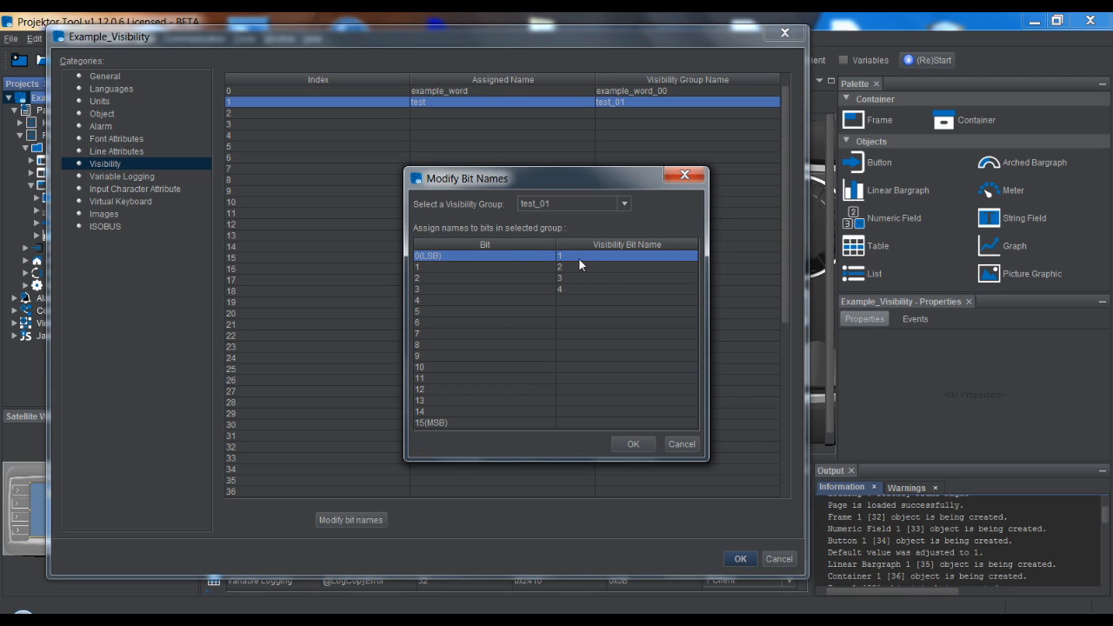
mouse_move(612, 261)
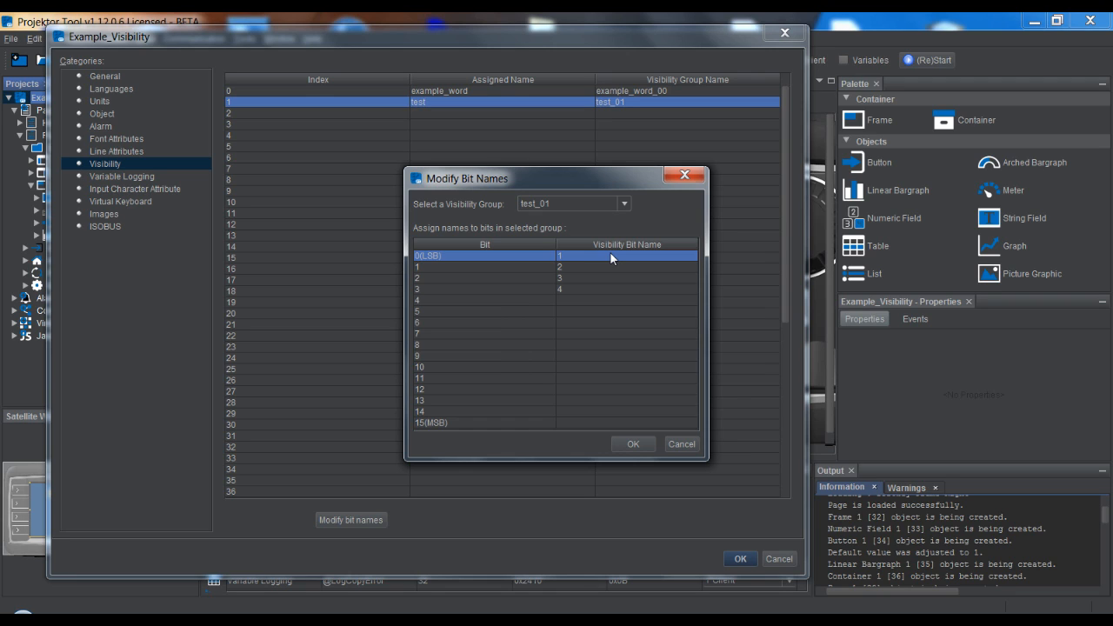
mouse_move(639, 343)
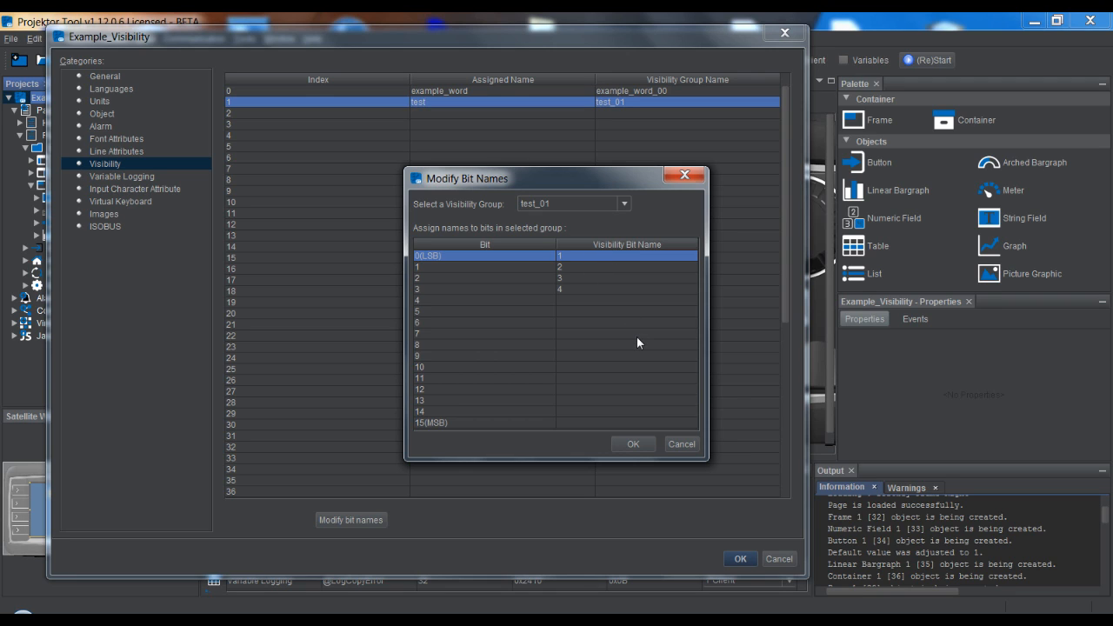
mouse_move(682, 445)
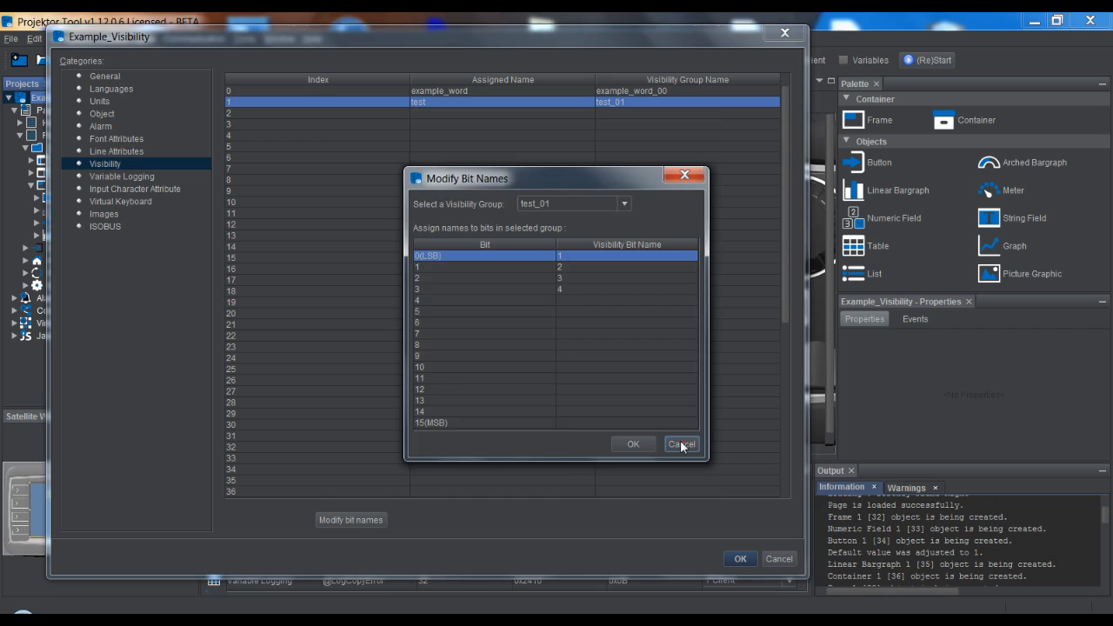
left_click(680, 443)
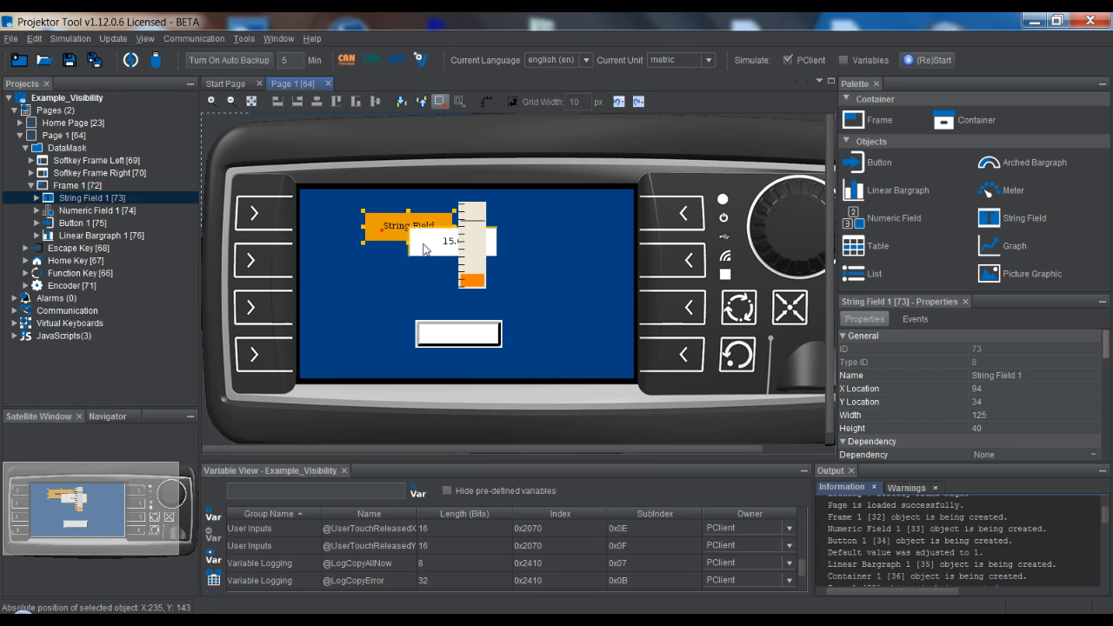
Open the Example_Visibility project settings on the General category
left_click(565, 311)
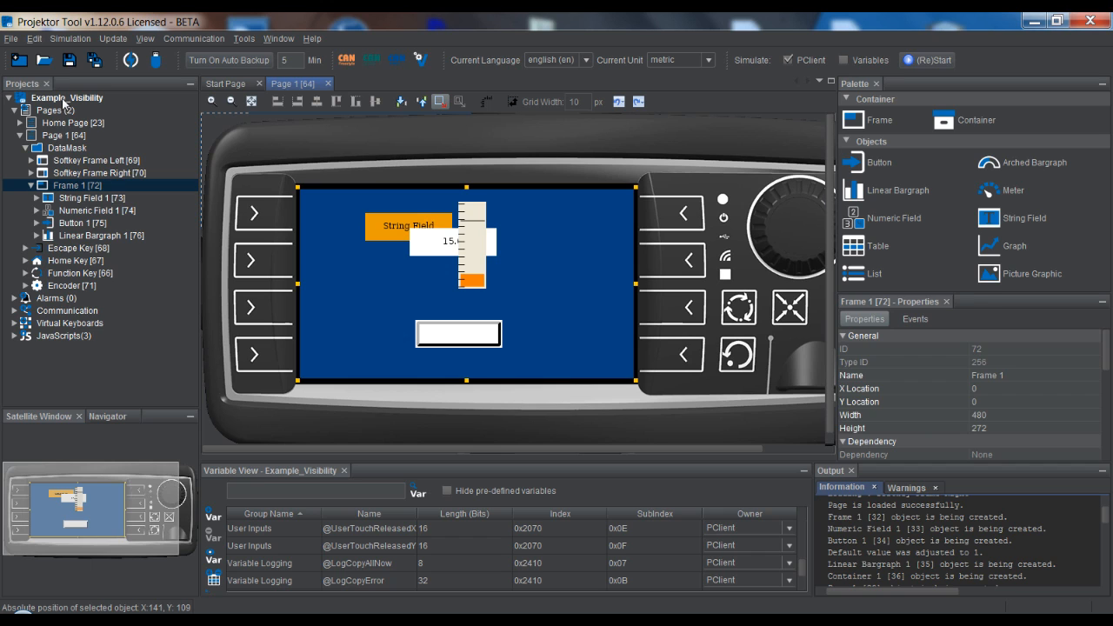
left_click(67, 97)
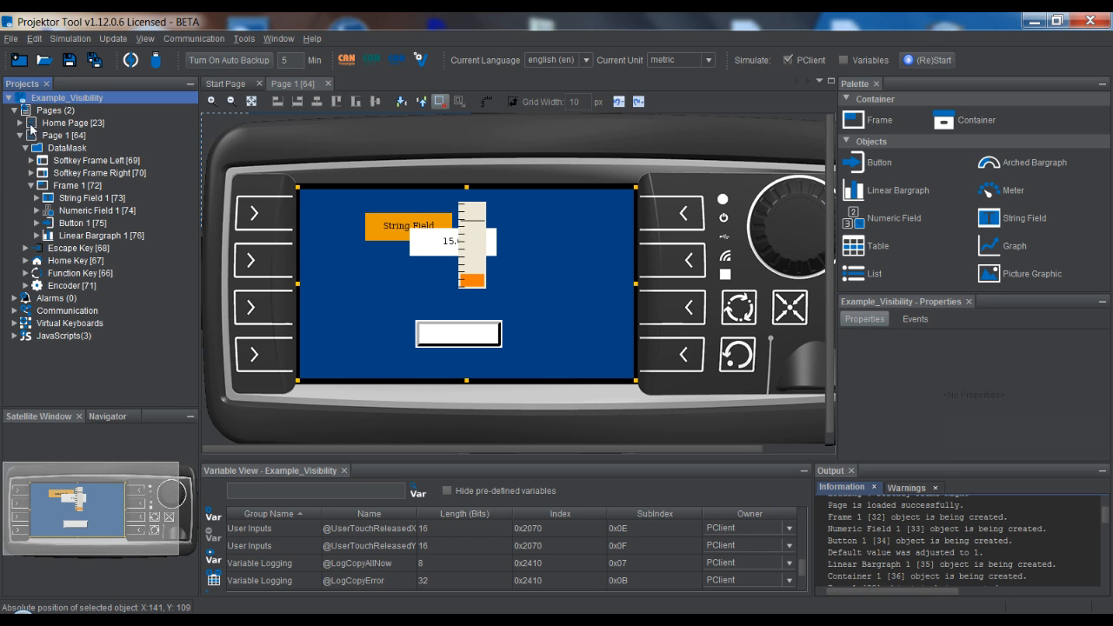
double_click(72, 122)
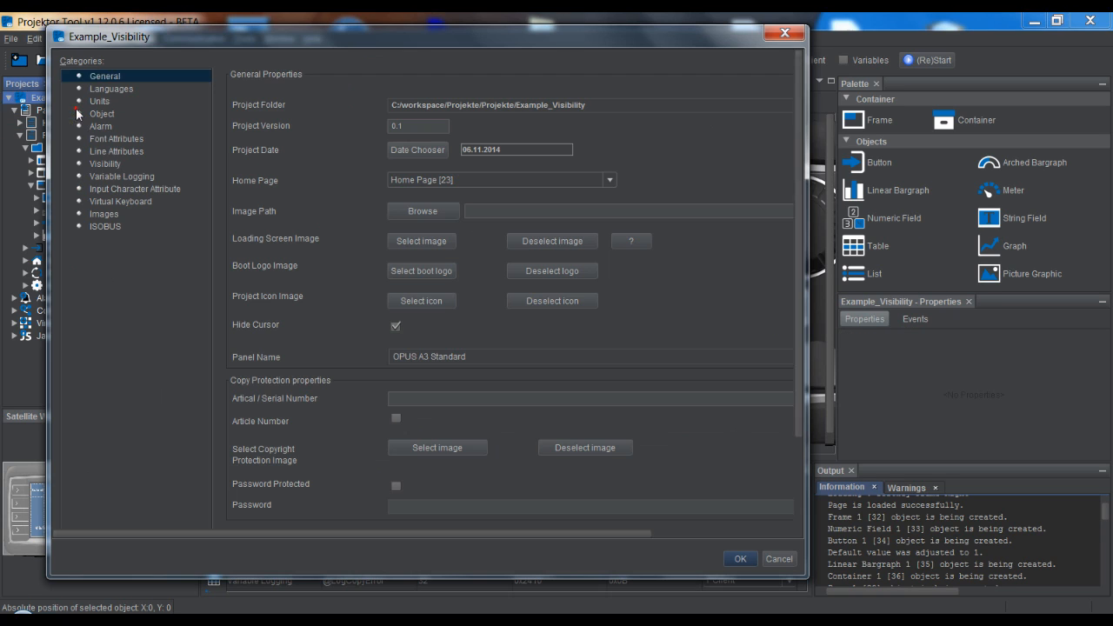
Review the example_word visibility group's bit names, checking bit 2, then close project settings
left_click(105, 164)
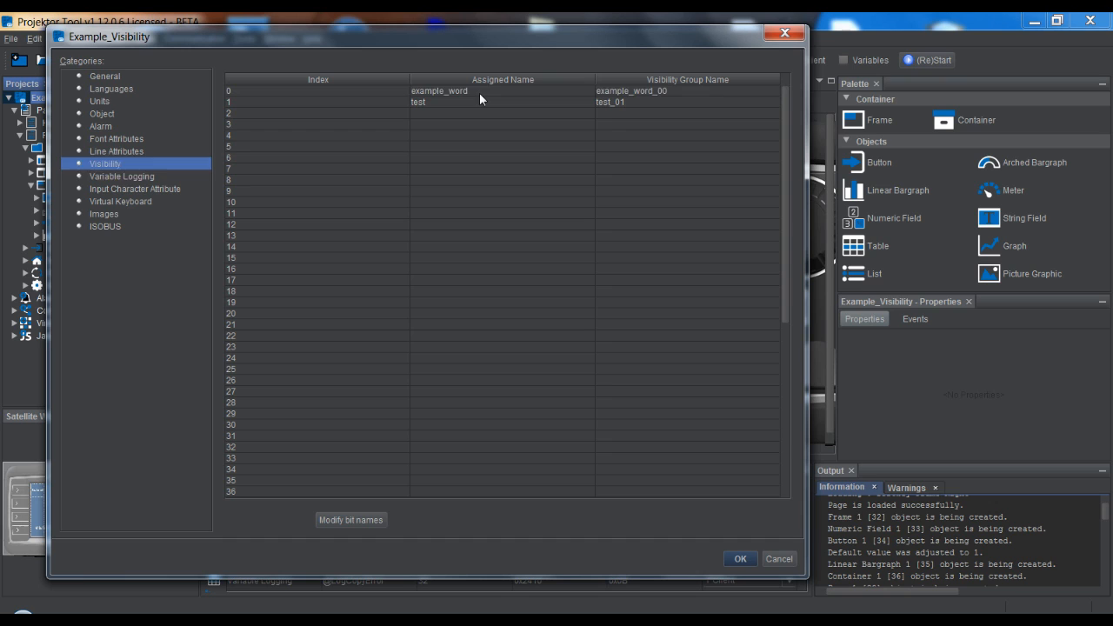
left_click(350, 519)
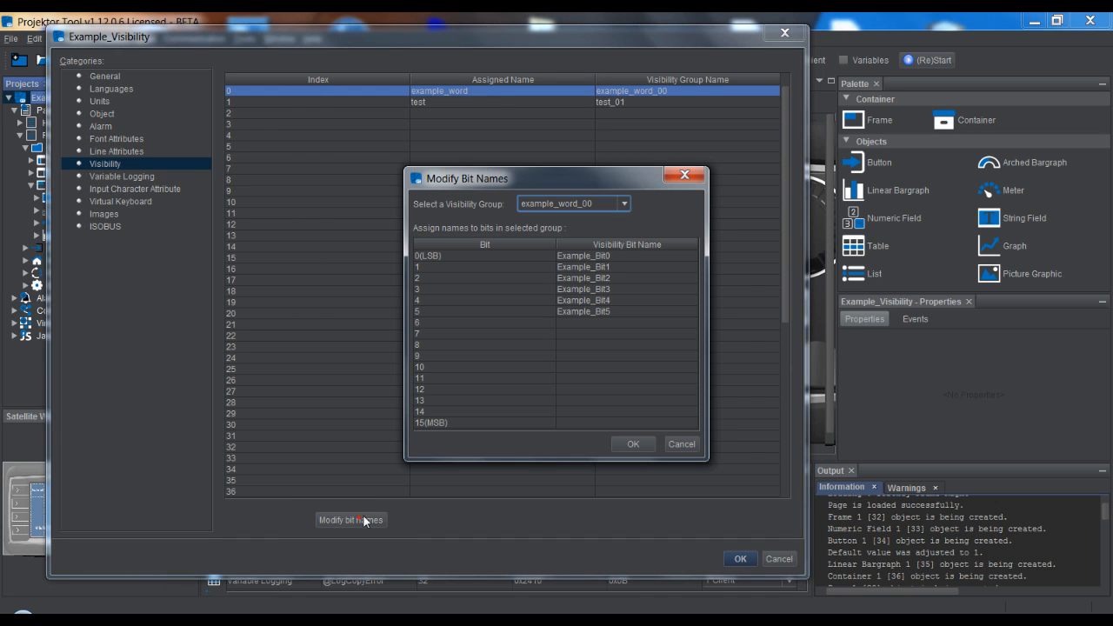
left_click(583, 277)
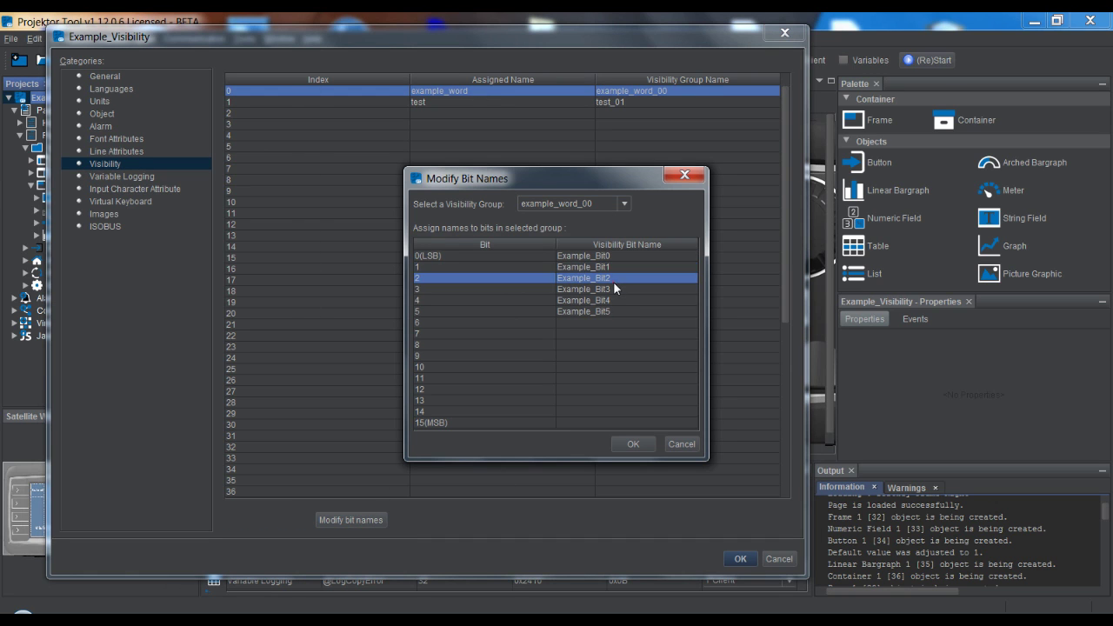
left_click(582, 300)
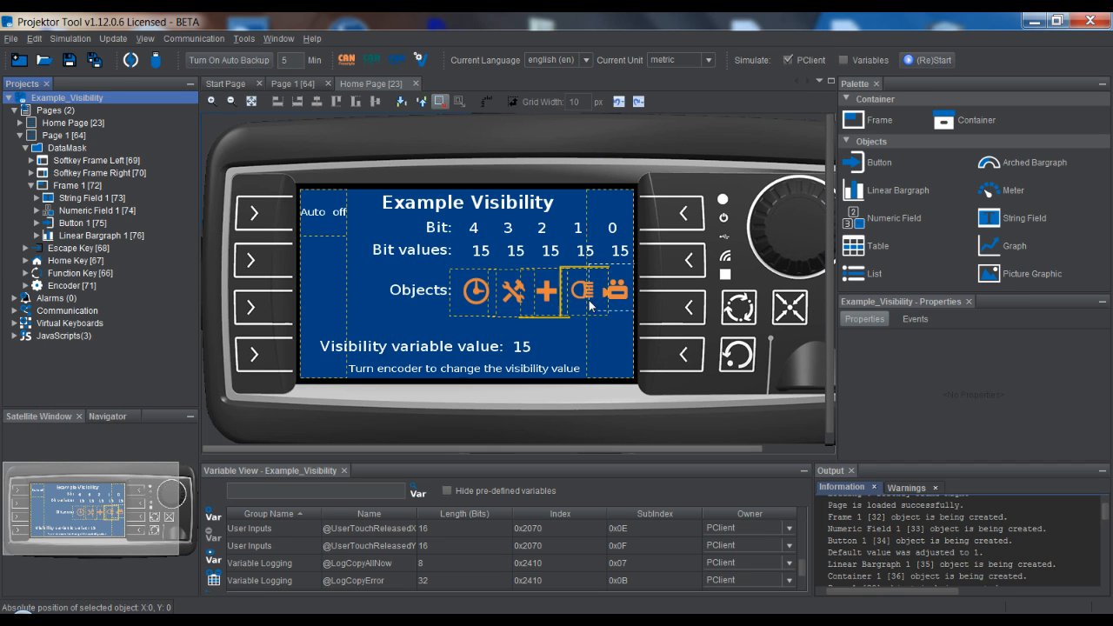
Launch the PClient simulation from the Home Page via (Re)Start
left_click(511, 291)
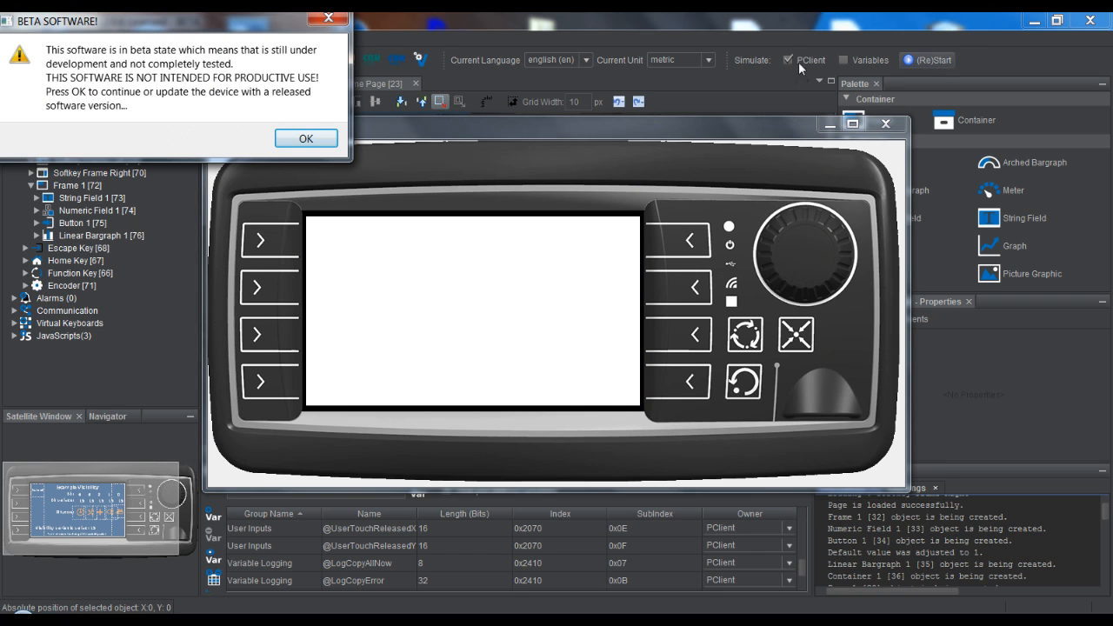
Dismiss the BETA SOFTWARE warning so the simulation shows the Home Page at value 0
left_click(305, 139)
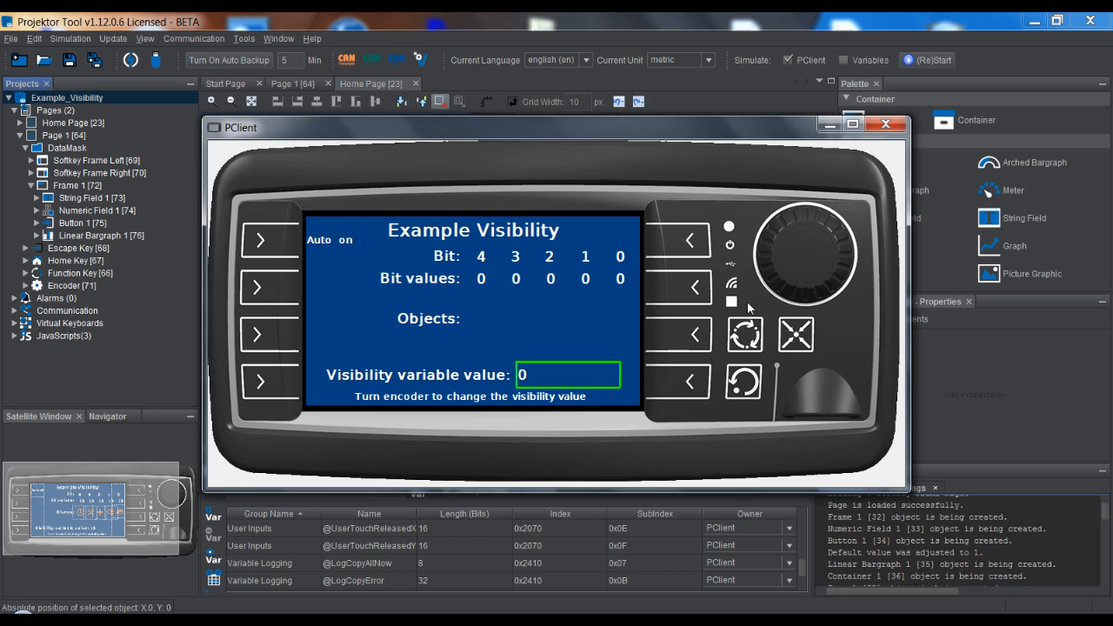
mouse_move(357, 383)
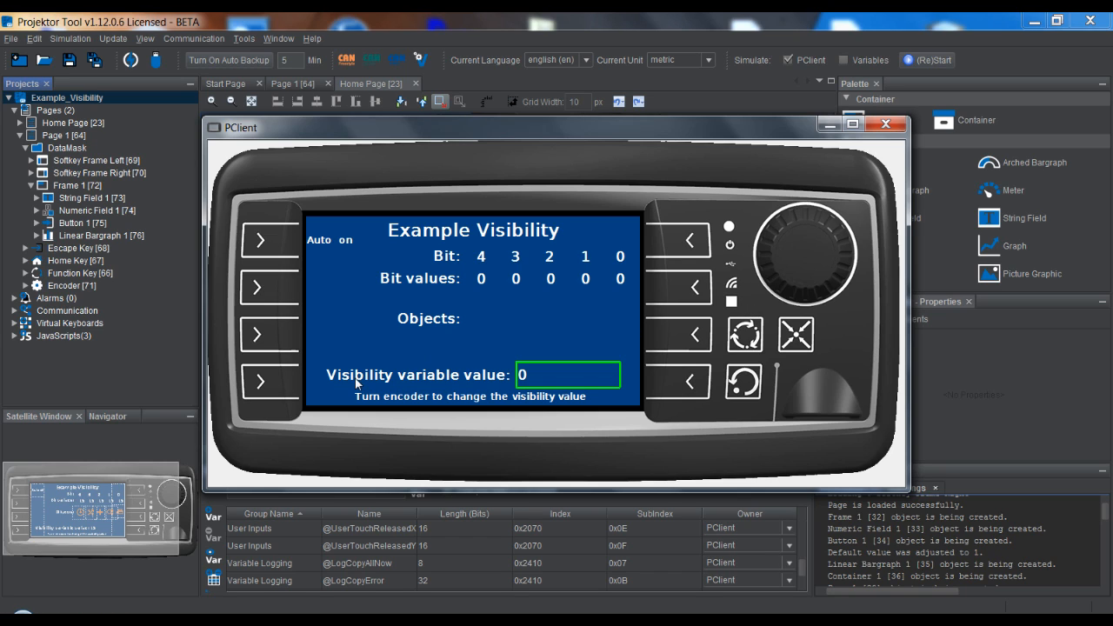
mouse_move(564, 385)
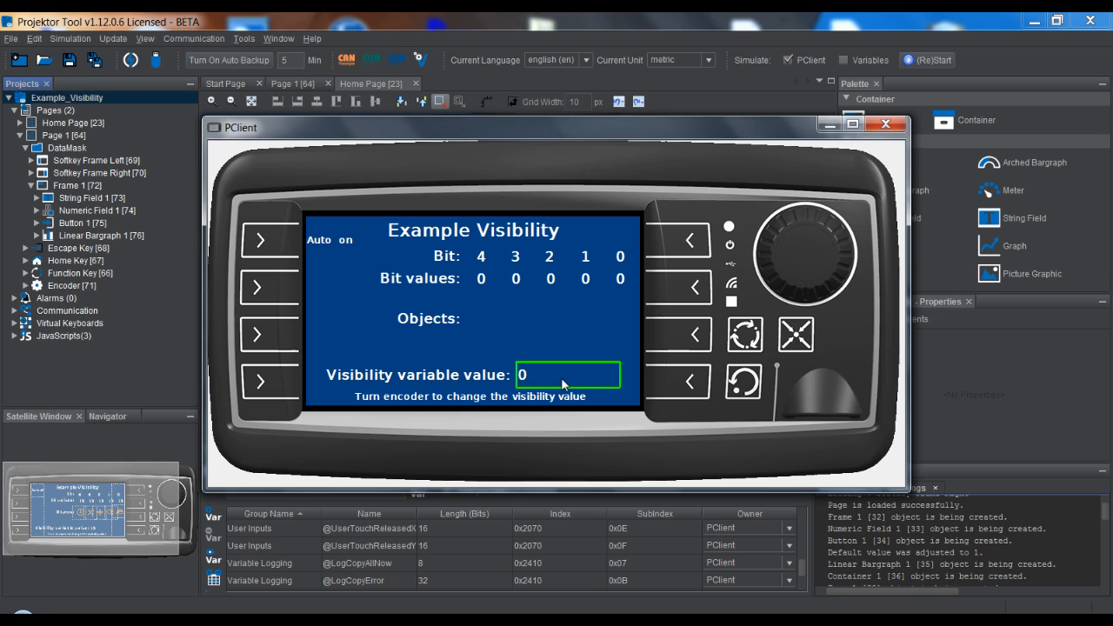
mouse_move(620, 325)
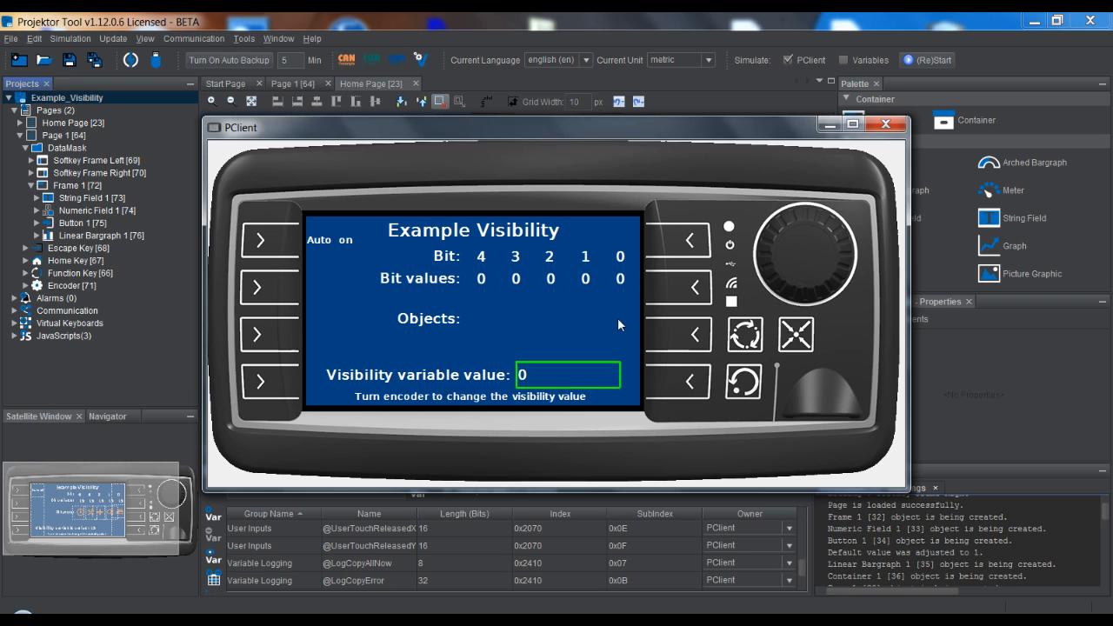
mouse_move(768, 271)
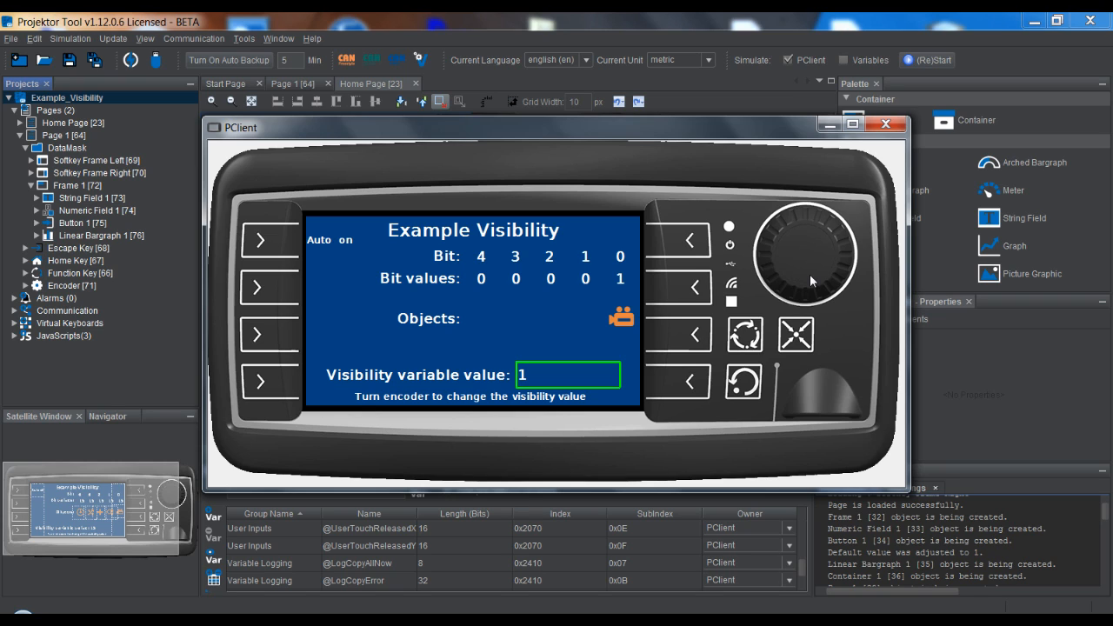
mouse_move(628, 292)
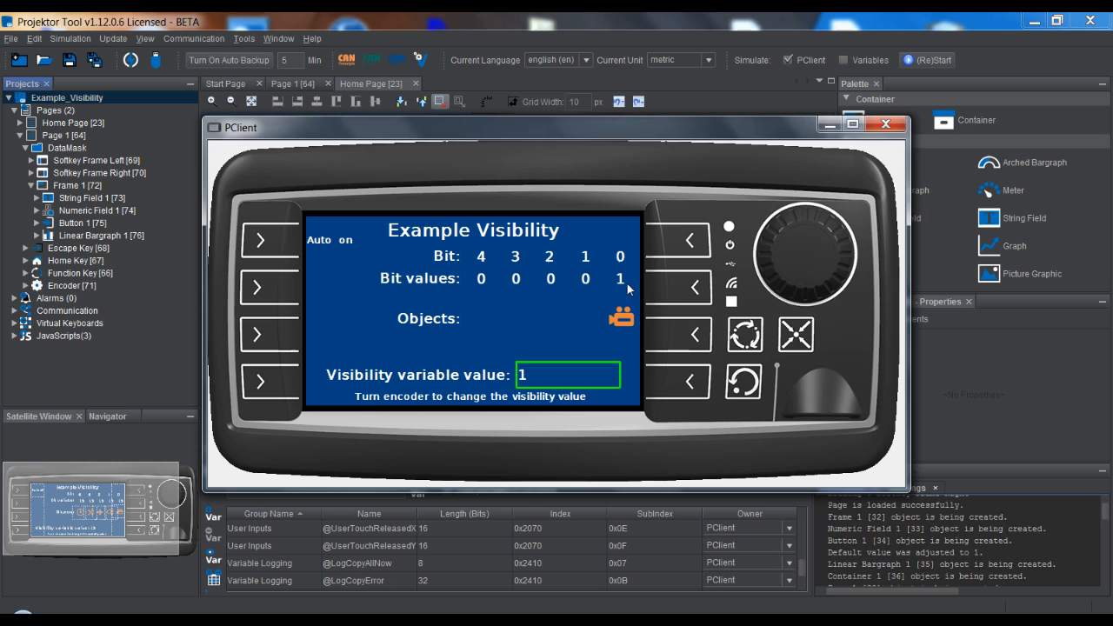
mouse_move(750, 290)
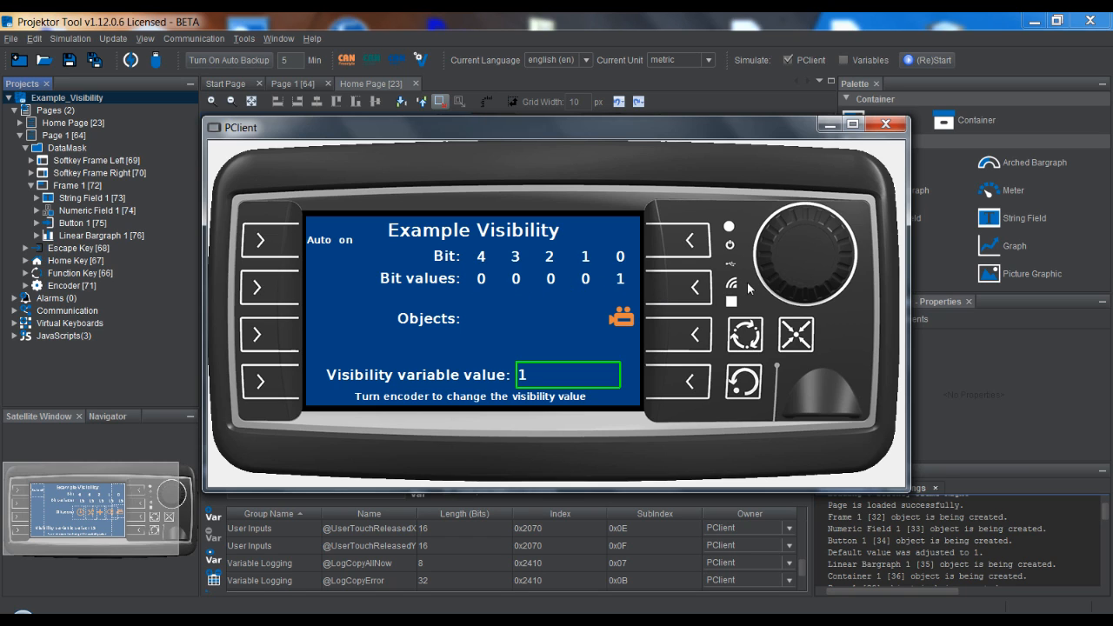
mouse_move(624, 289)
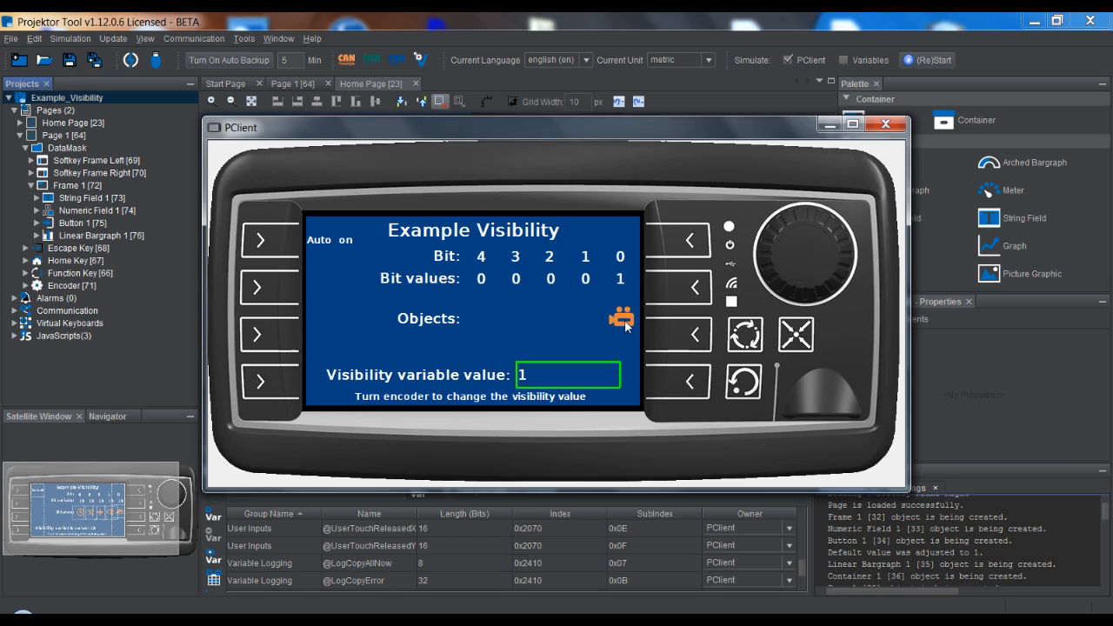
mouse_move(800, 302)
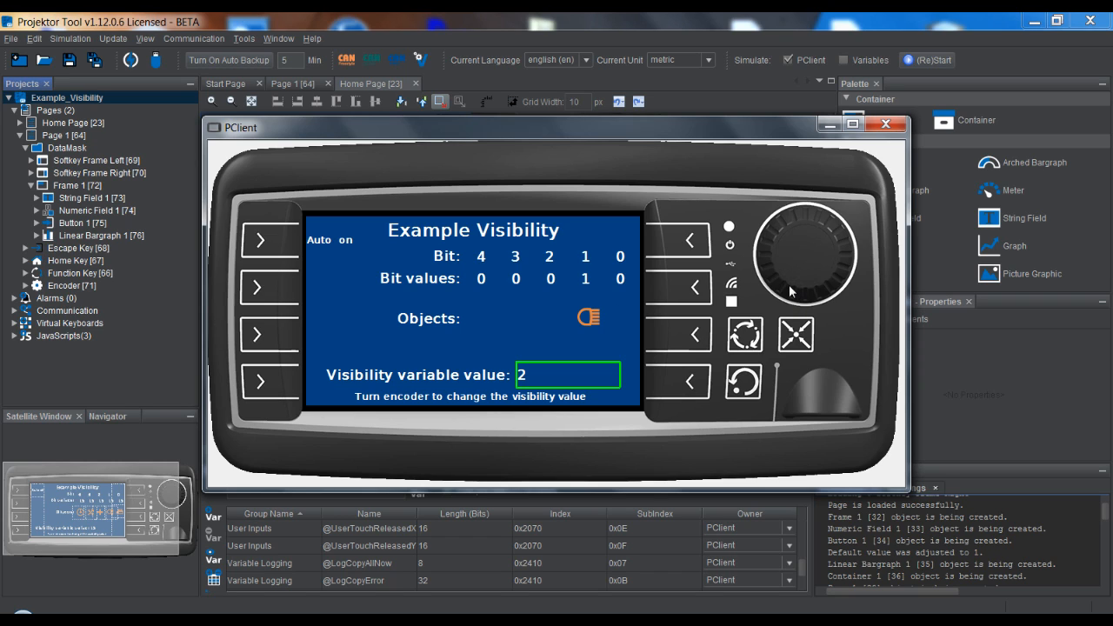
mouse_move(633, 324)
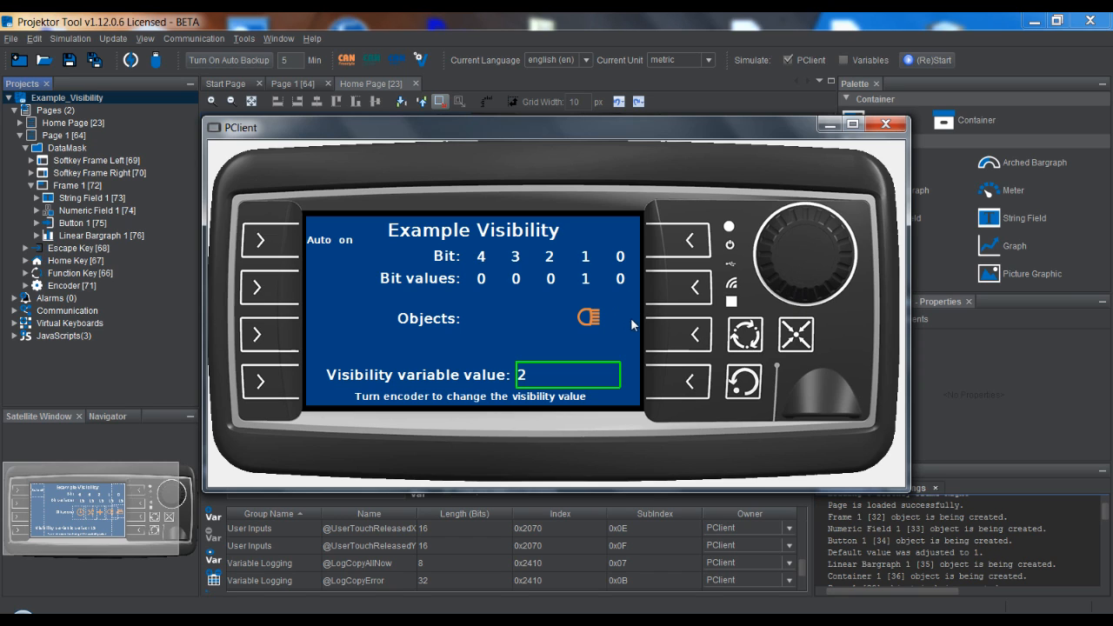
mouse_move(590, 331)
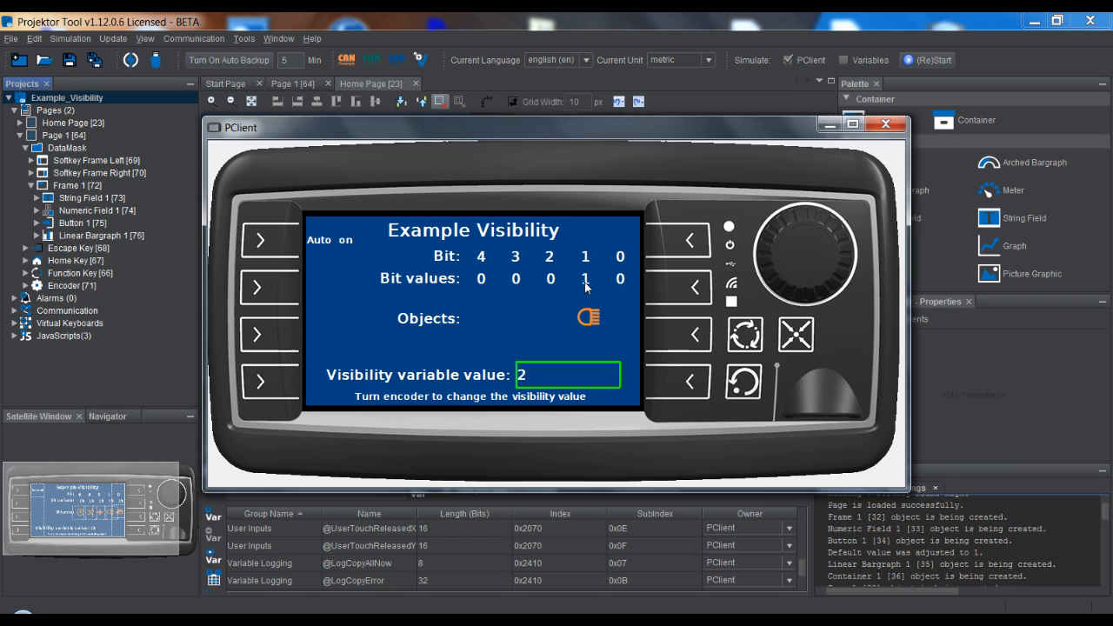
mouse_move(581, 280)
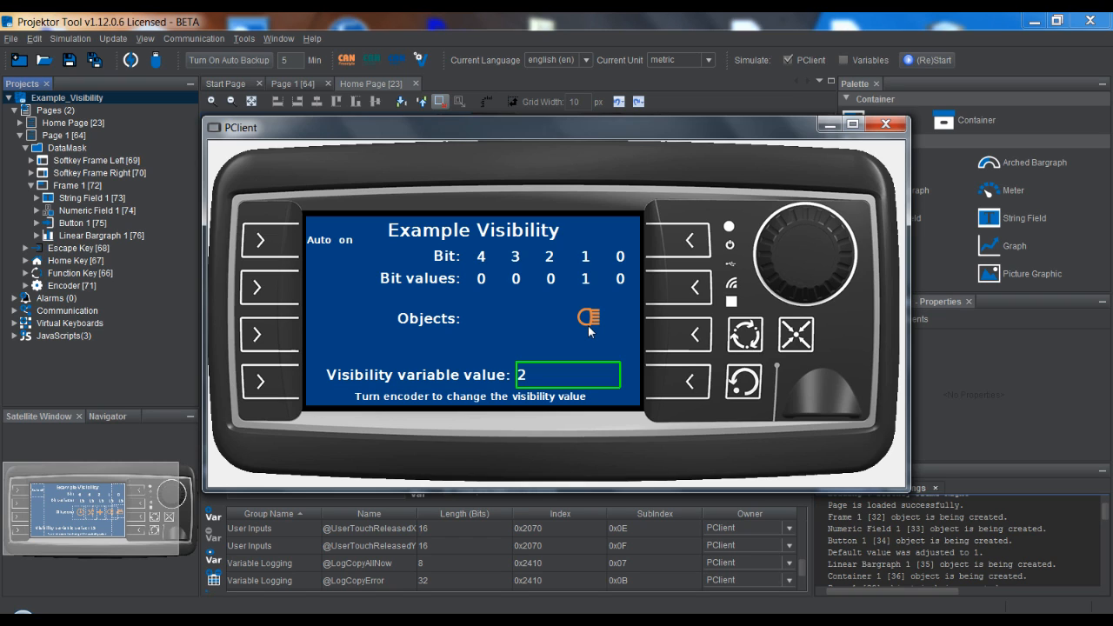
mouse_move(805, 301)
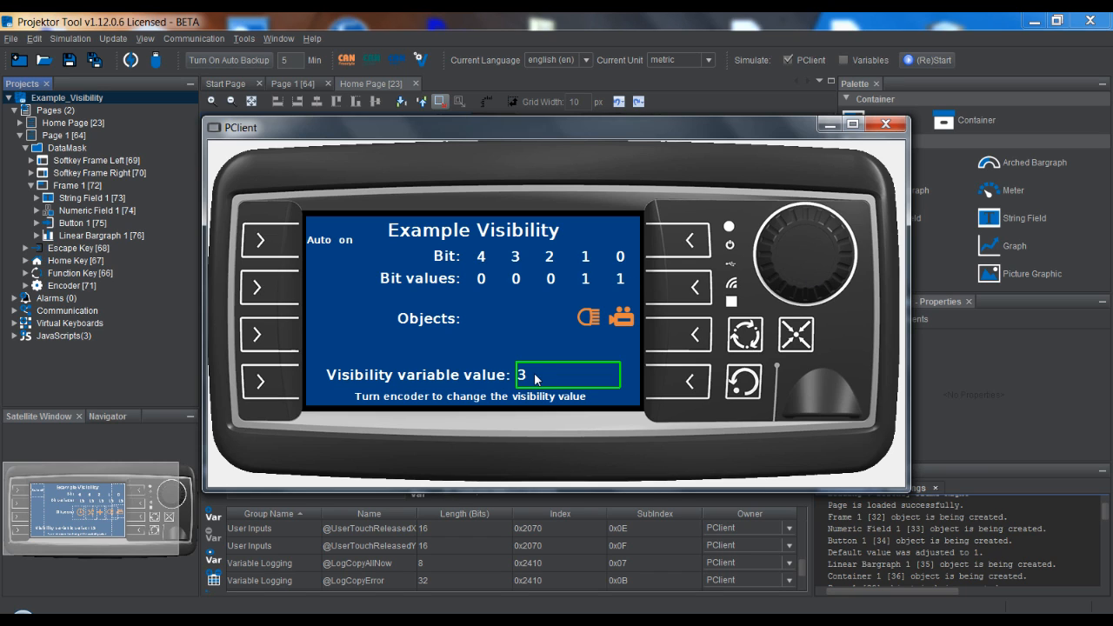
mouse_move(537, 383)
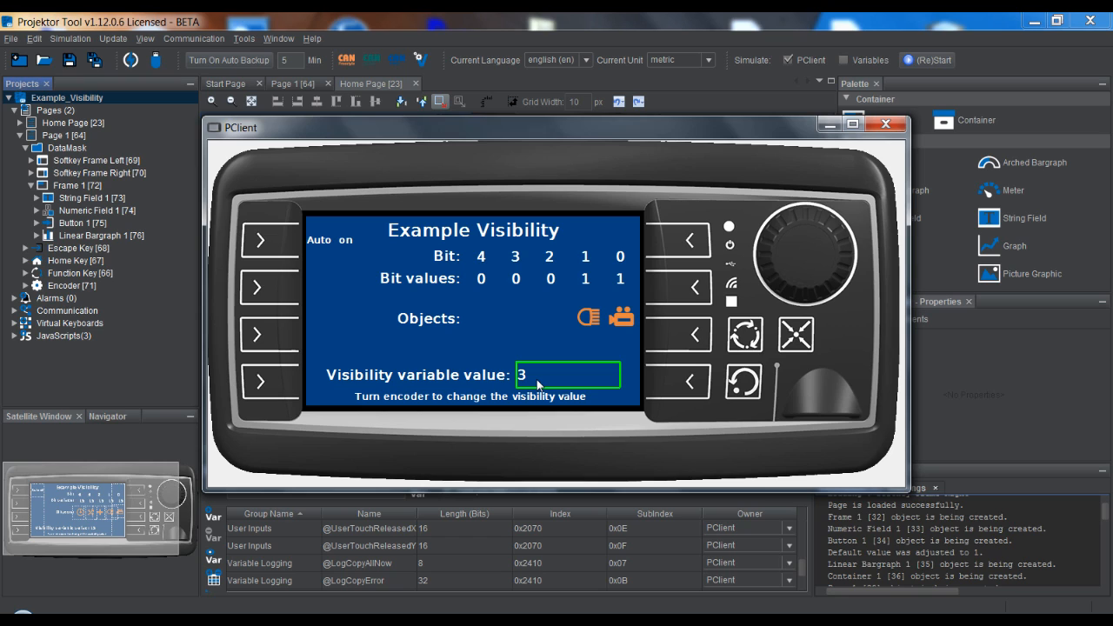
mouse_move(627, 288)
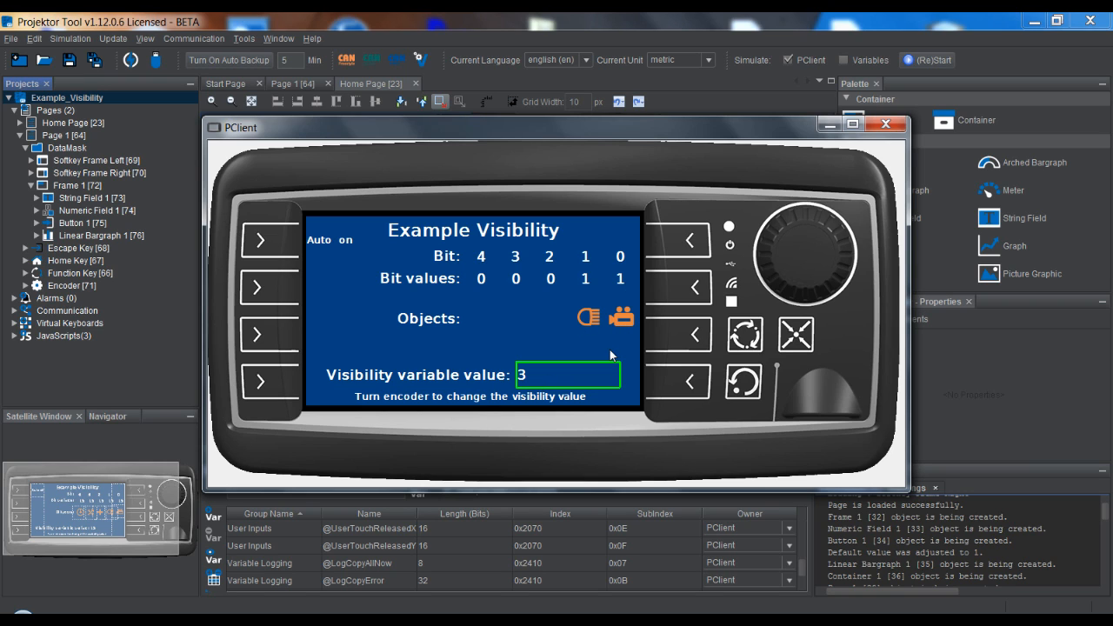
mouse_move(617, 355)
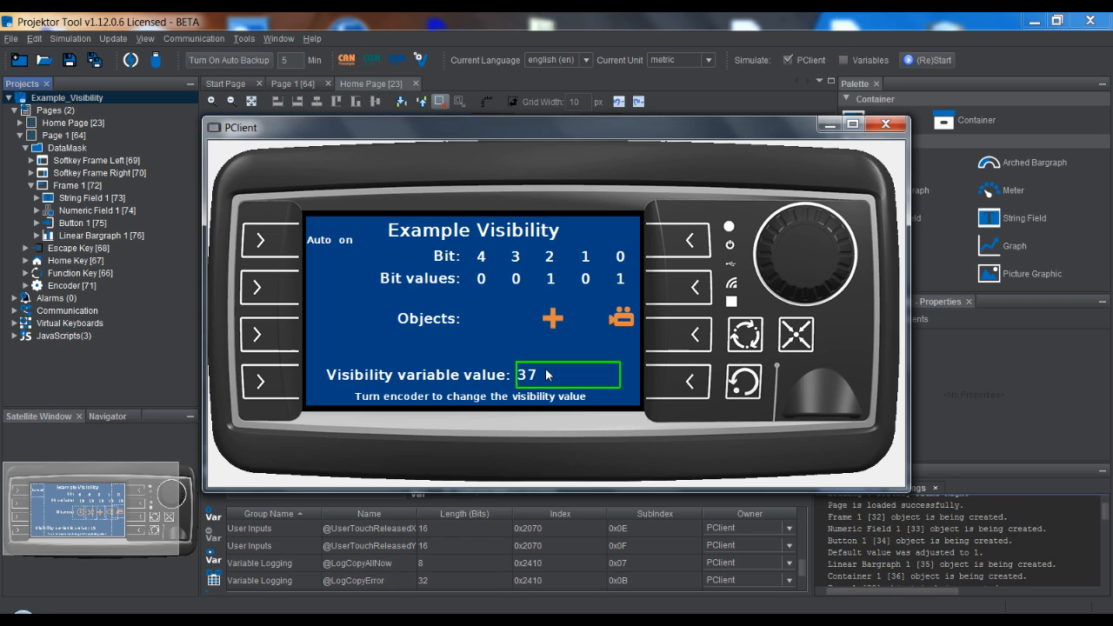
mouse_move(498, 292)
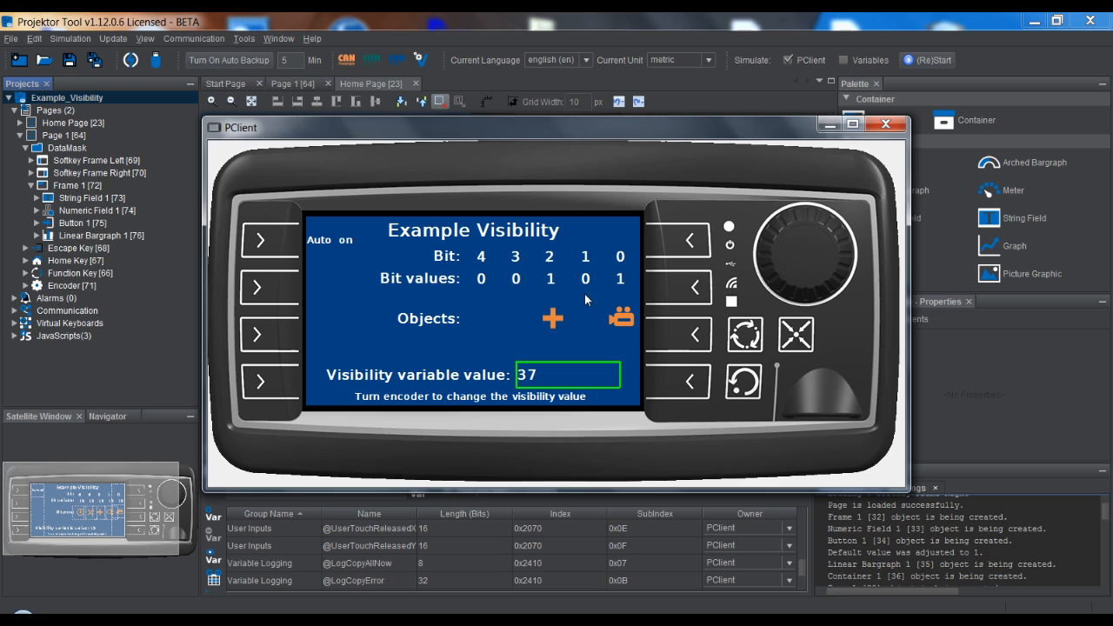
mouse_move(566, 379)
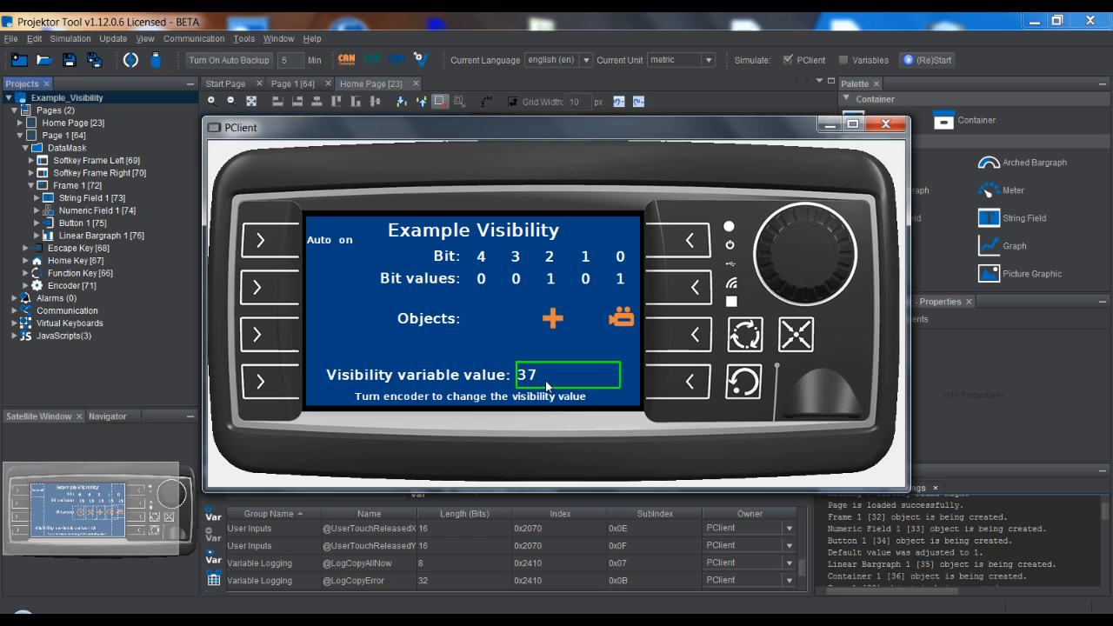
mouse_move(617, 335)
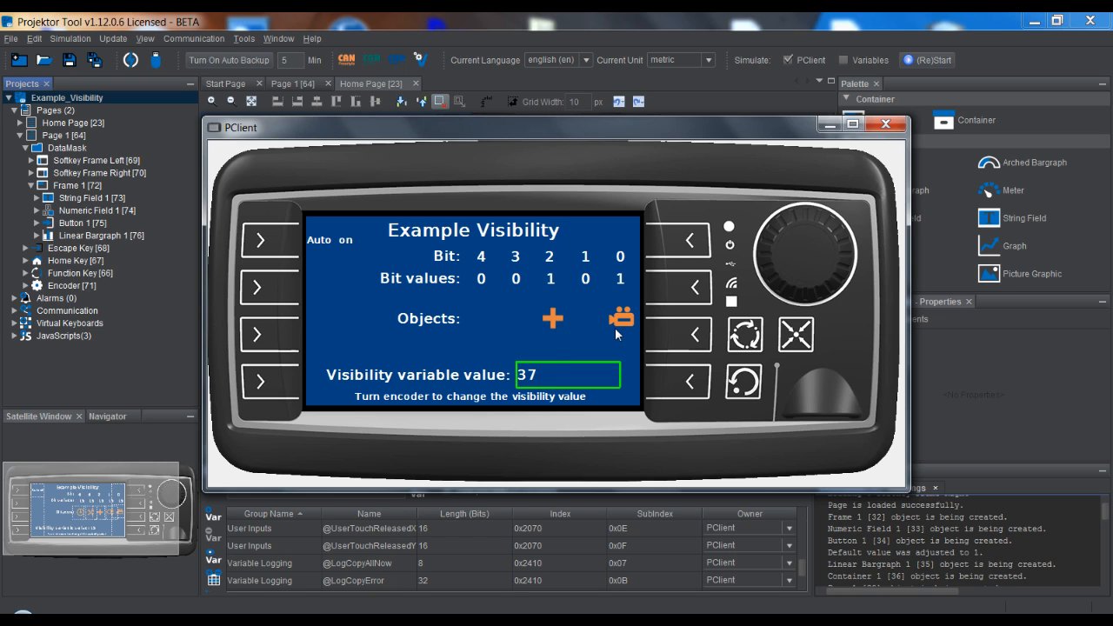
mouse_move(524, 320)
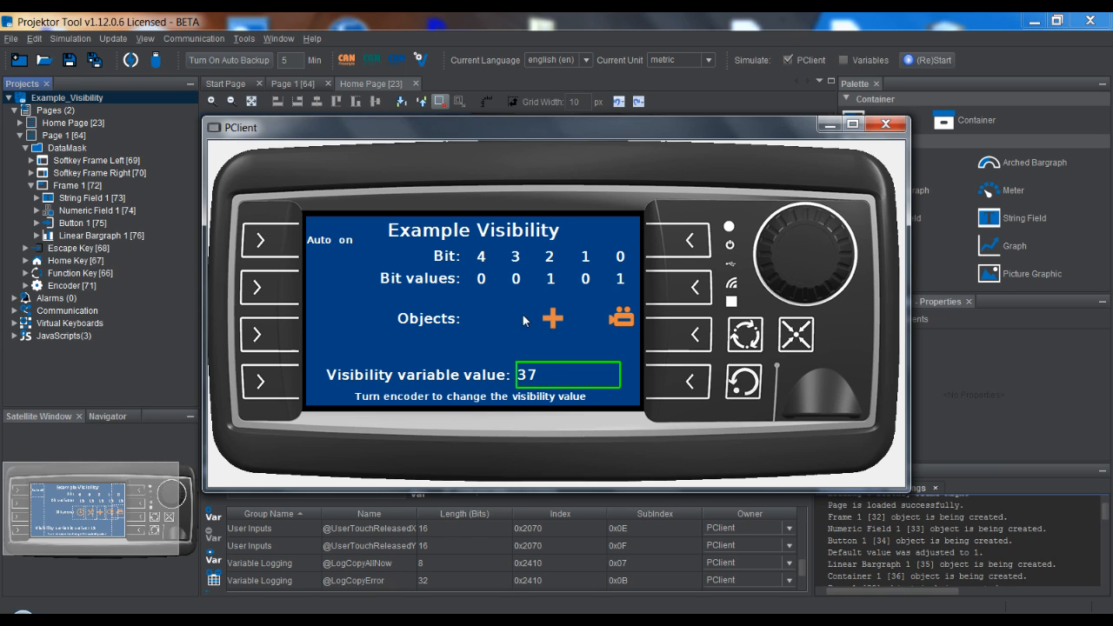
mouse_move(474, 325)
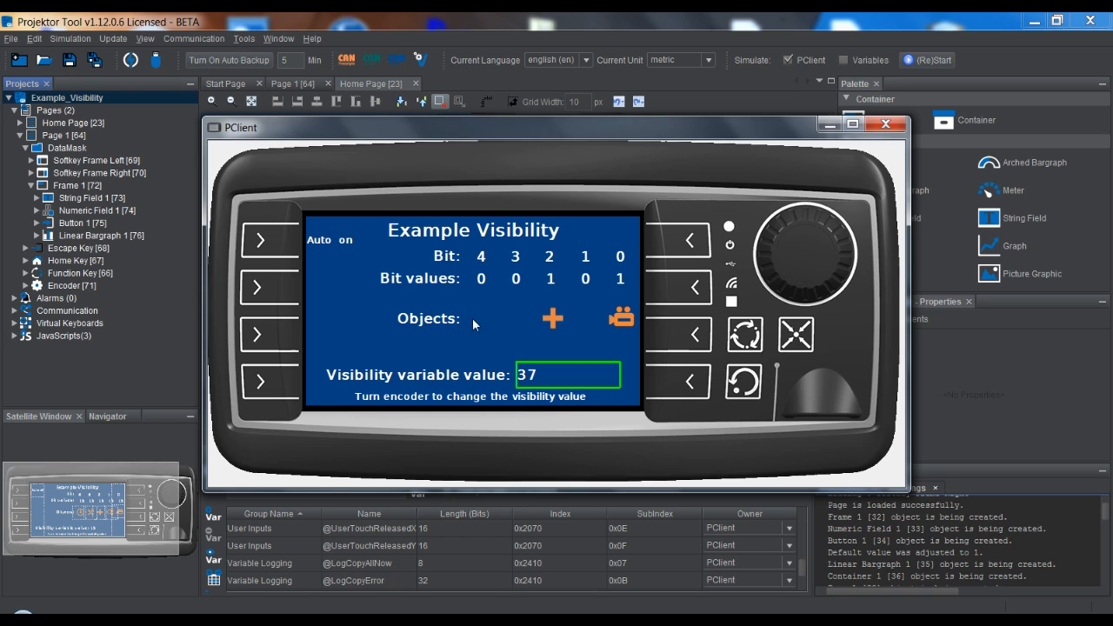
mouse_move(521, 383)
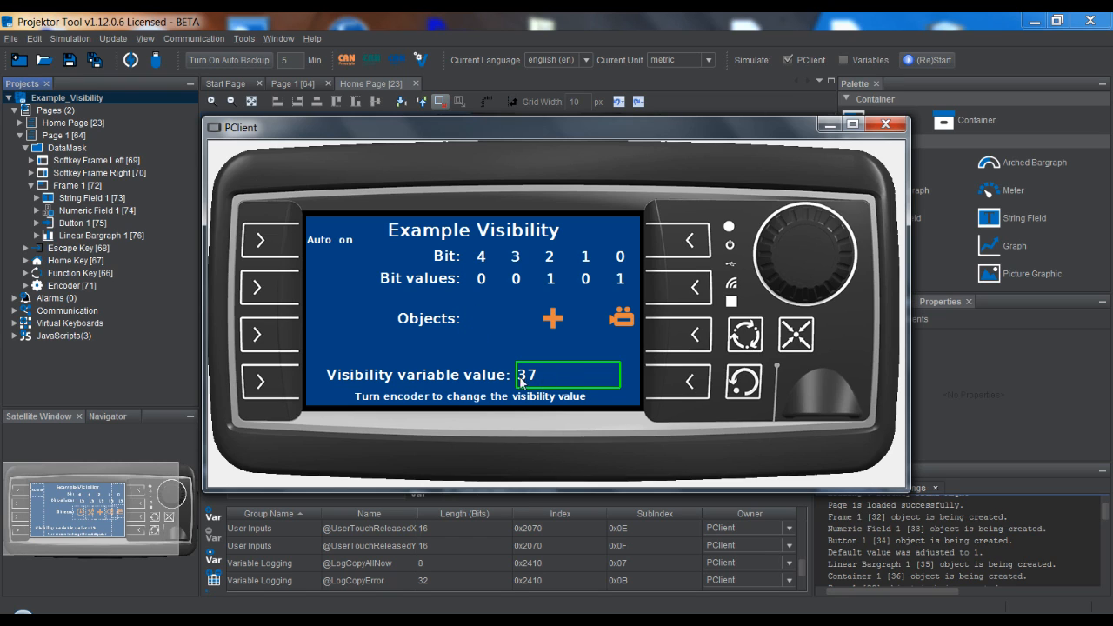
Enter a new visibility variable value in the PClient numeric field
left_click(548, 375)
type("33")
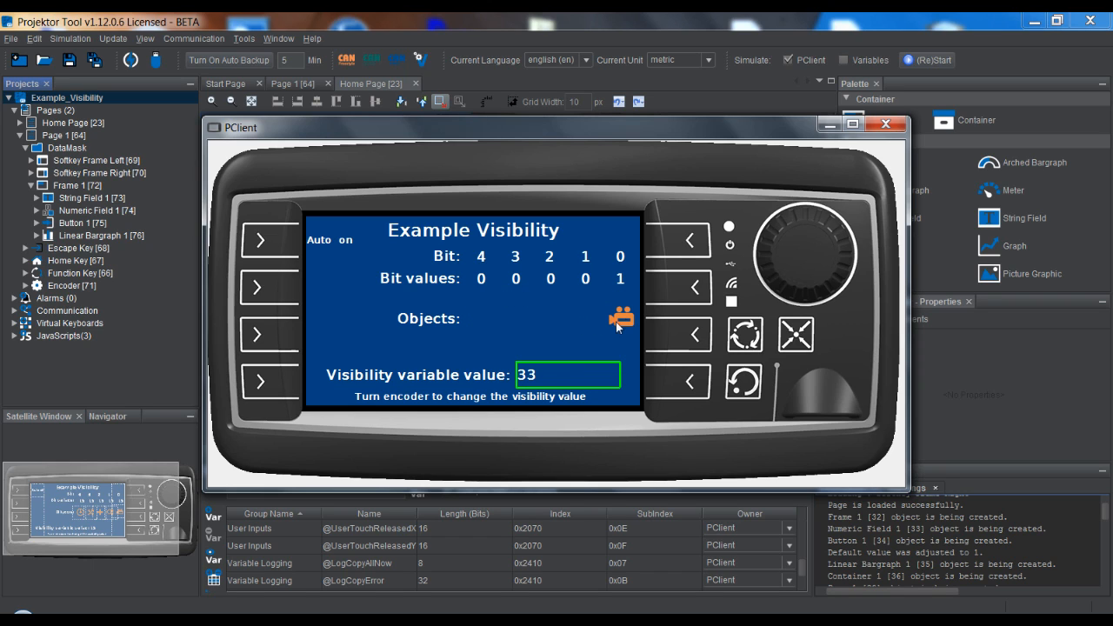
mouse_move(536, 383)
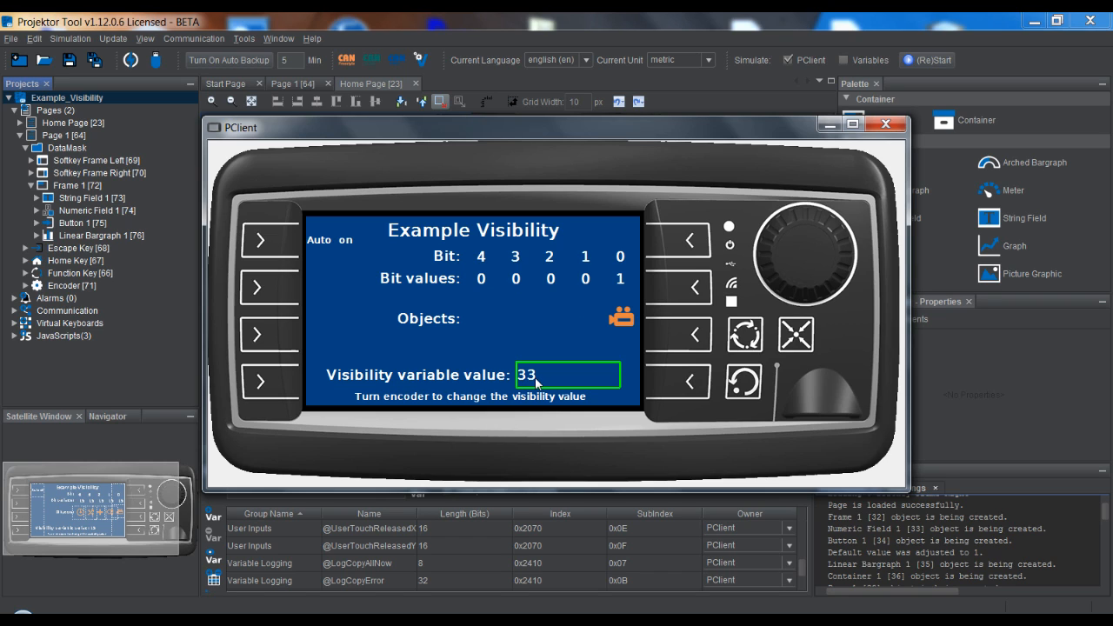
mouse_move(459, 277)
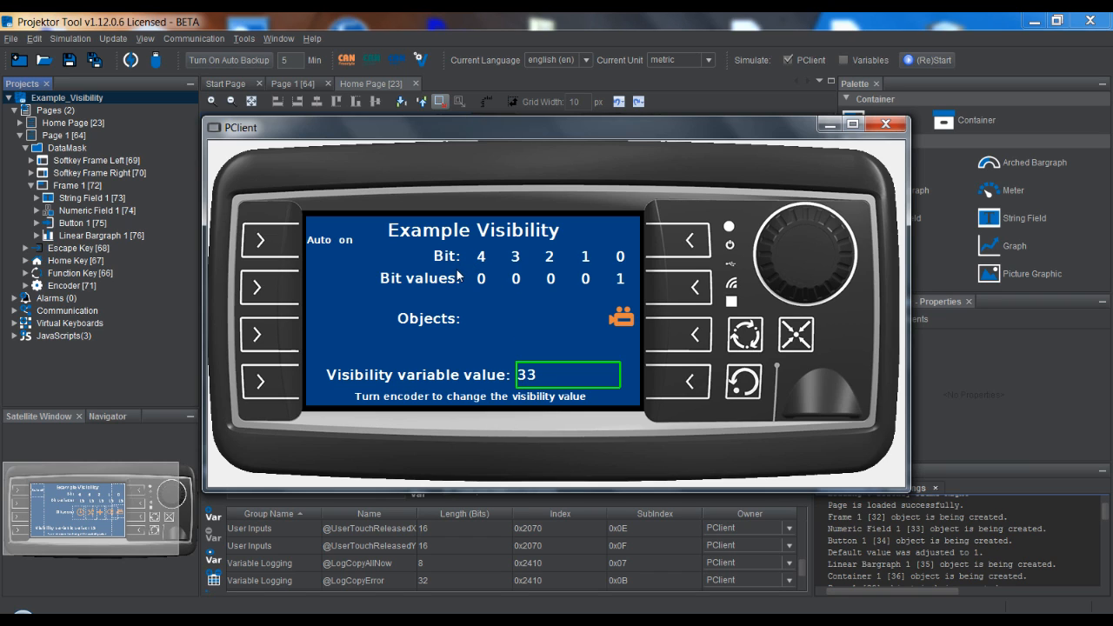
mouse_move(441, 282)
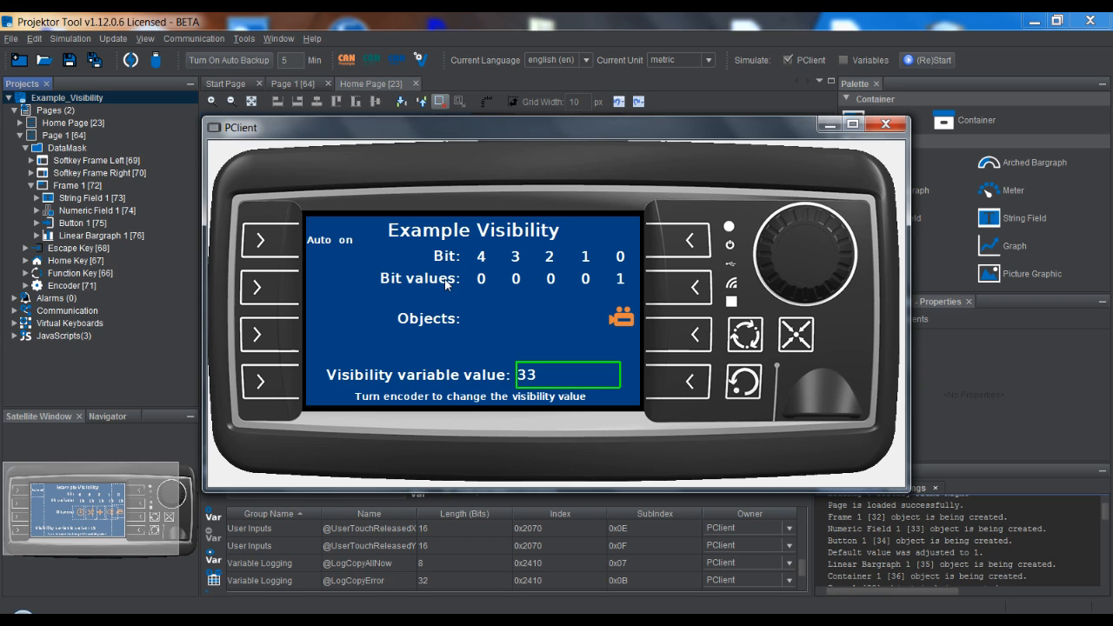
mouse_move(616, 338)
type("5")
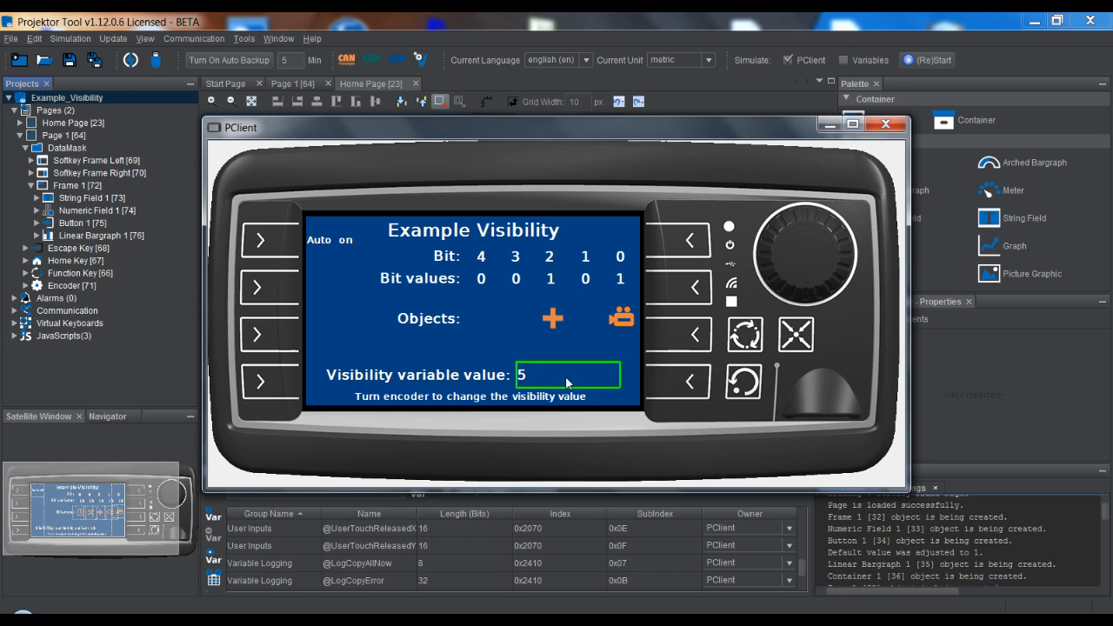
mouse_move(624, 339)
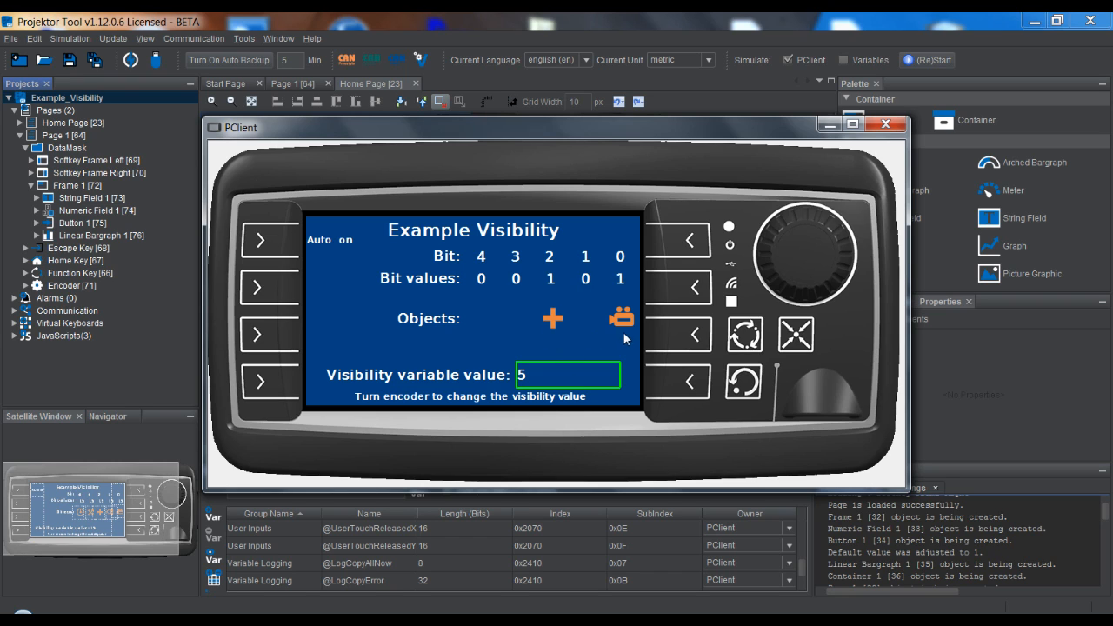
mouse_move(486, 310)
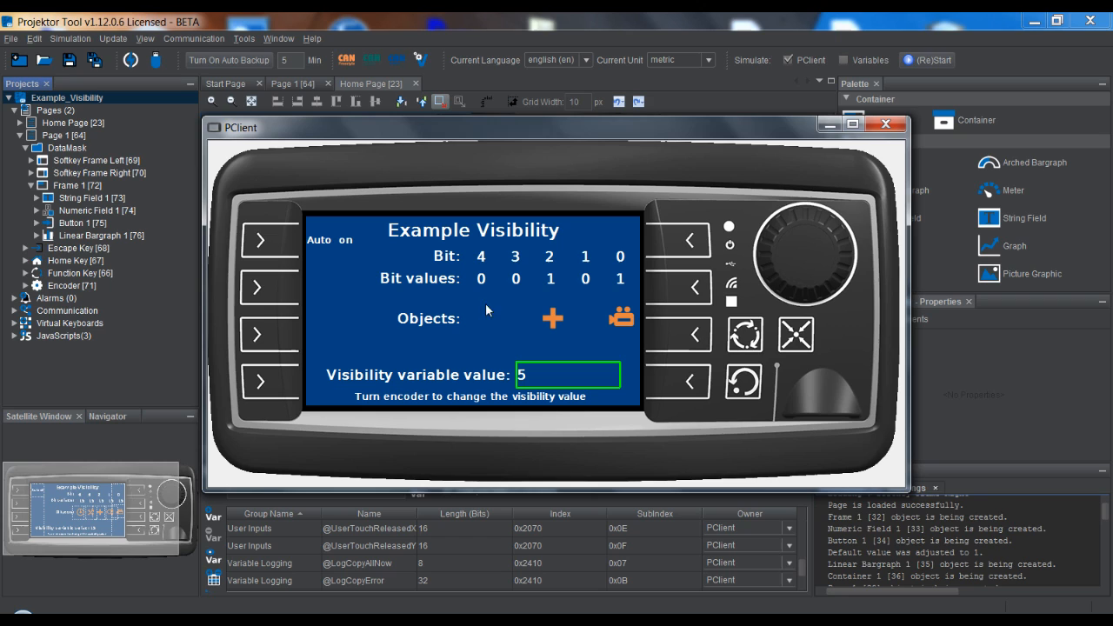
mouse_move(524, 359)
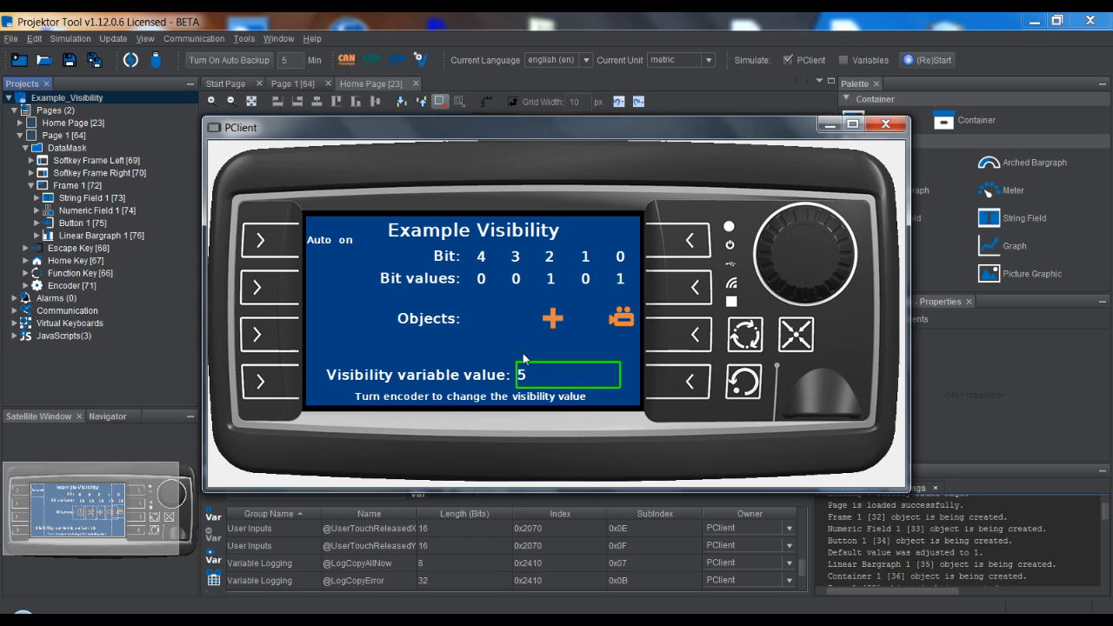
mouse_move(517, 385)
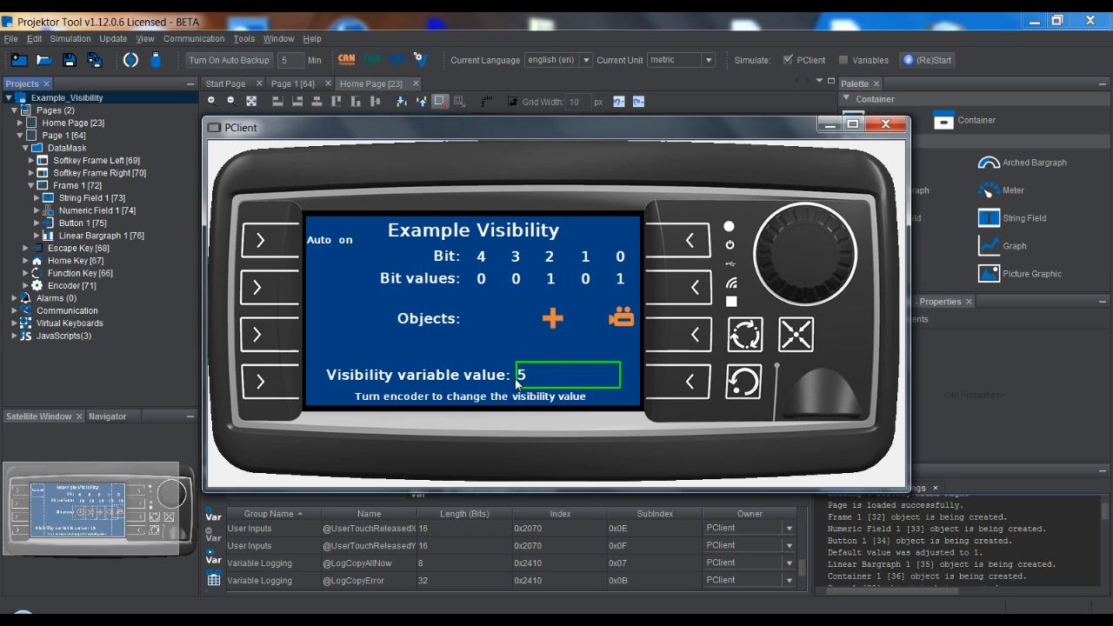
mouse_move(541, 390)
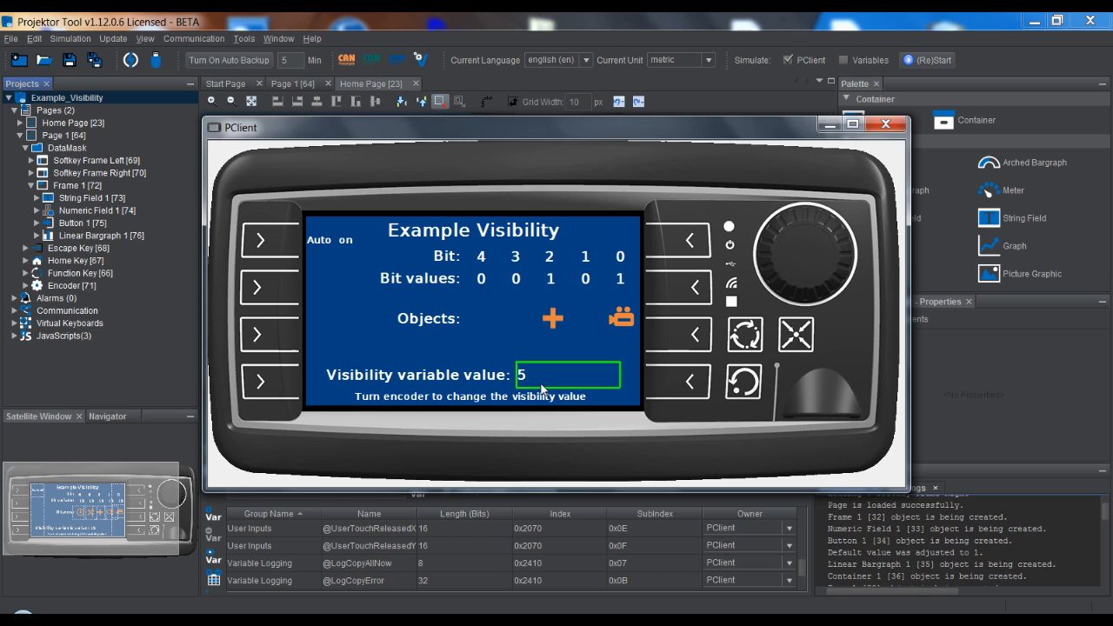
mouse_move(477, 321)
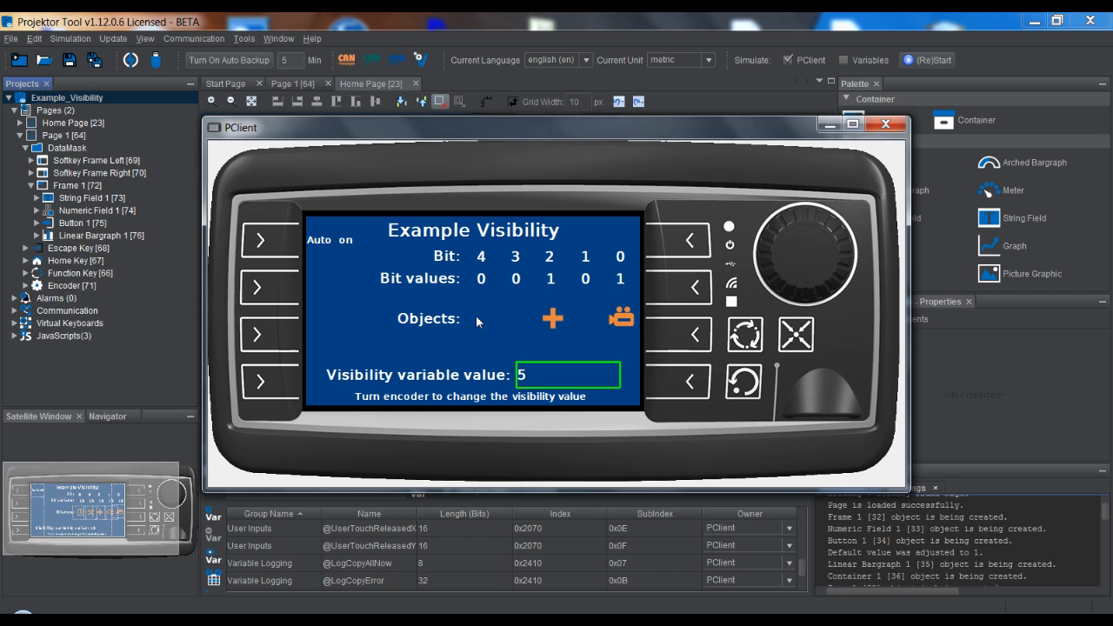
mouse_move(487, 317)
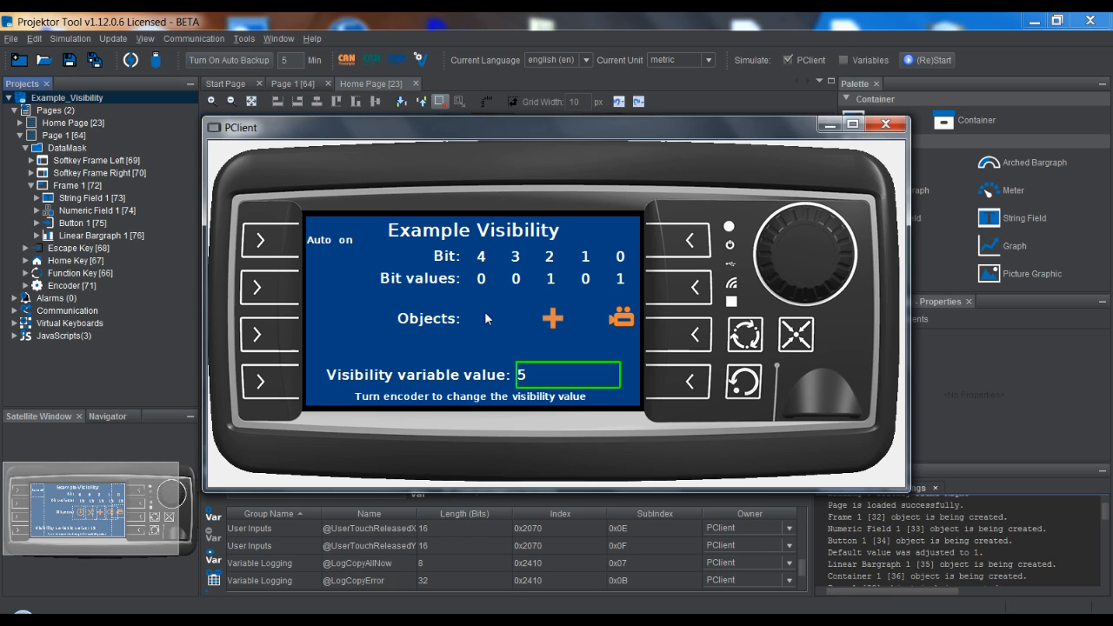
mouse_move(573, 364)
type("21")
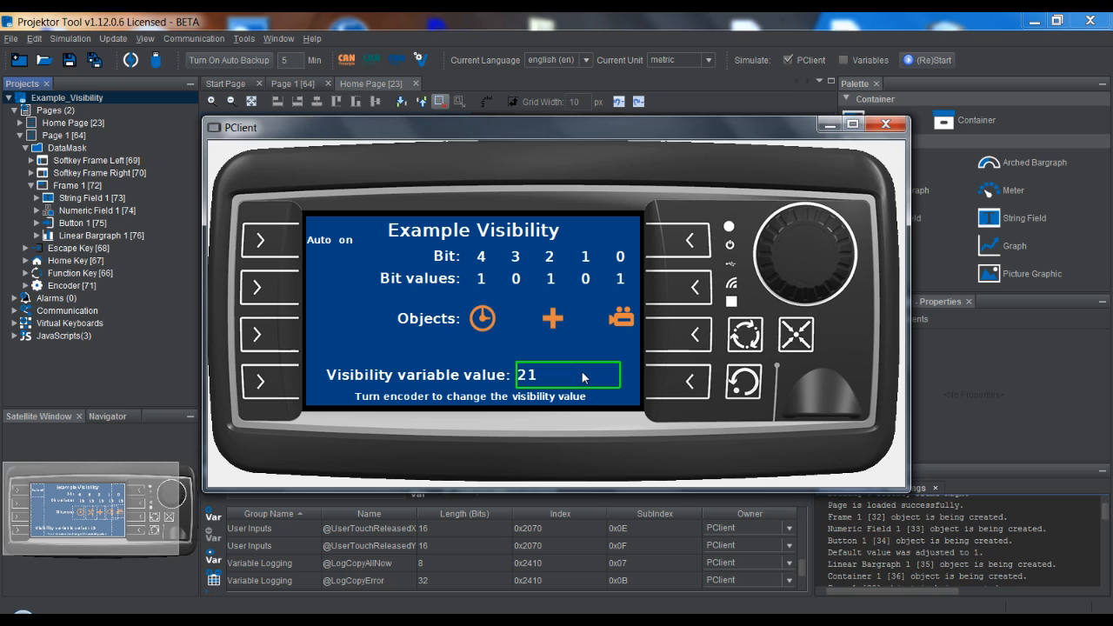
mouse_move(528, 387)
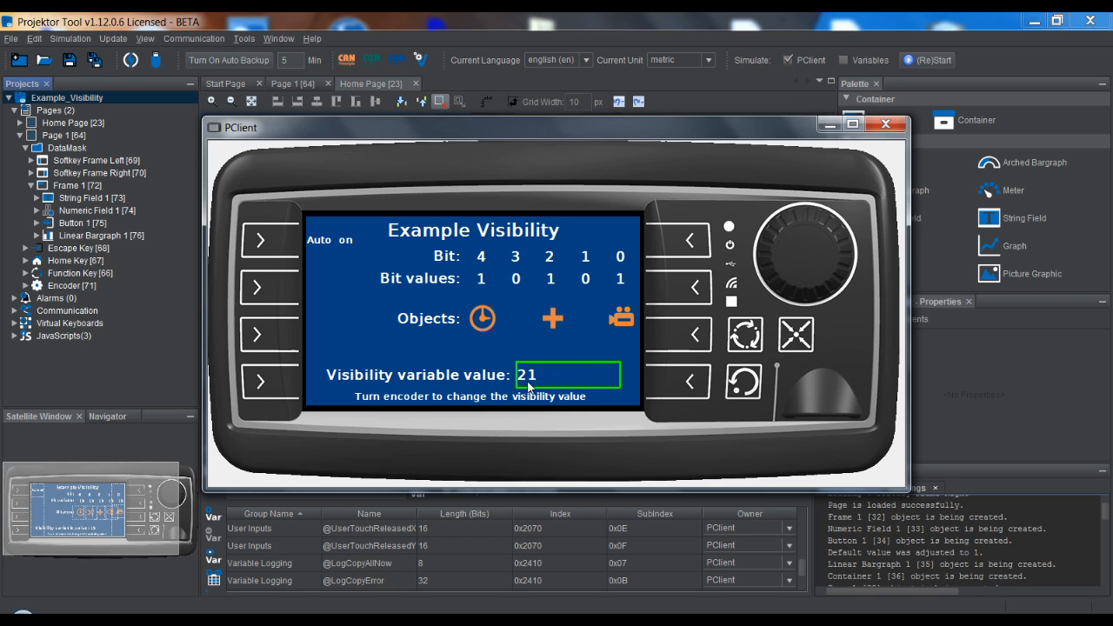
mouse_move(533, 389)
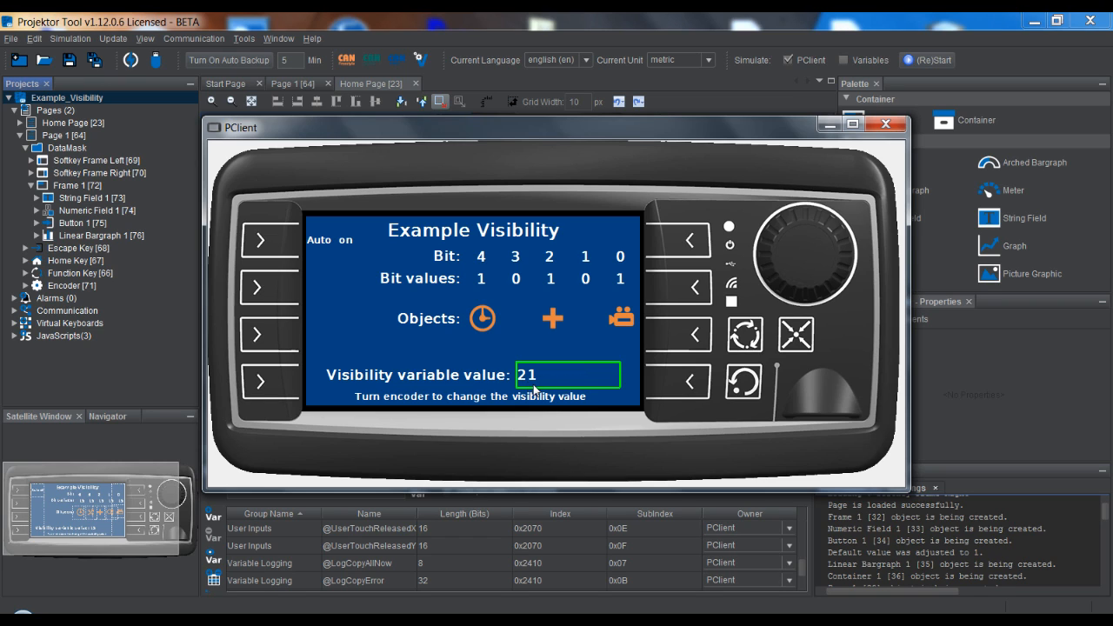